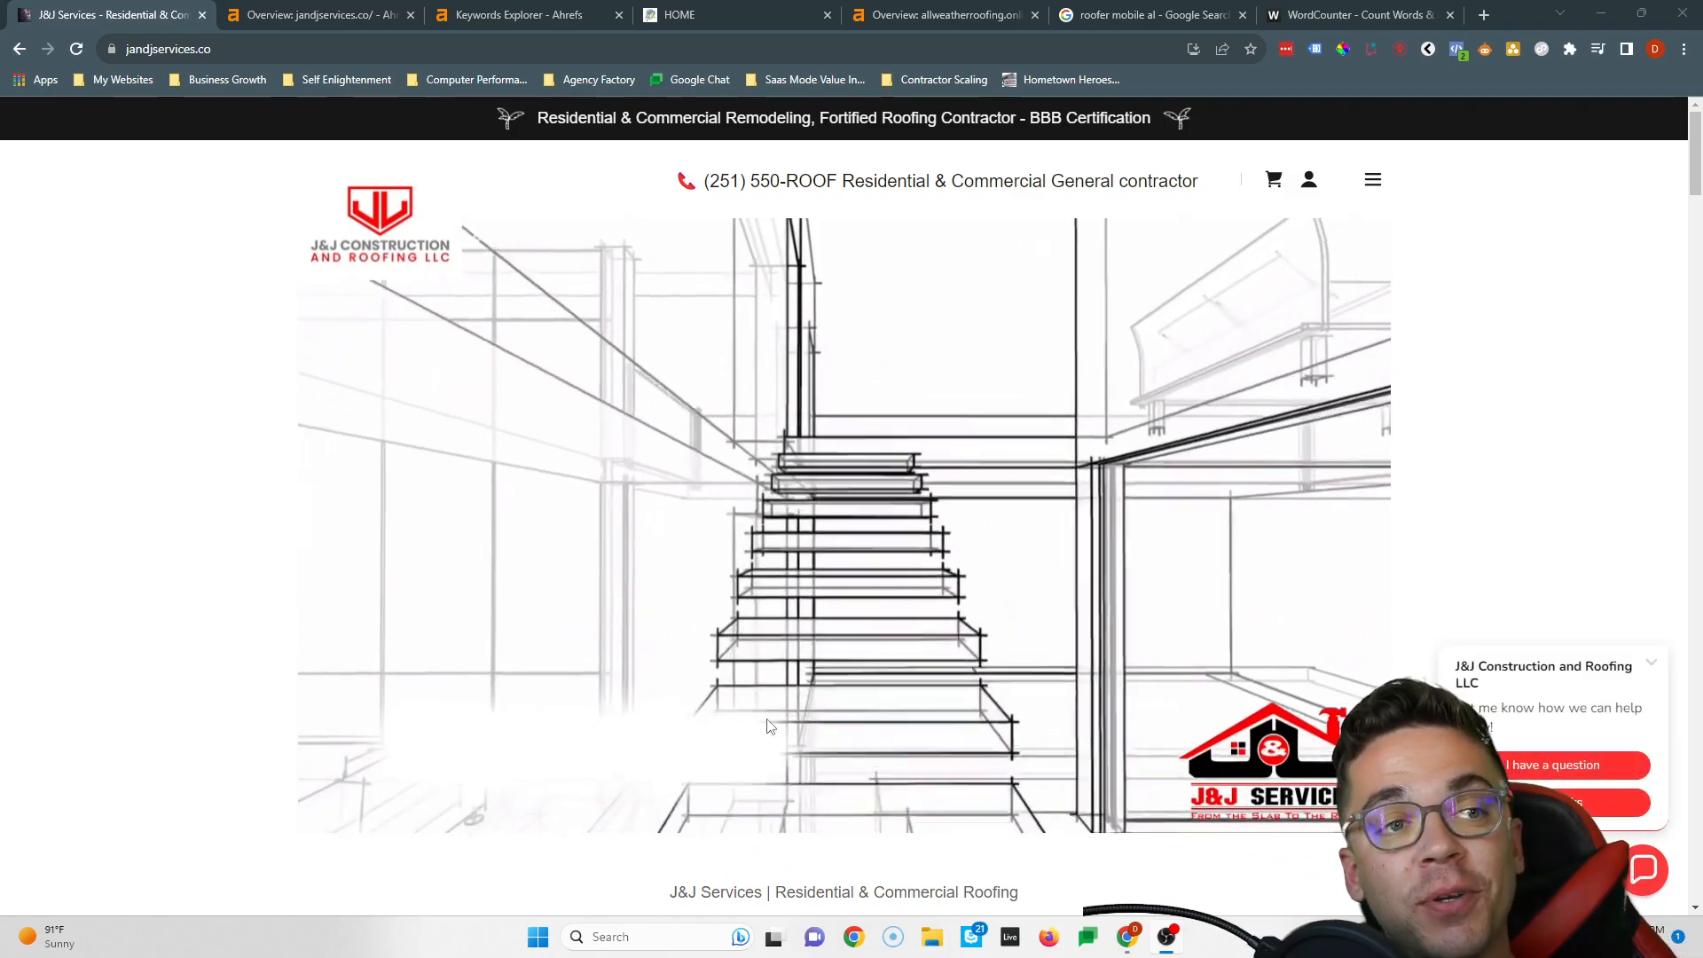
Switch from the J&J Services site to the All Weather Roofing homepage
click(706, 14)
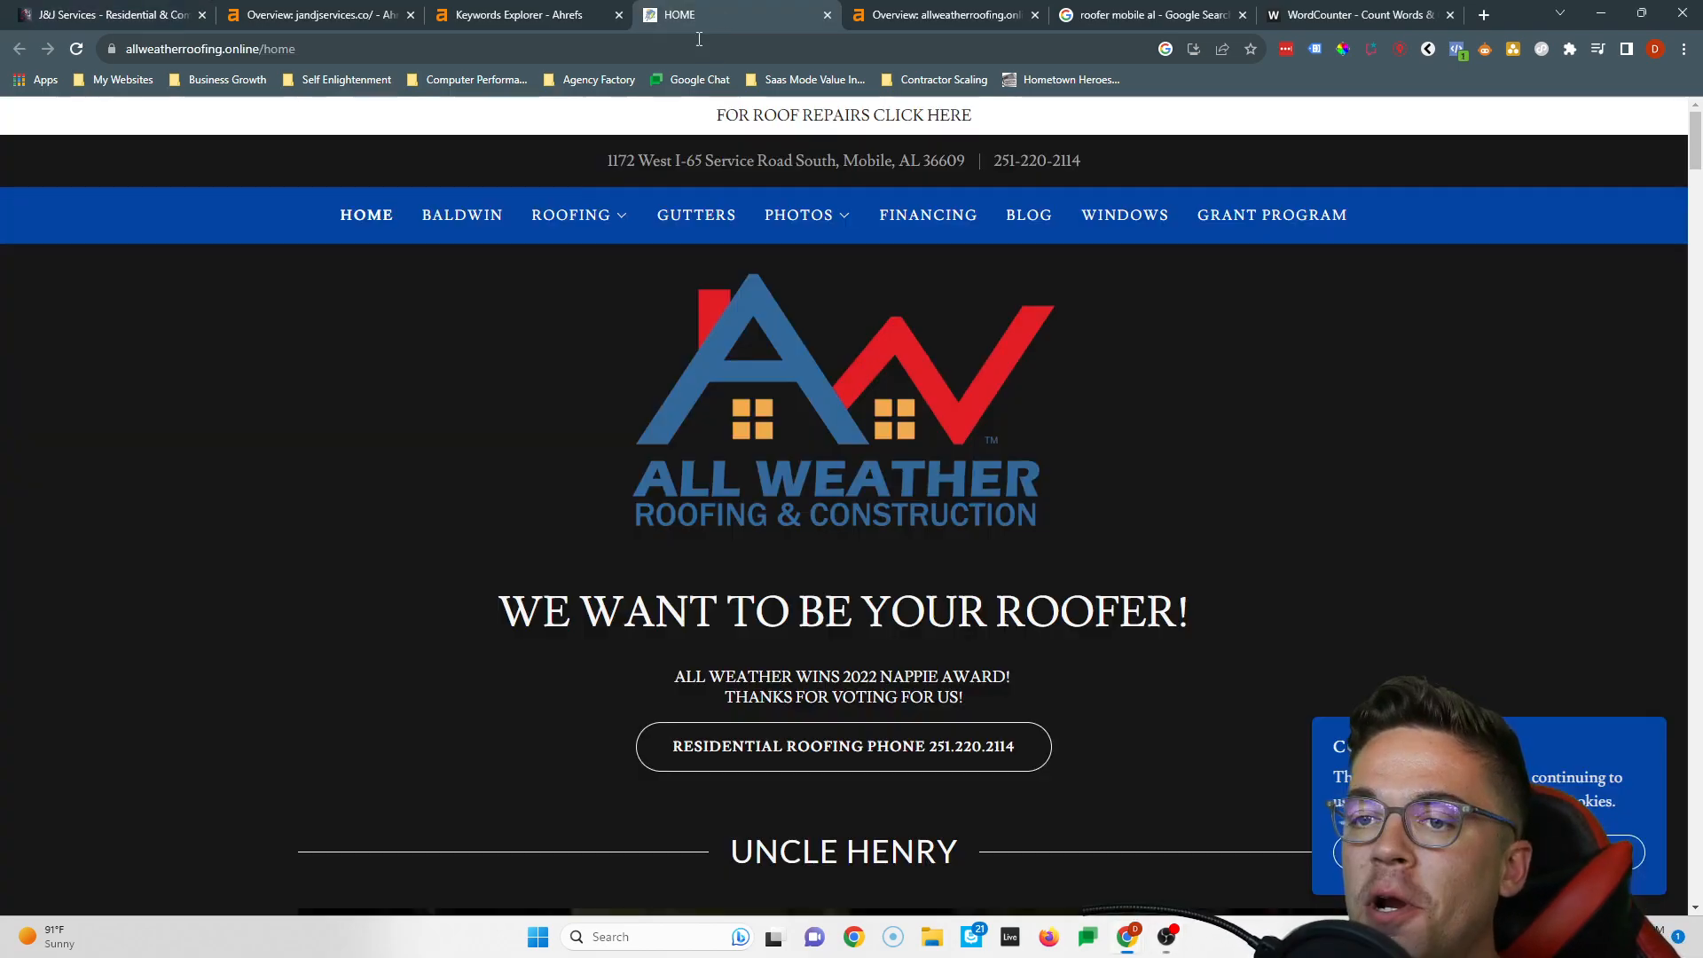
mouse_move(593, 316)
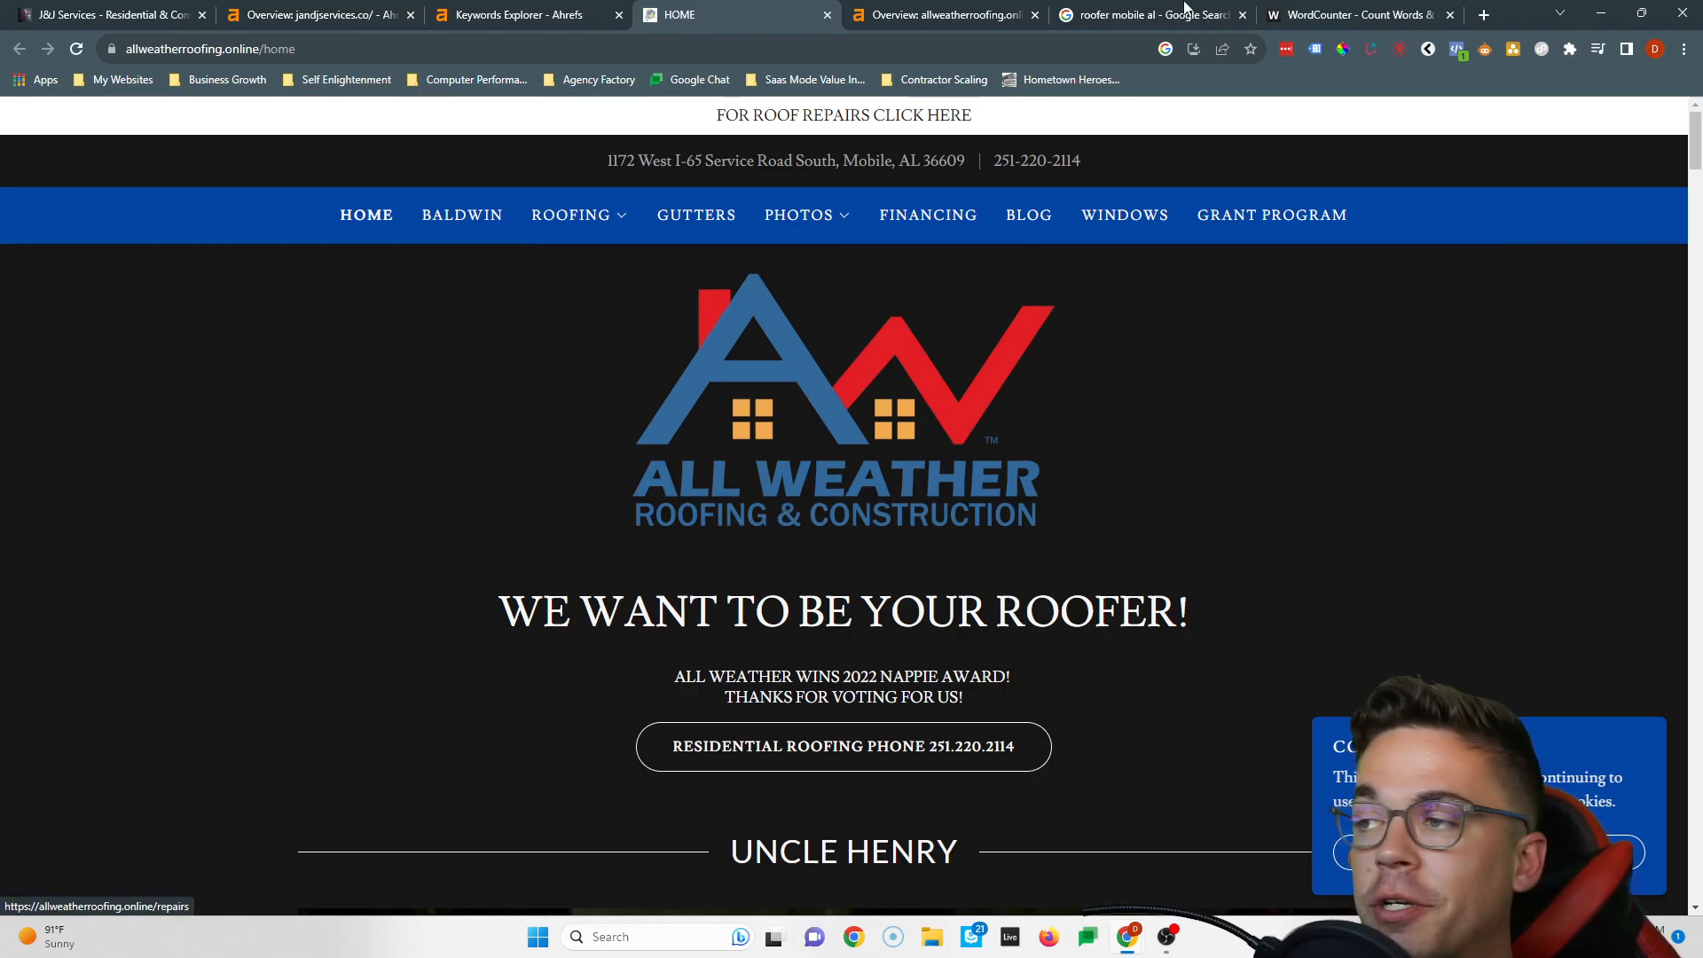
Review the Google results for 'roofer mobile al', then return to the J&J Services homepage
click(1148, 14)
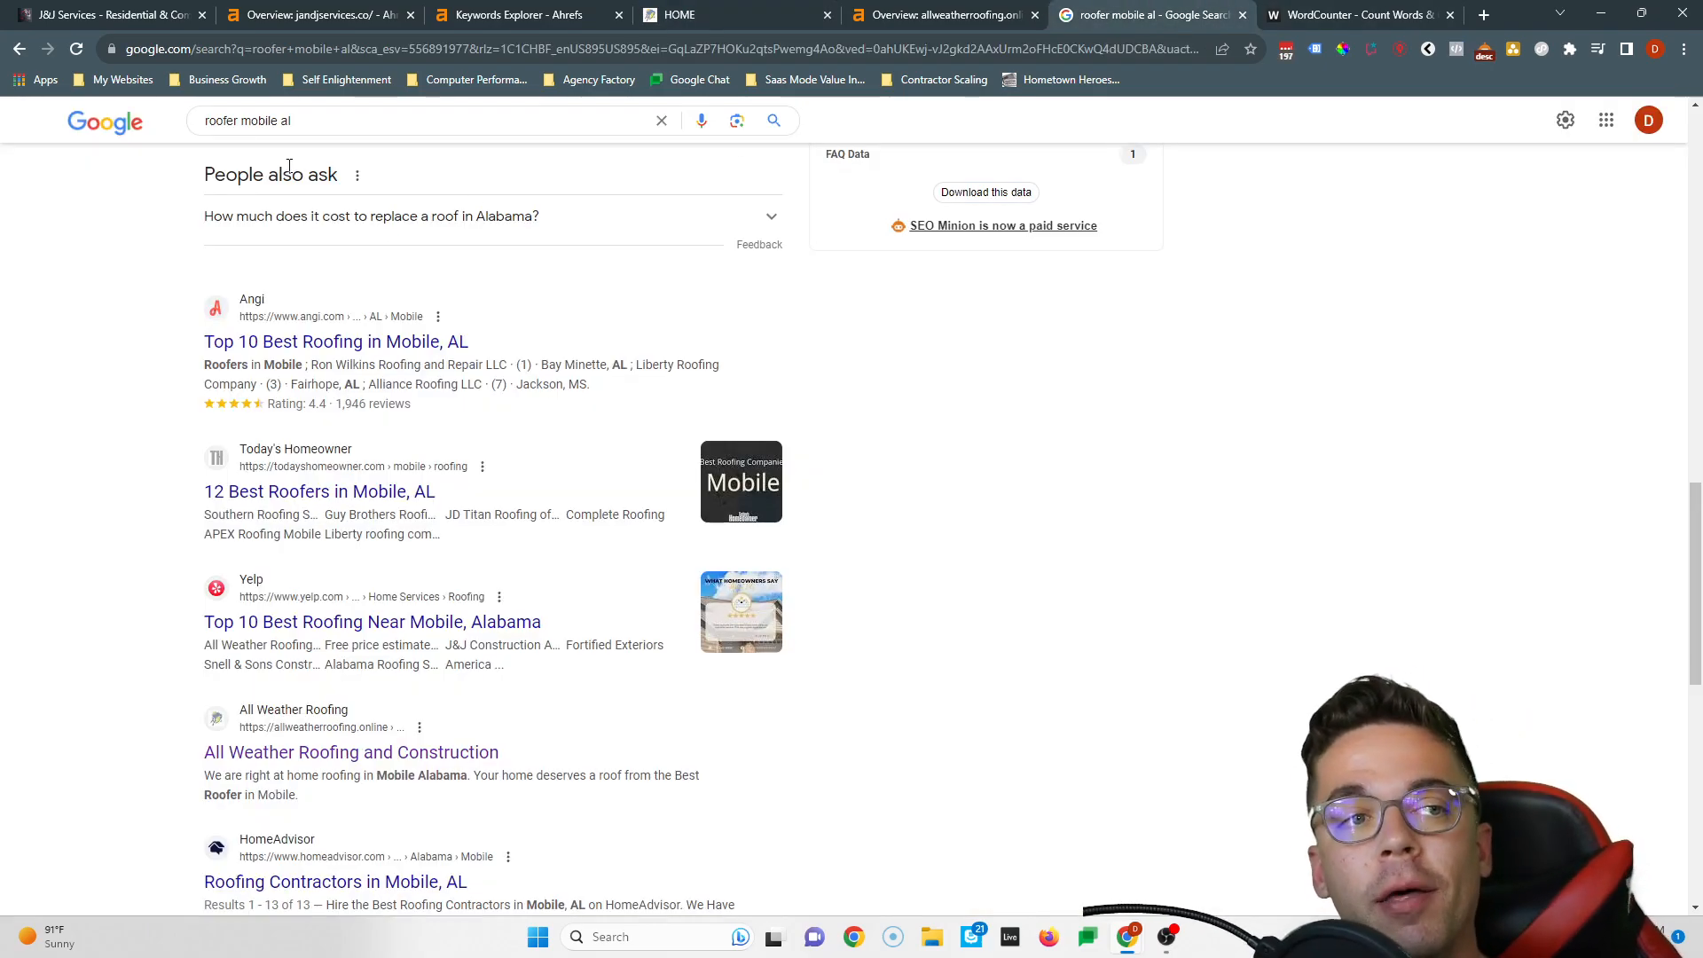
mouse_move(284, 752)
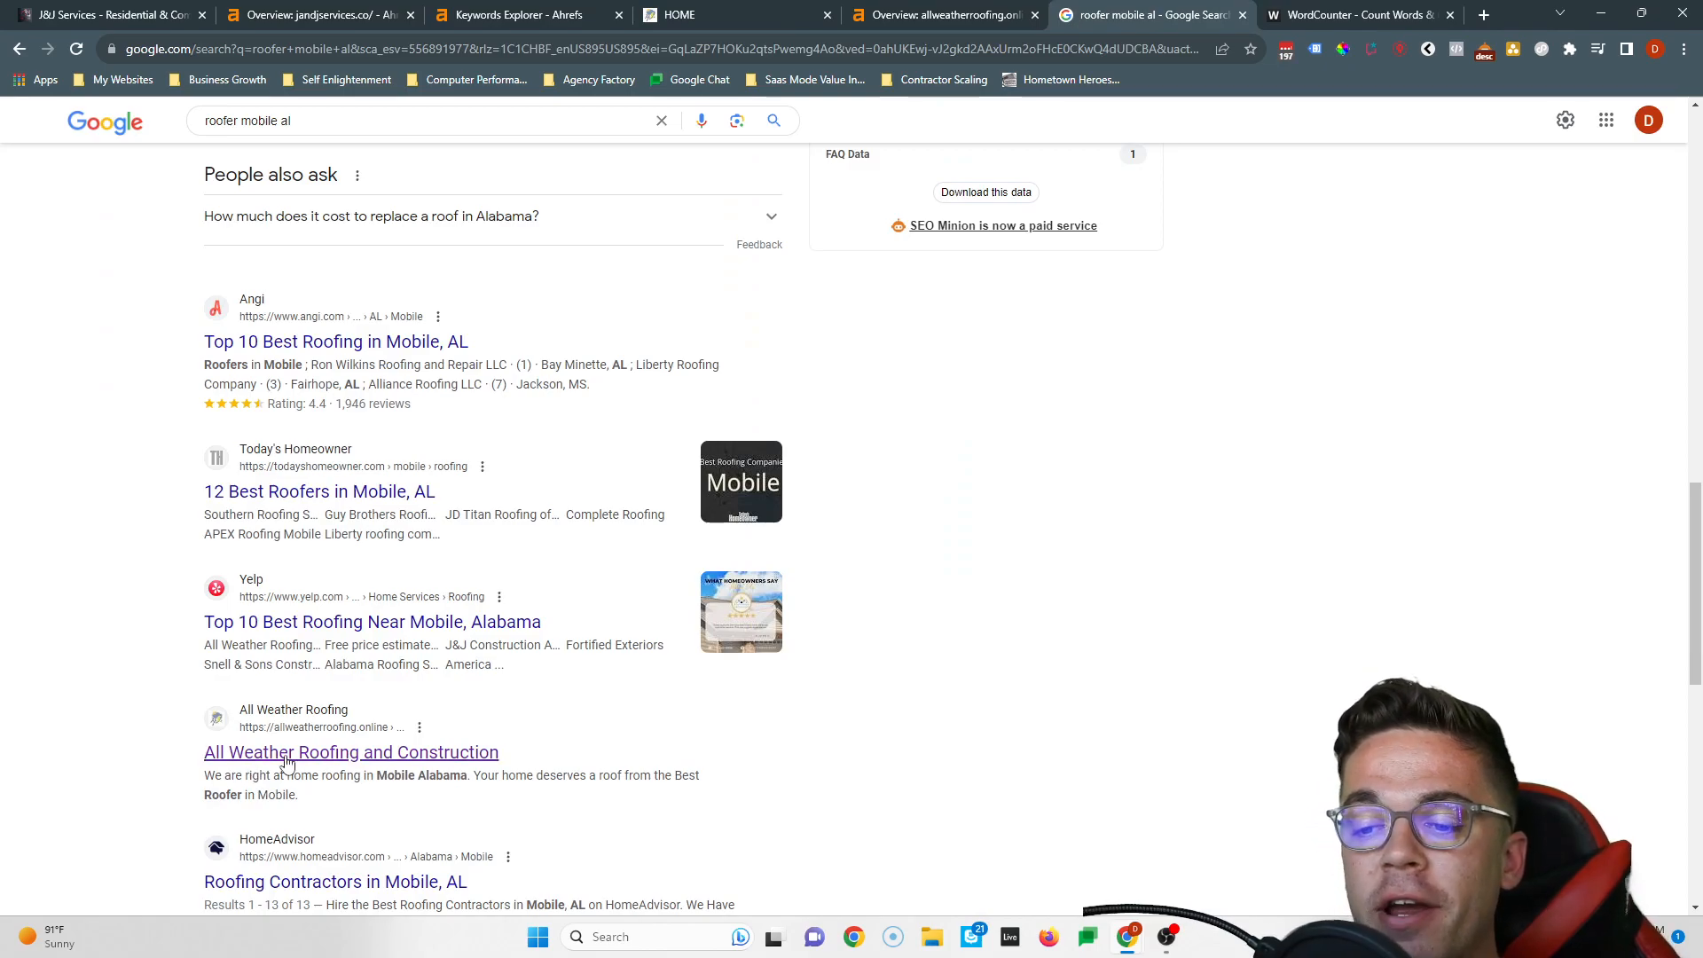
click(103, 14)
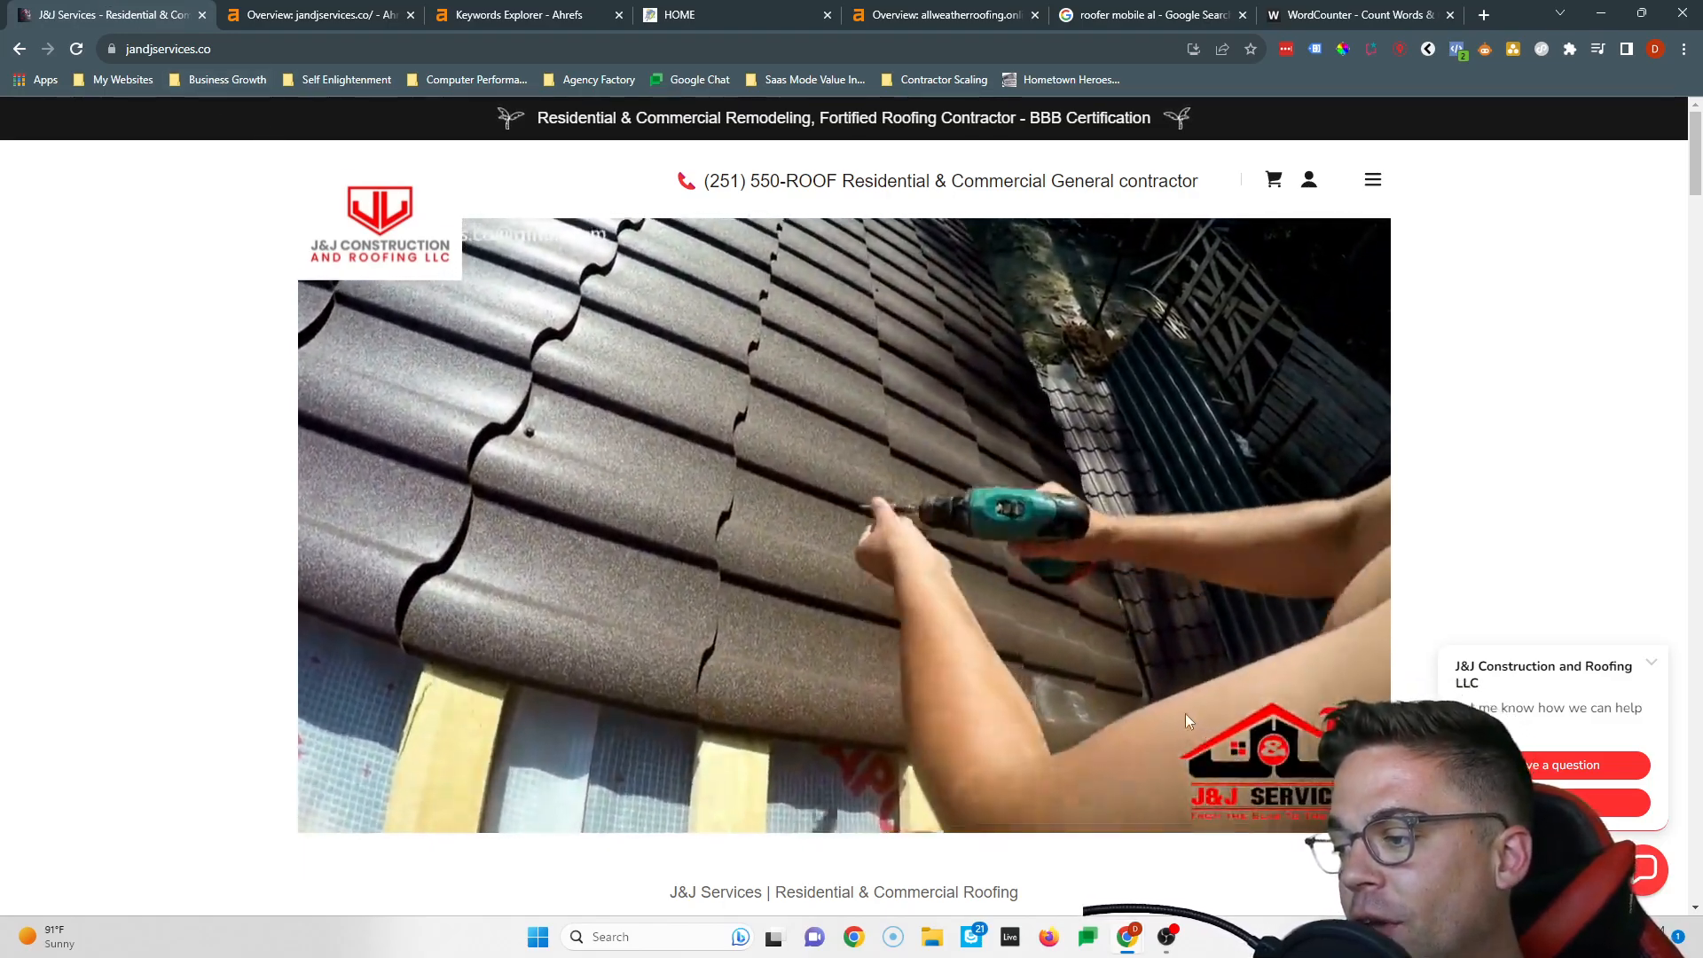
Scroll the J&J Services homepage through its services, hours and contact sections
scroll(down, 3)
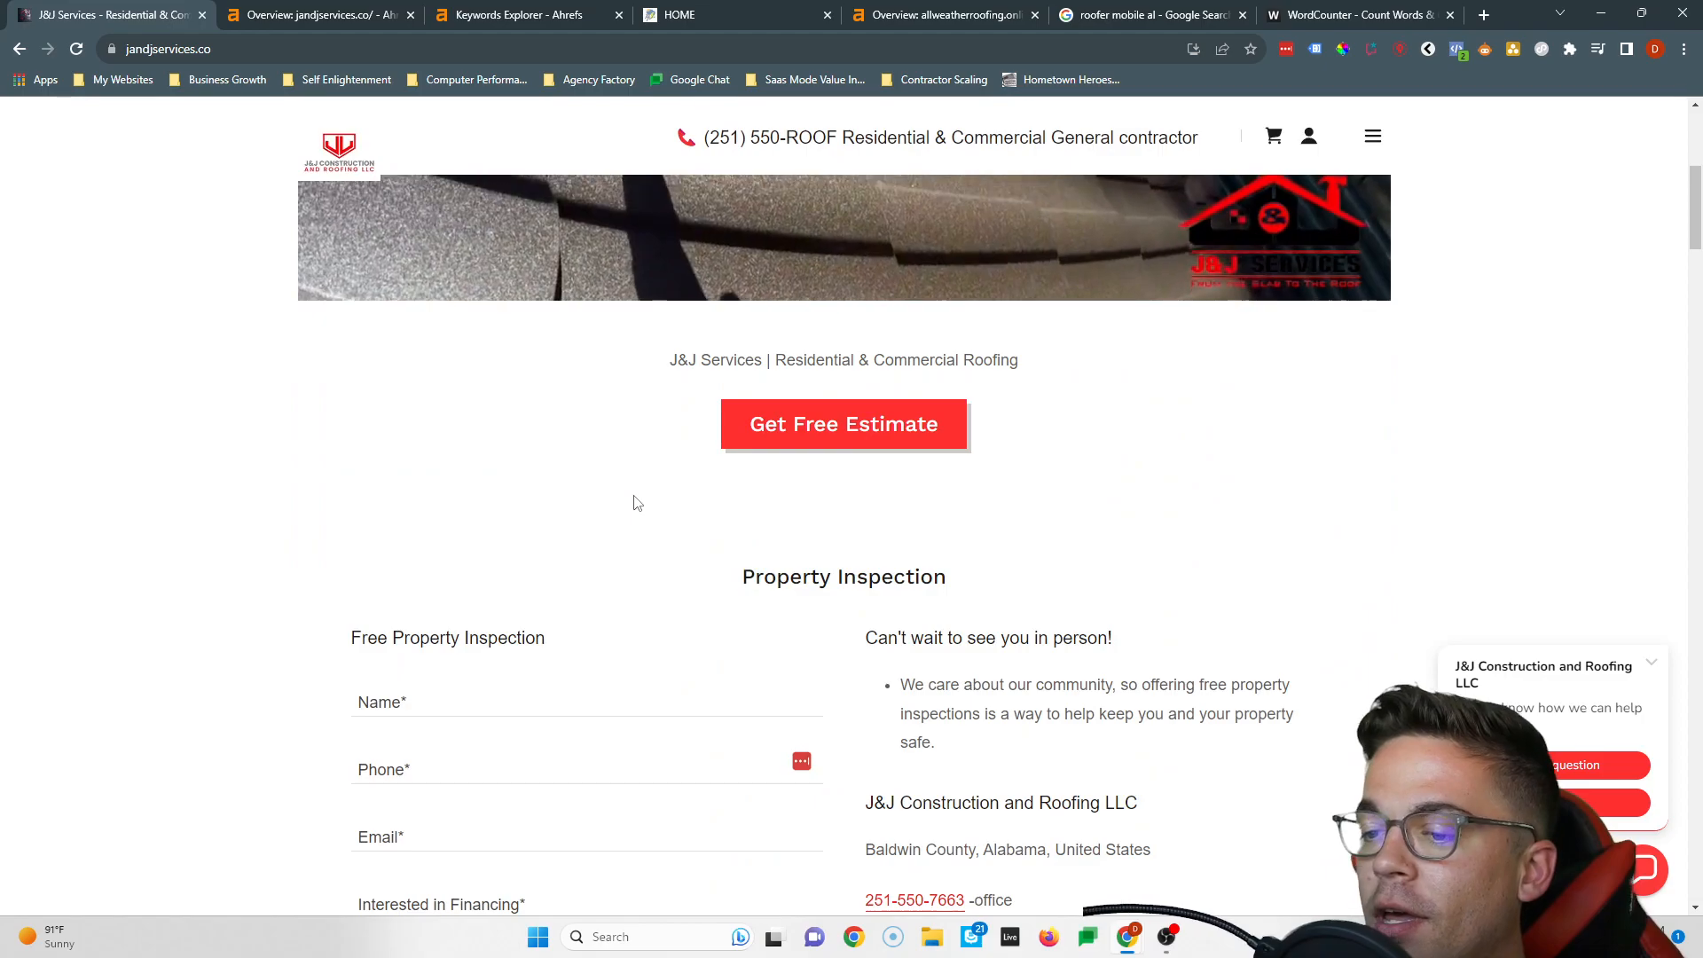
scroll(up, 3)
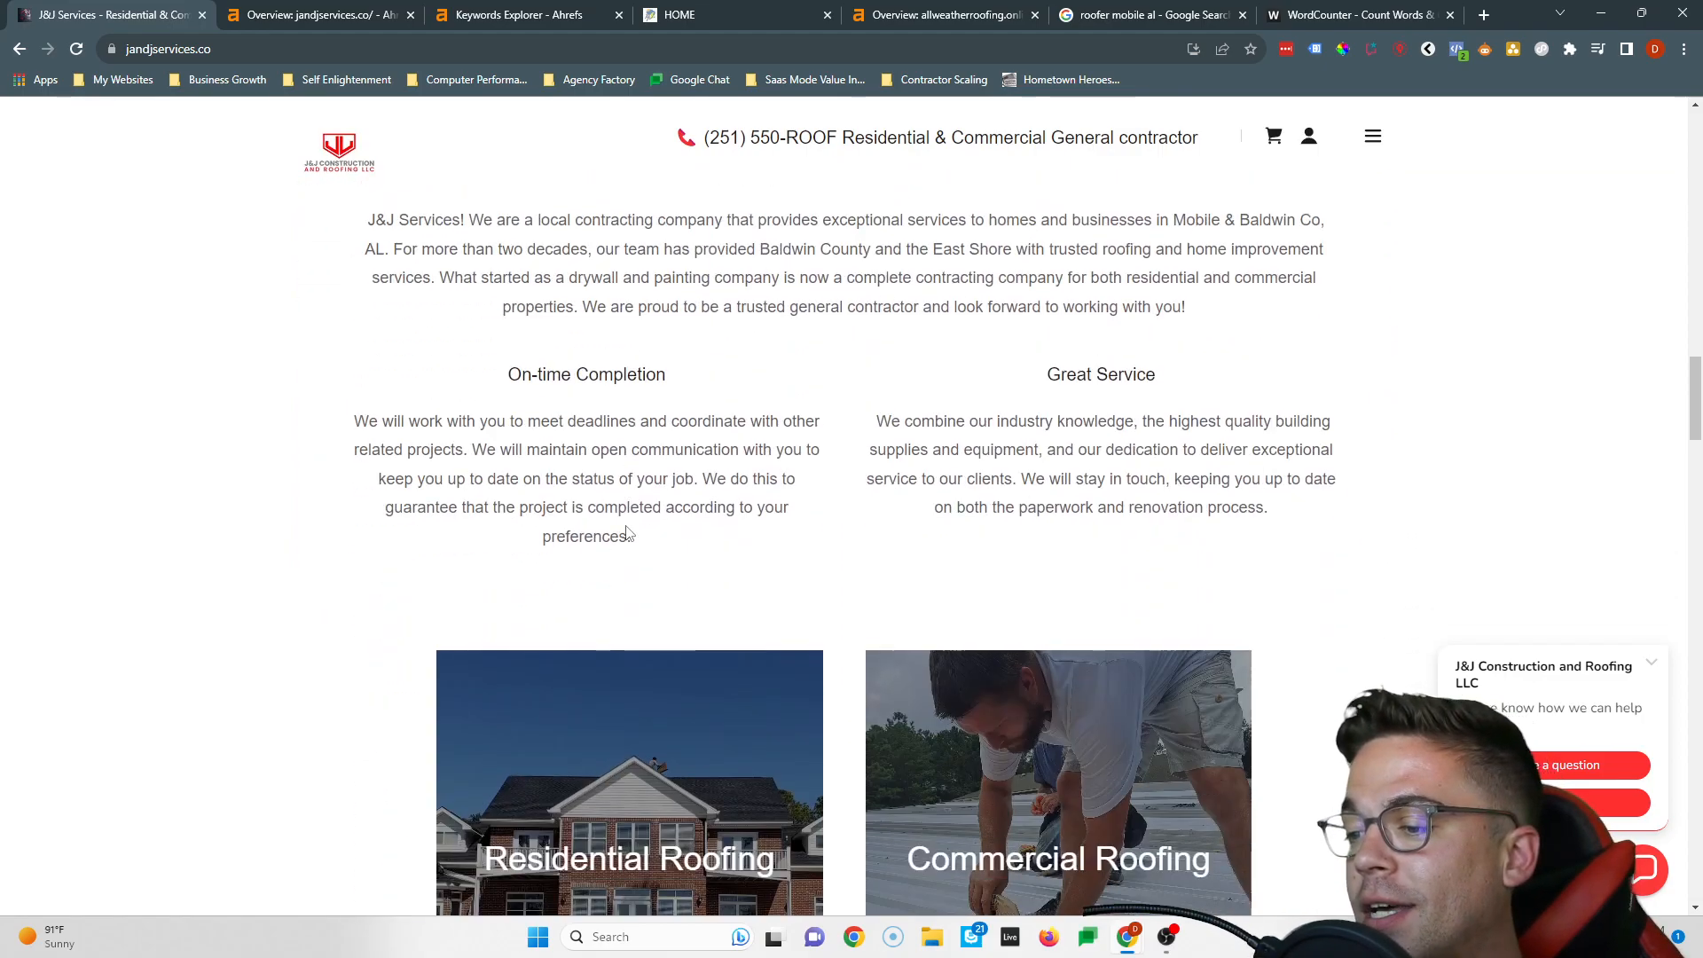
scroll(down, 3)
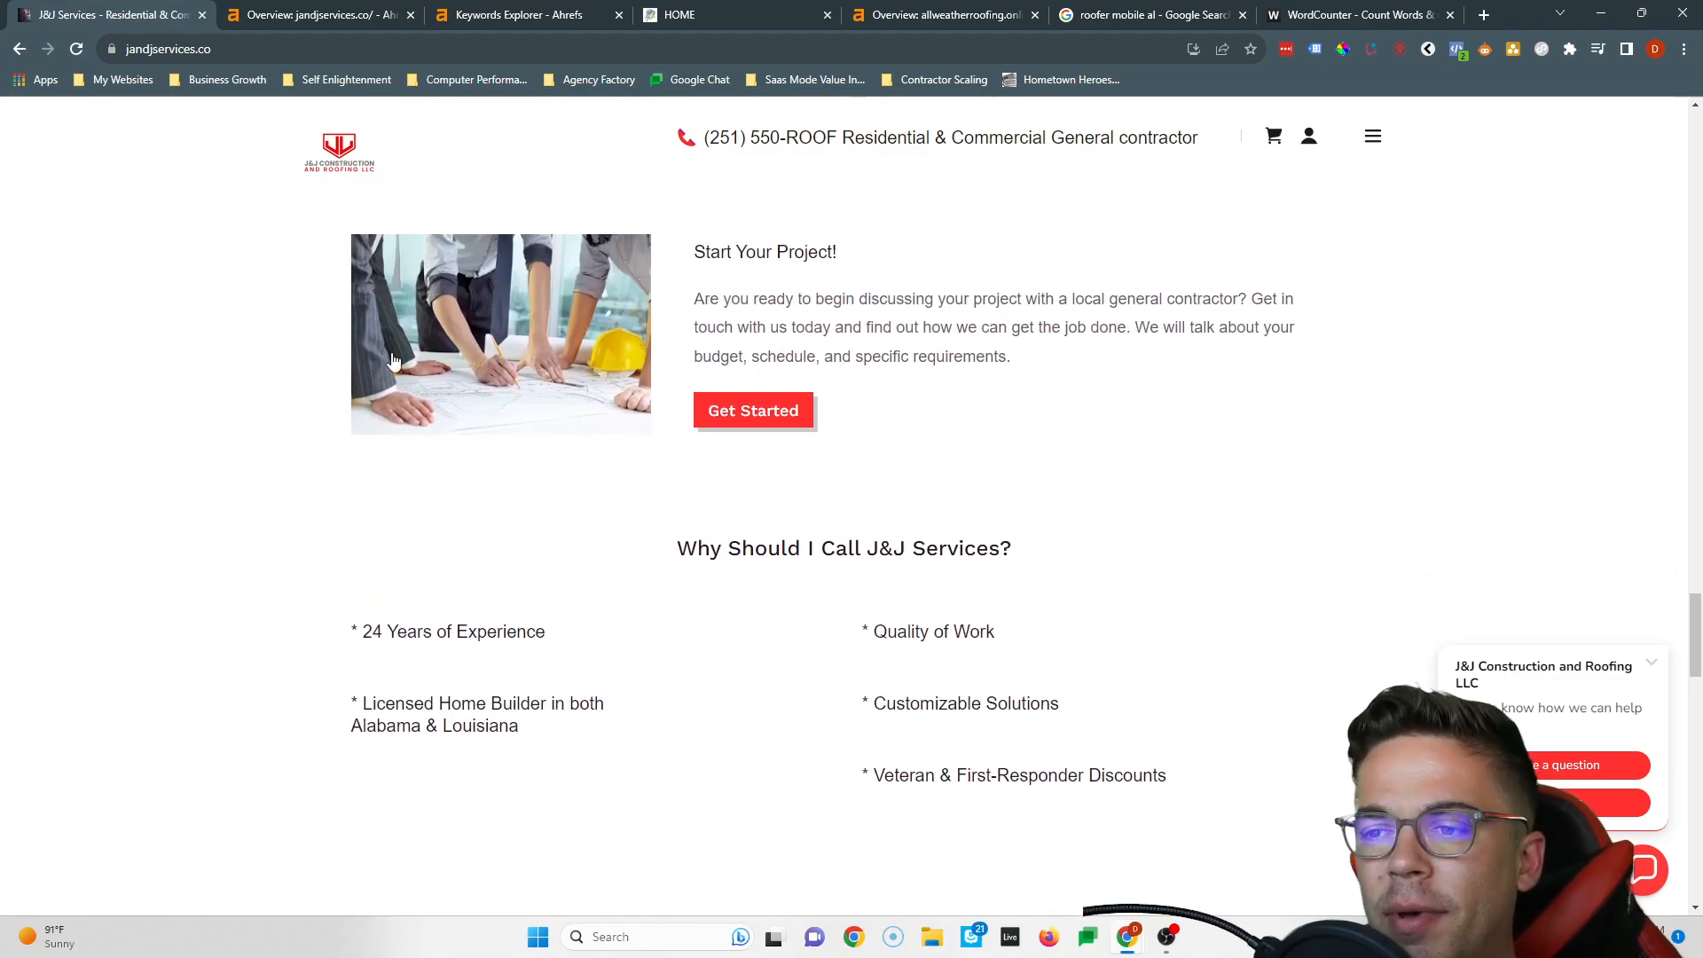
scroll(down, 3)
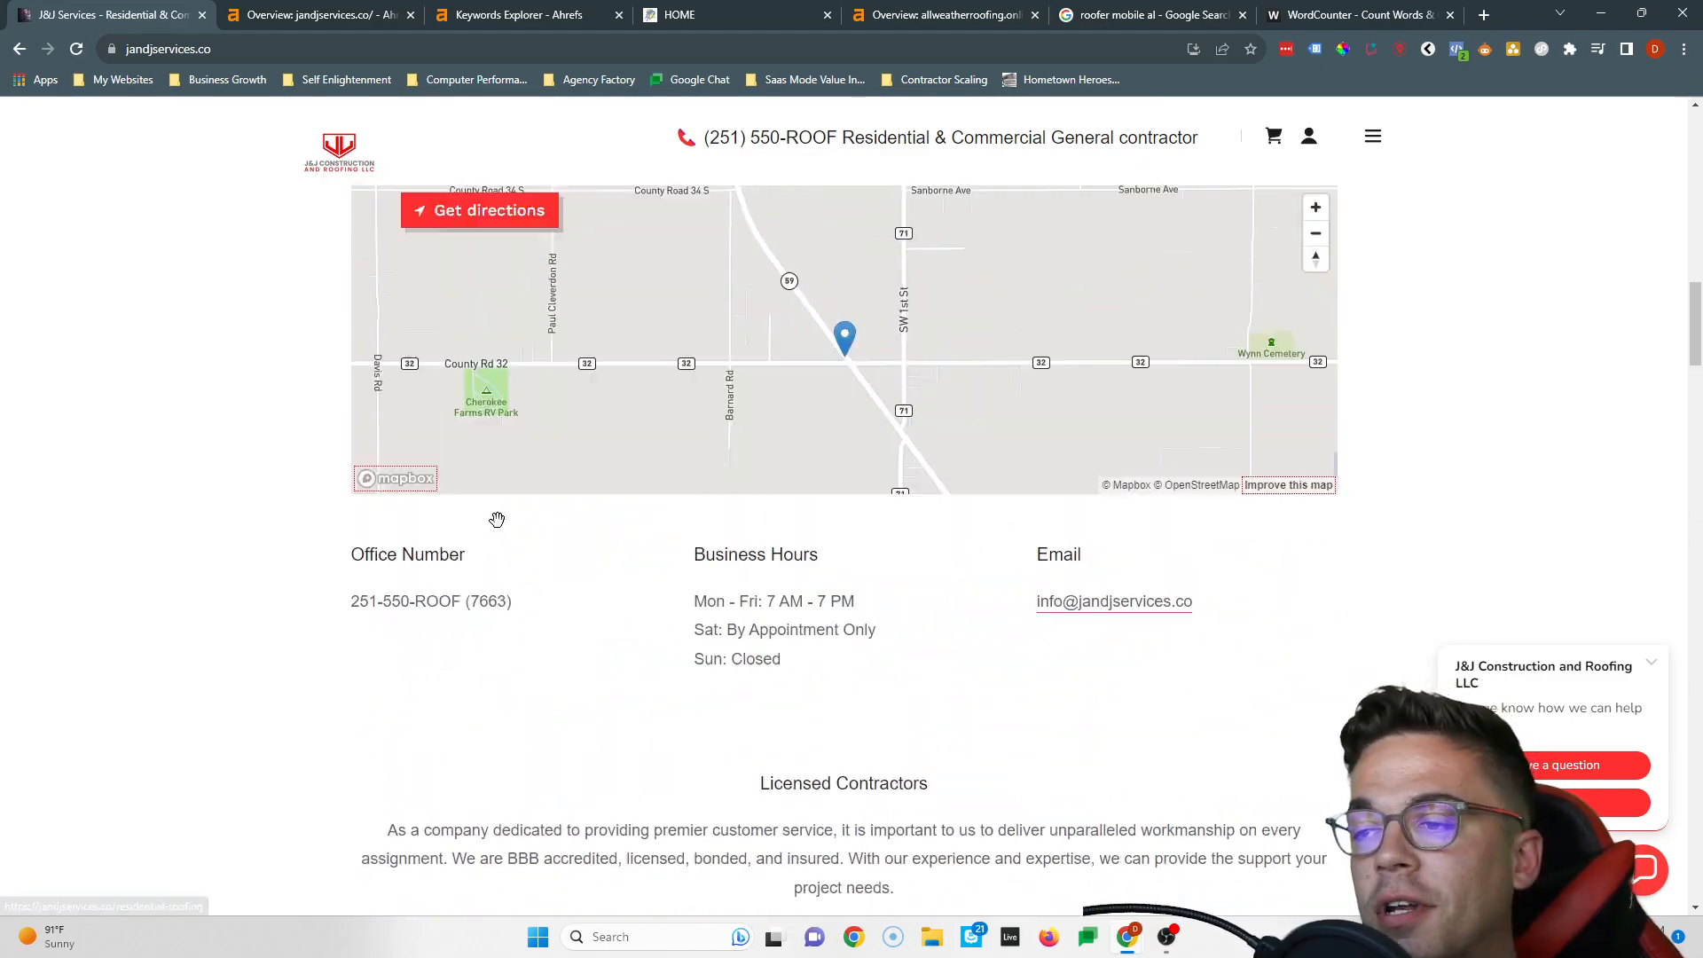
scroll(up, 3)
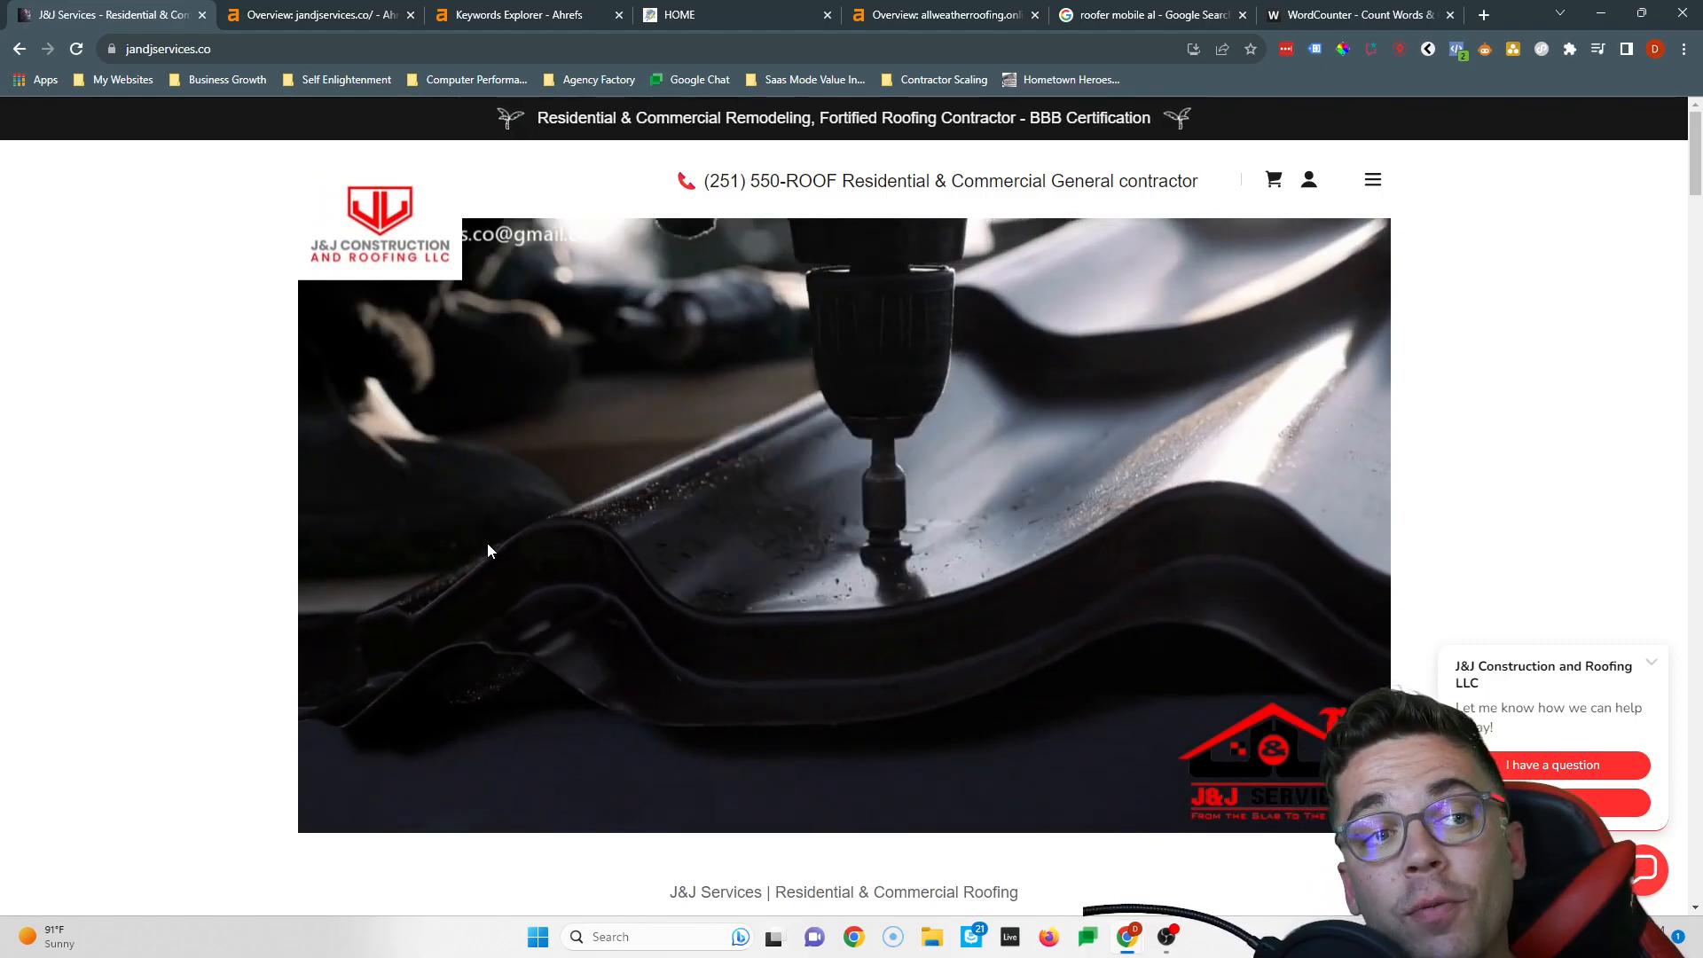
scroll(down, 3)
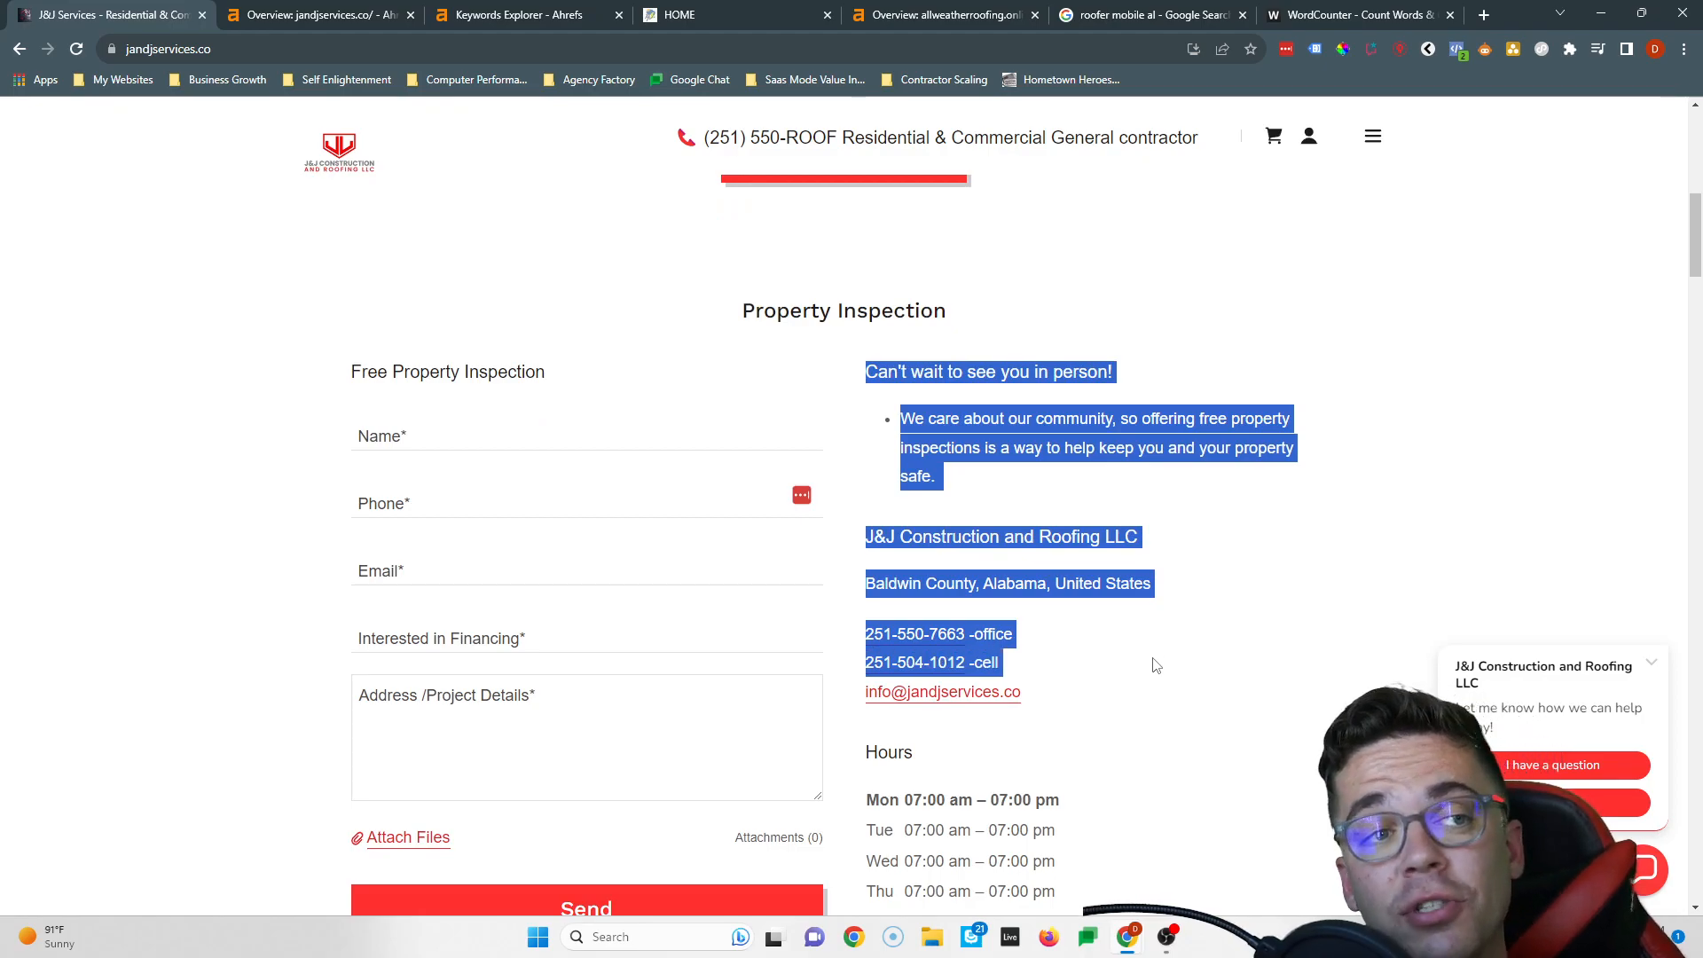
mouse_move(1095, 656)
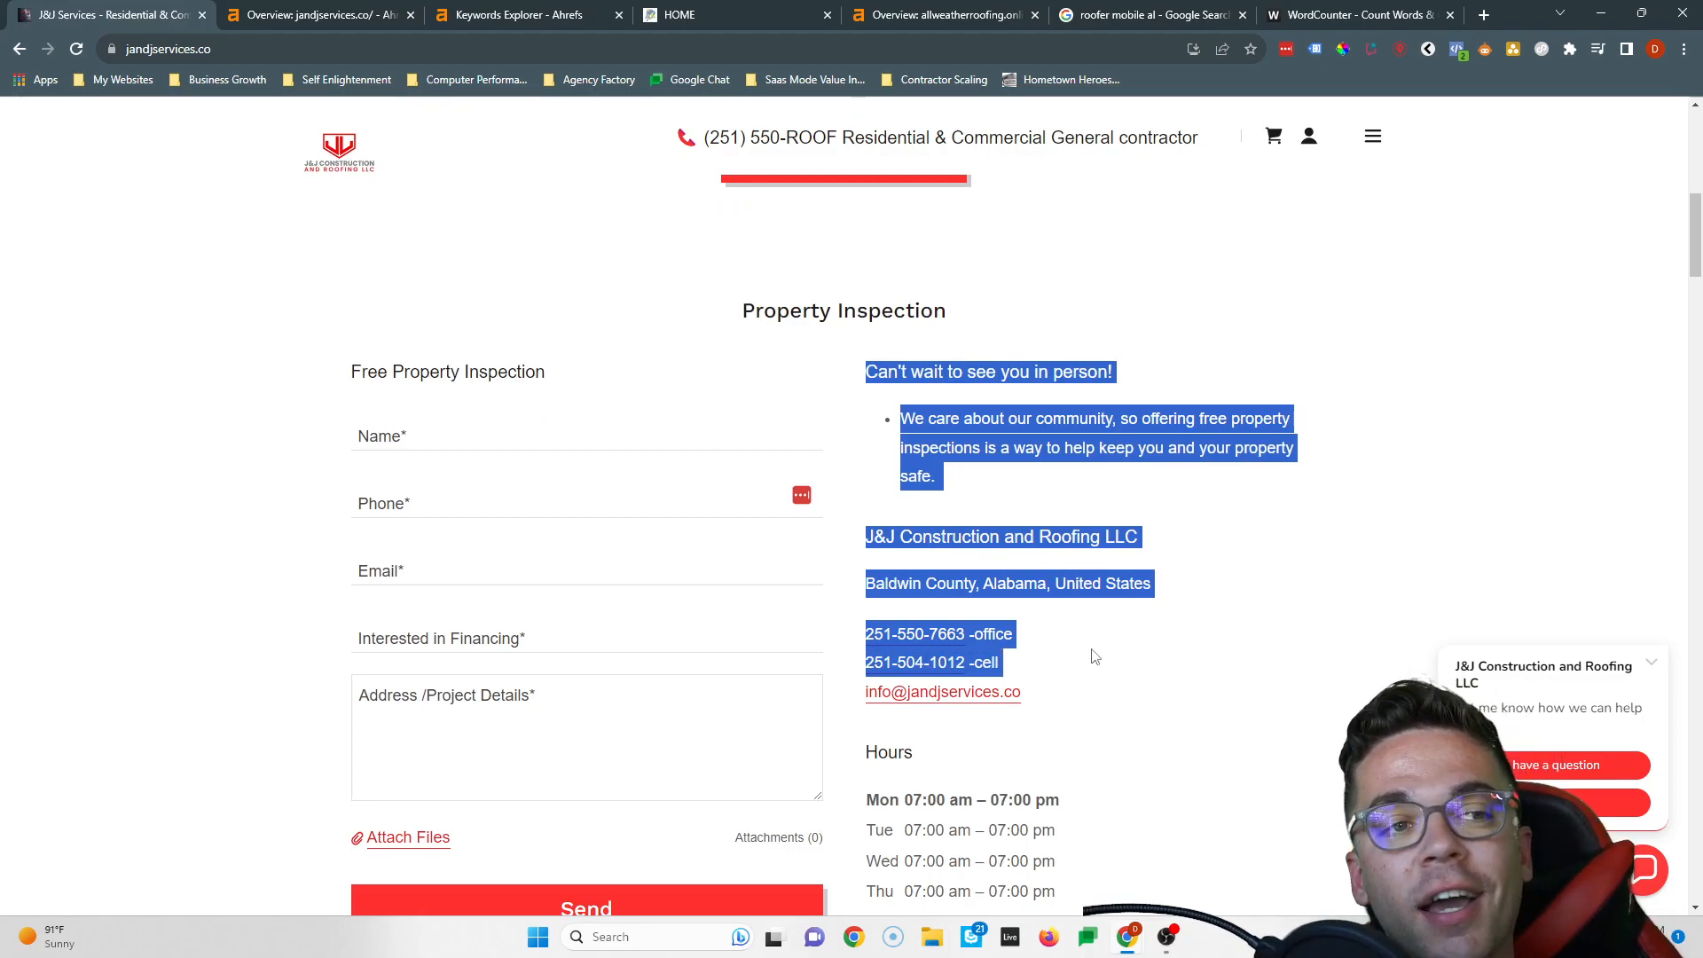
mouse_move(889, 528)
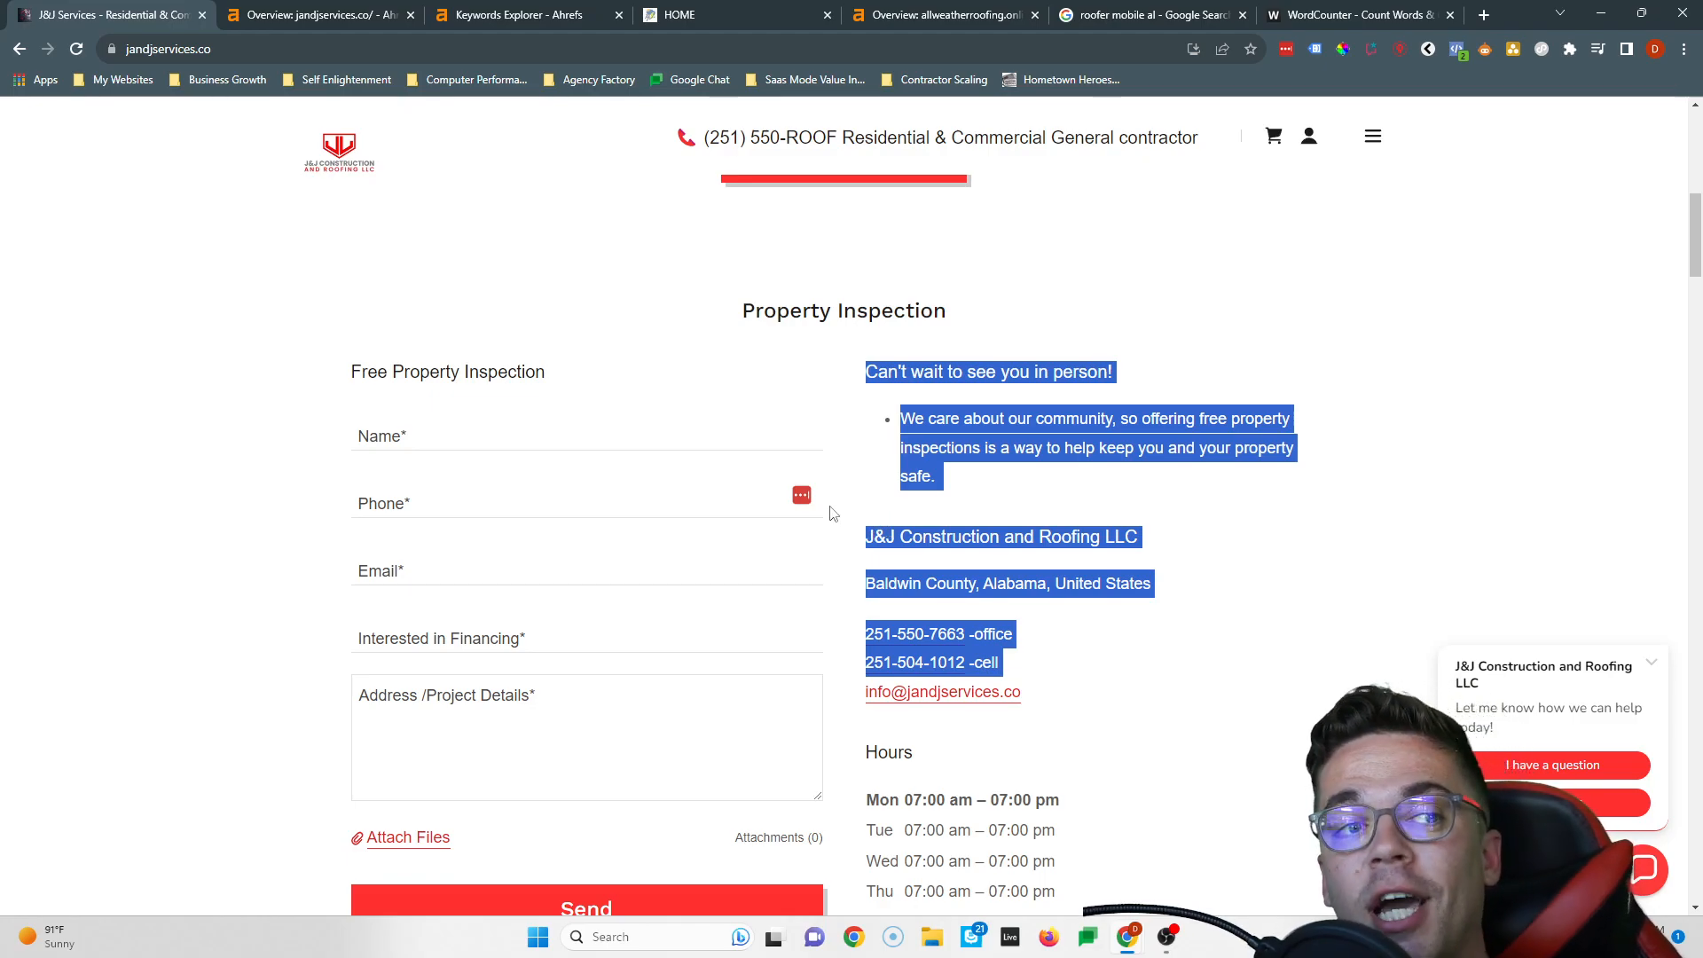
mouse_move(1043, 491)
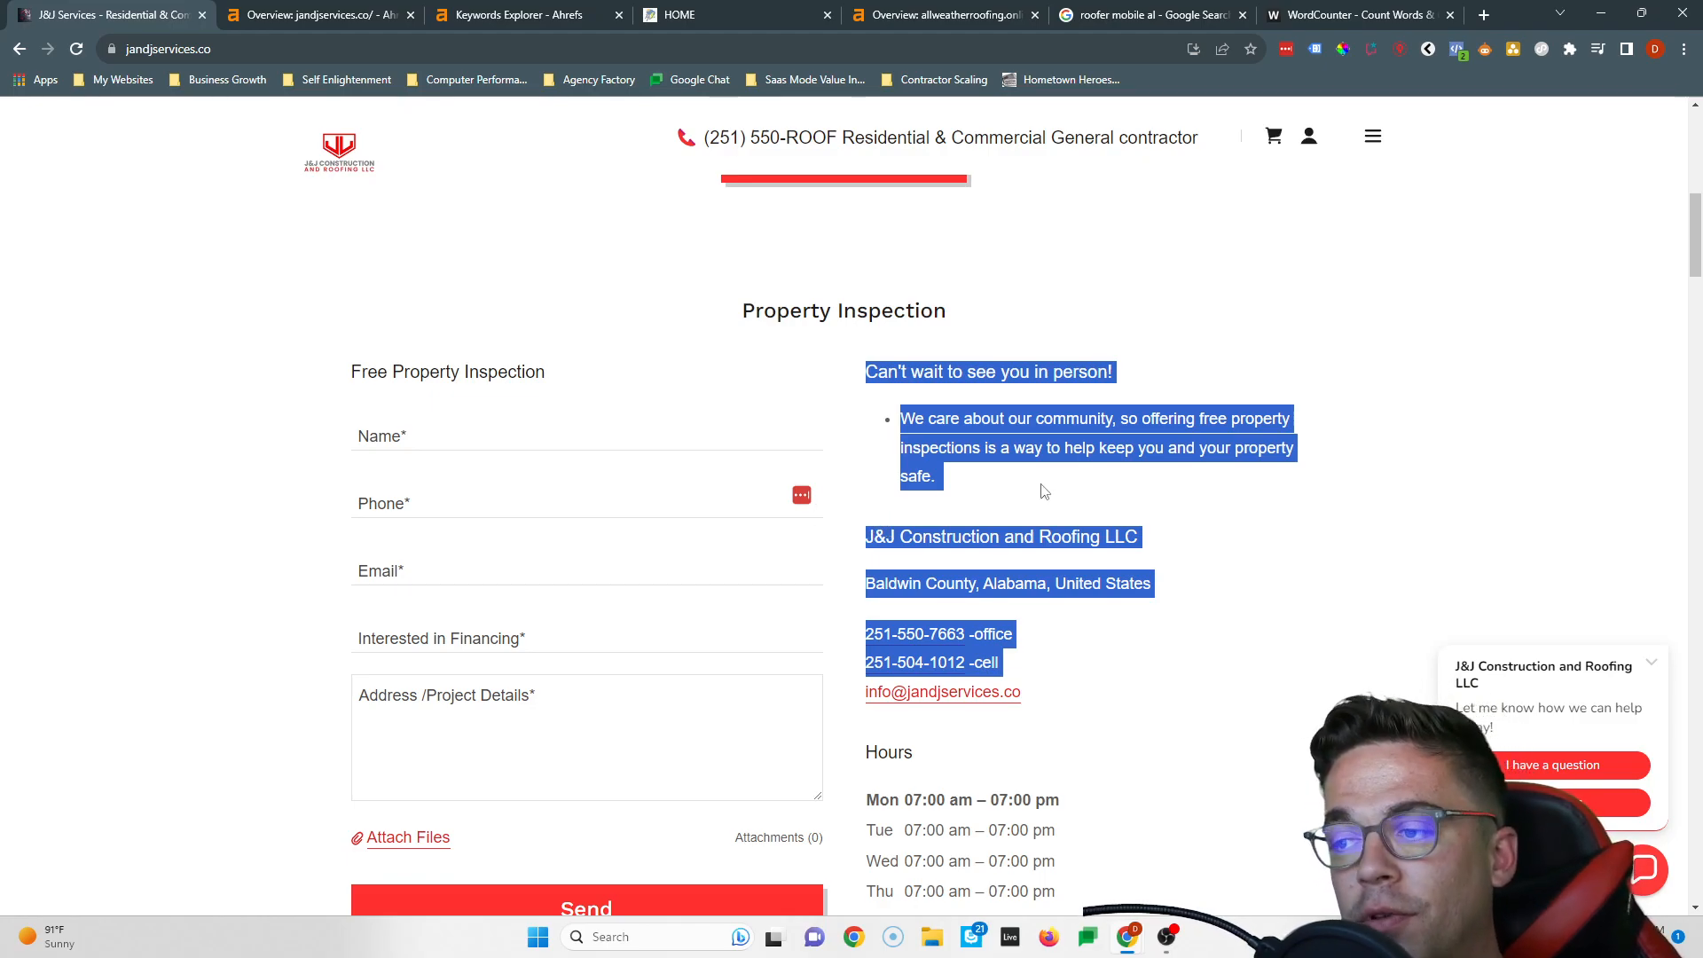
Bring up the Ahrefs keyword ideas matching 'mobile al' to pick out 'roofer mobile al'
click(527, 14)
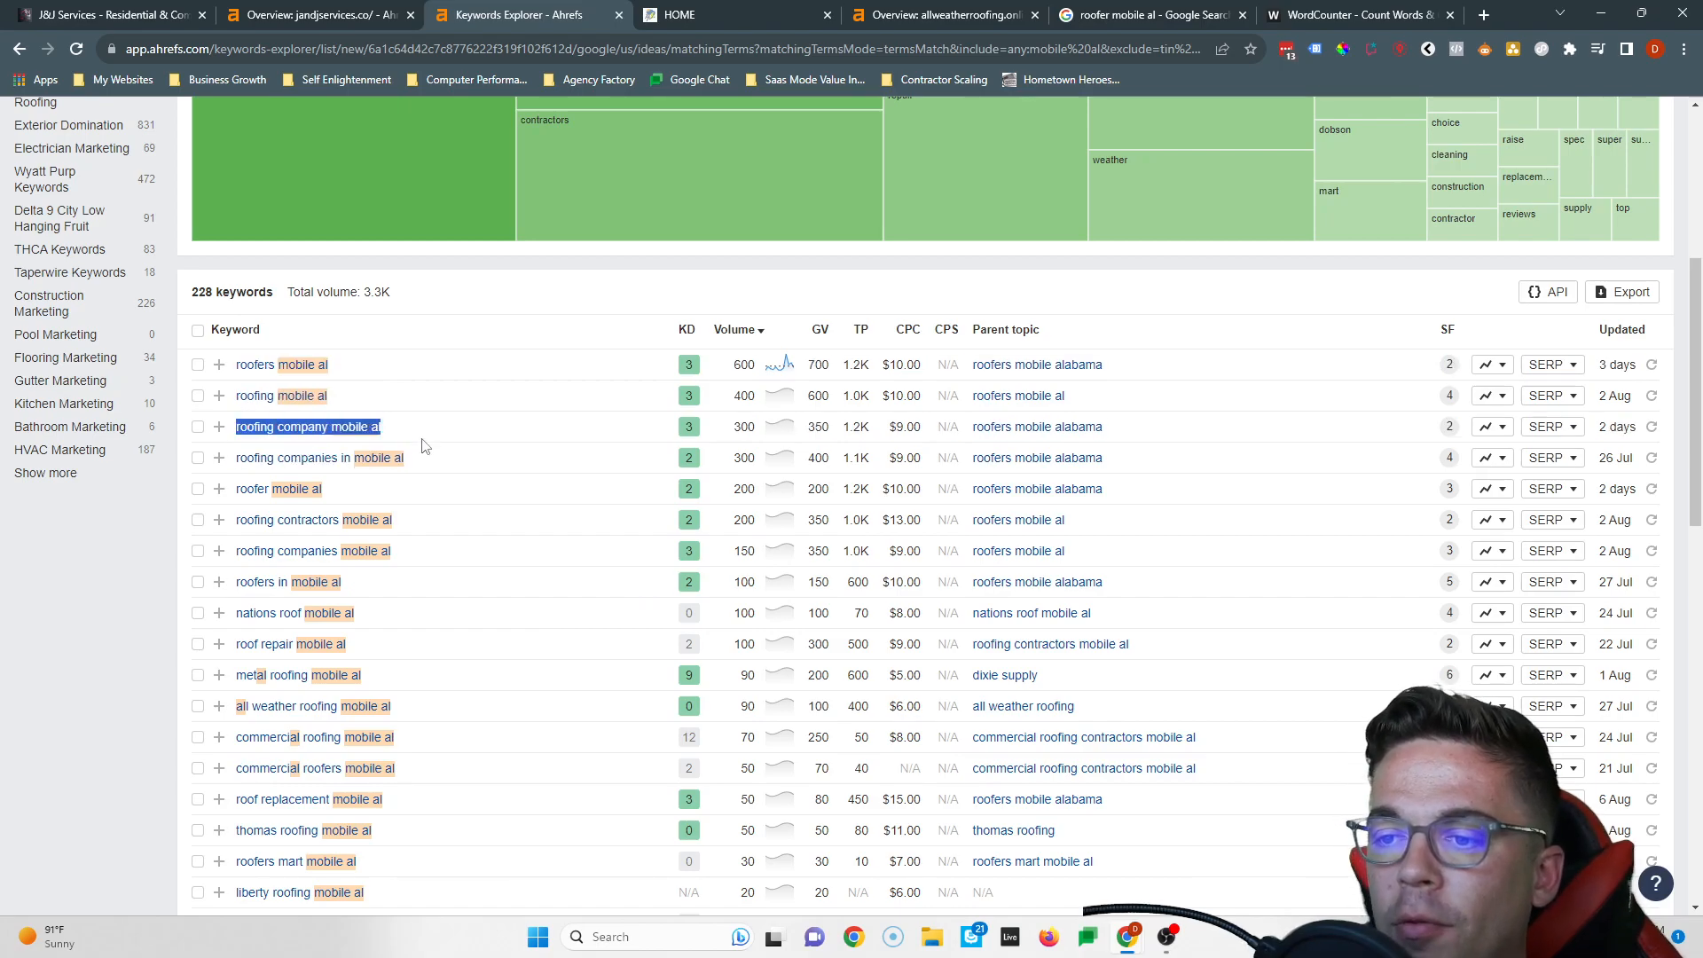
mouse_move(360, 422)
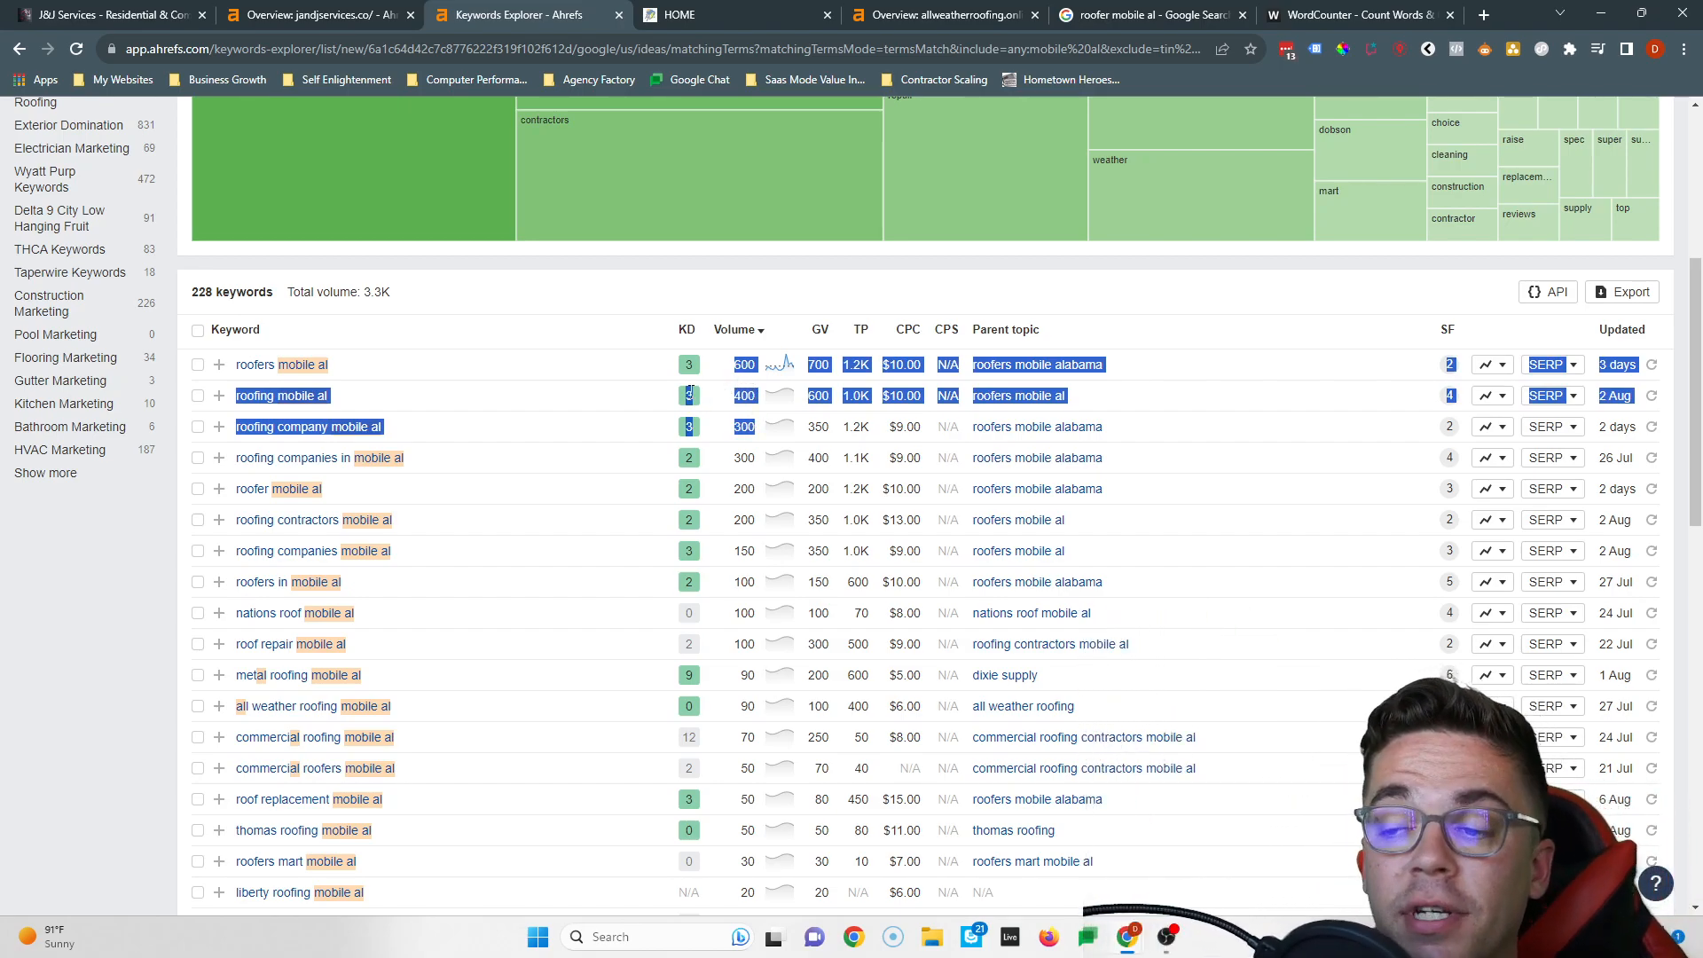
mouse_move(301, 374)
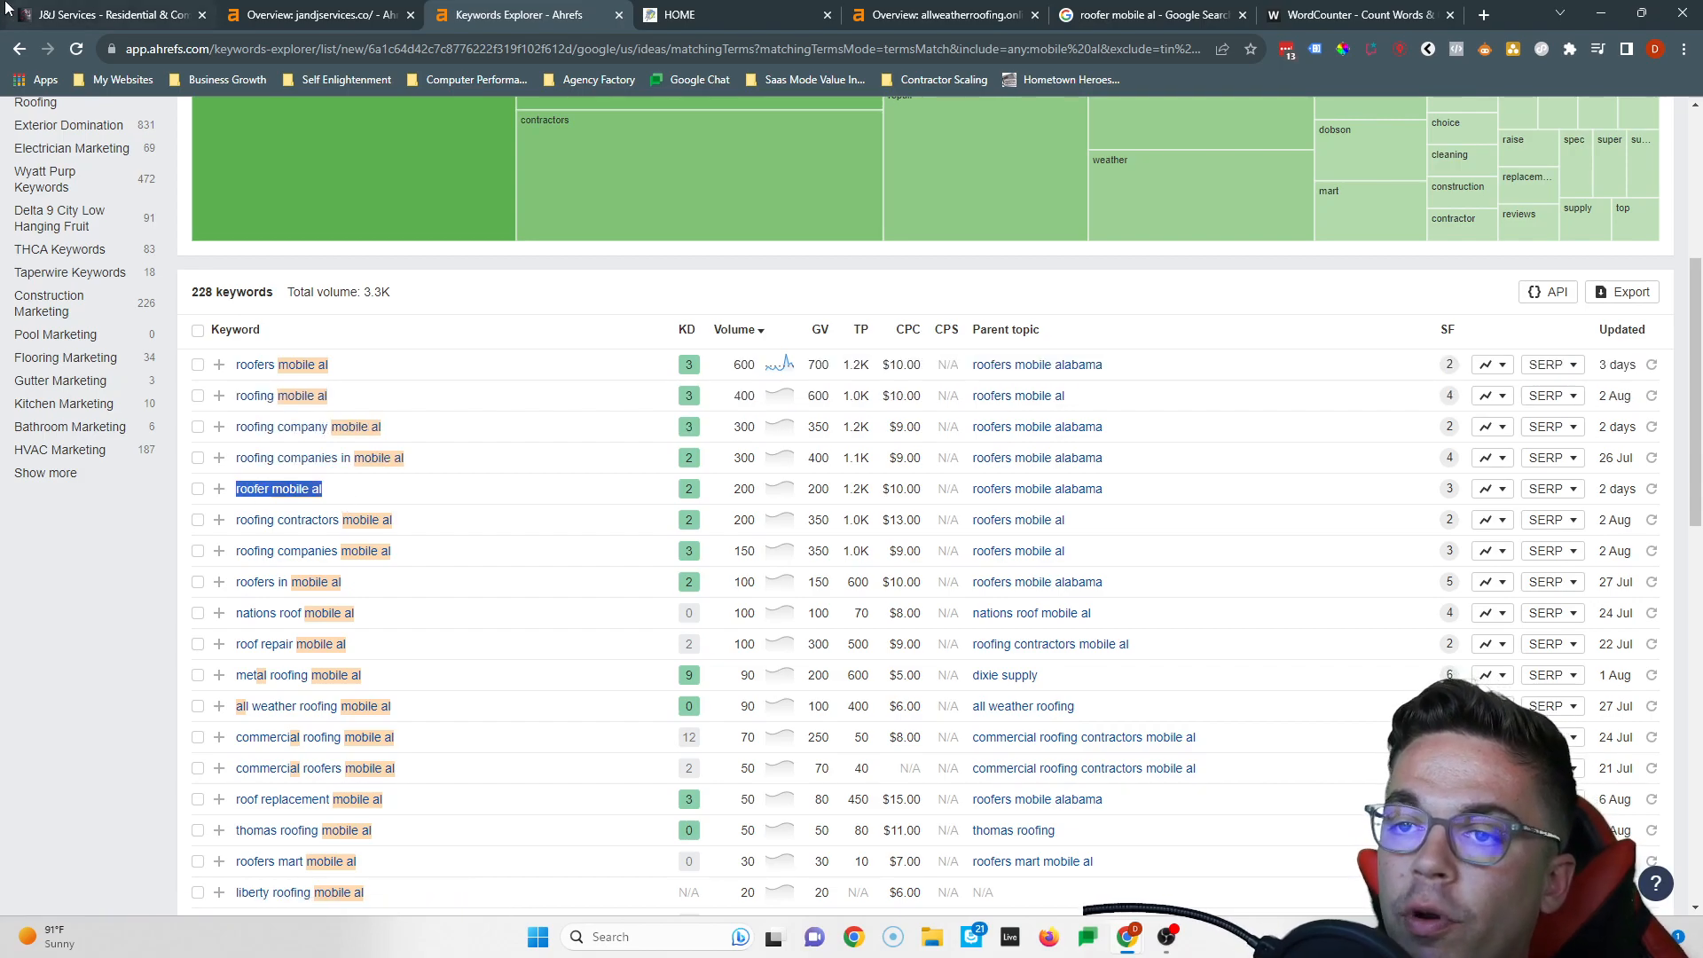
Check the J&J Services homepage against the Ahrefs keyword 'roofer mobile al', finding no matches
click(108, 14)
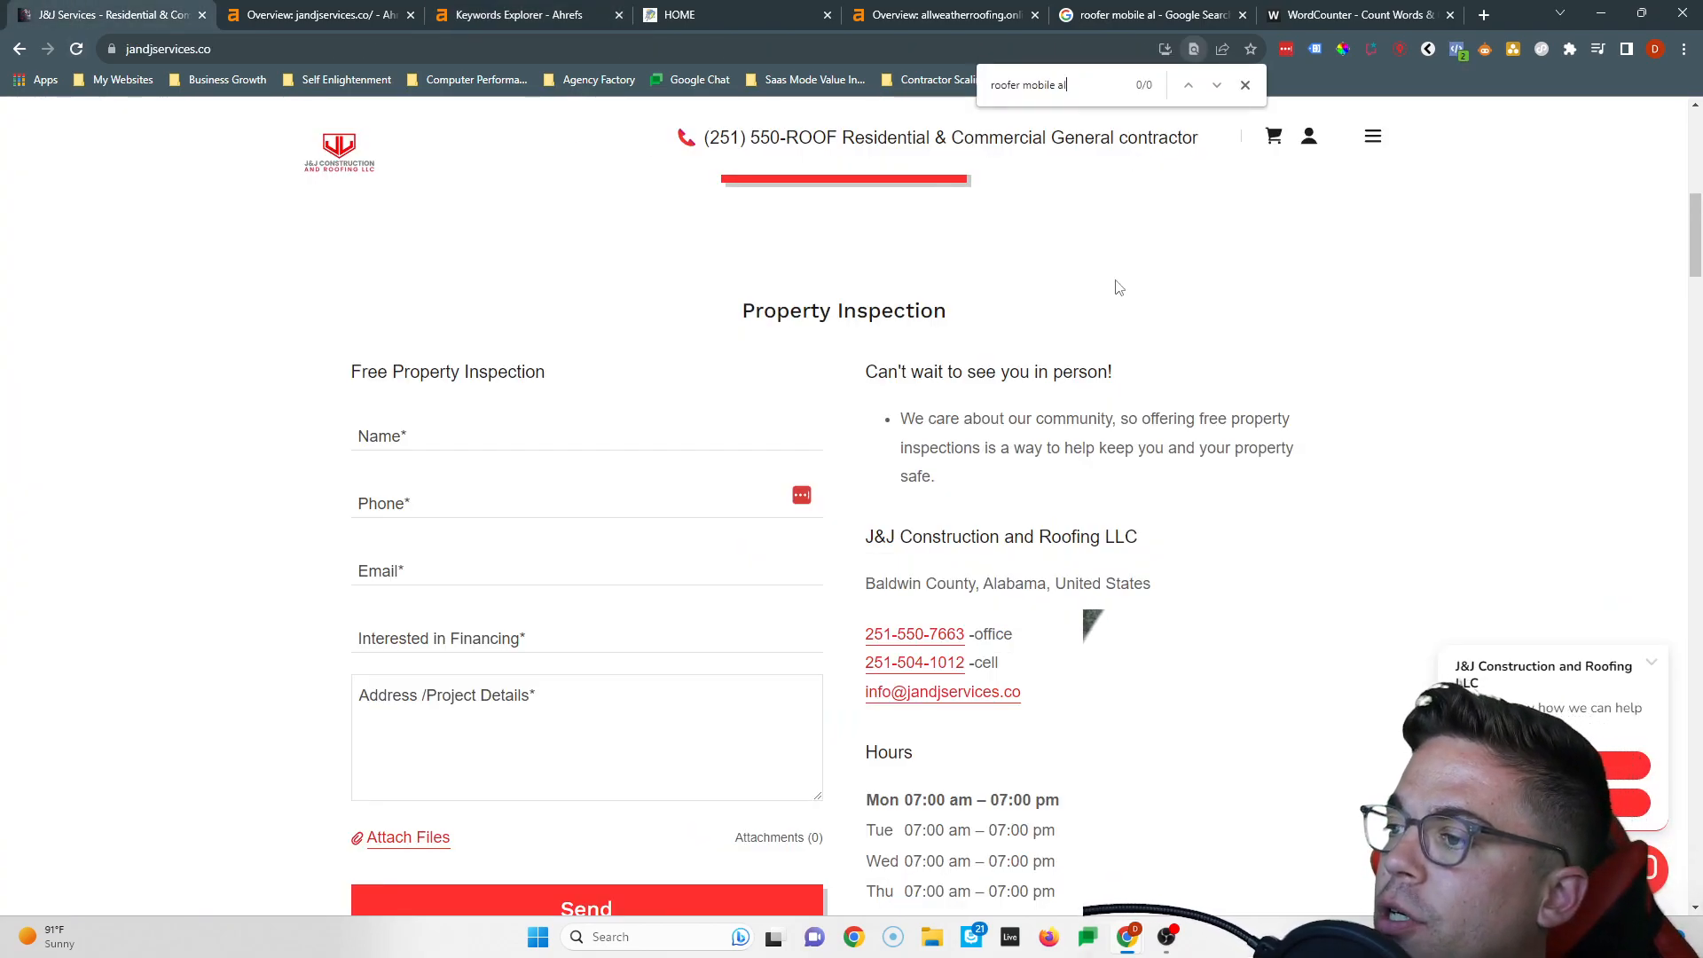
scroll(up, 3)
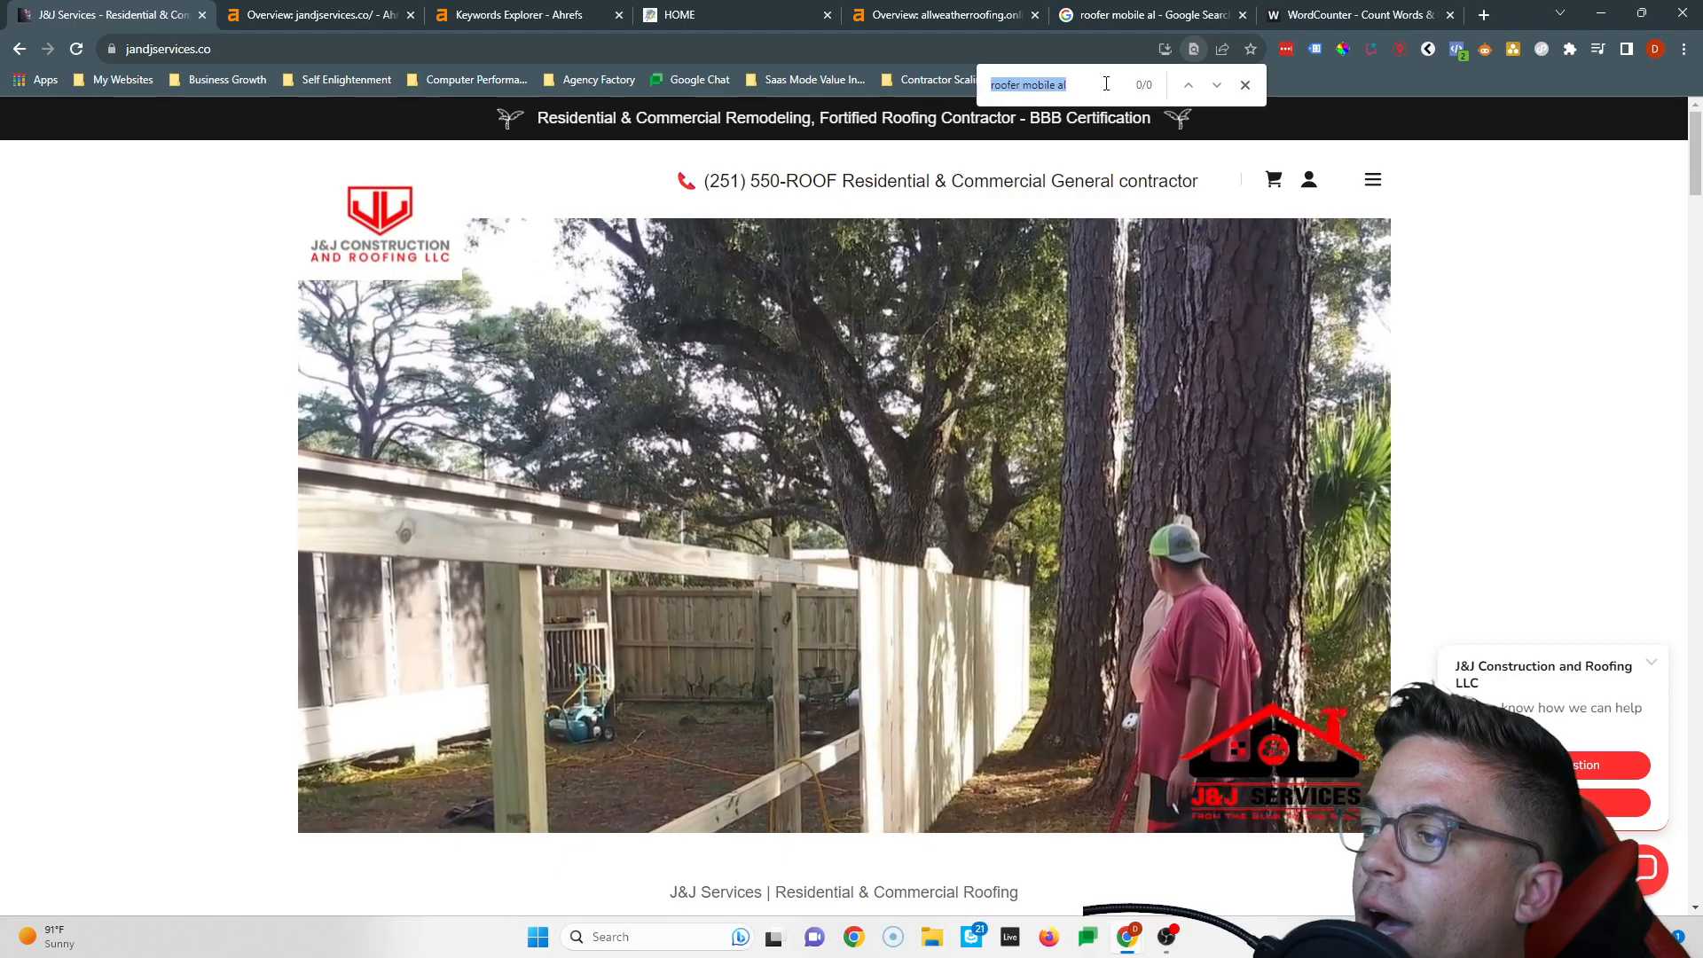
click(527, 14)
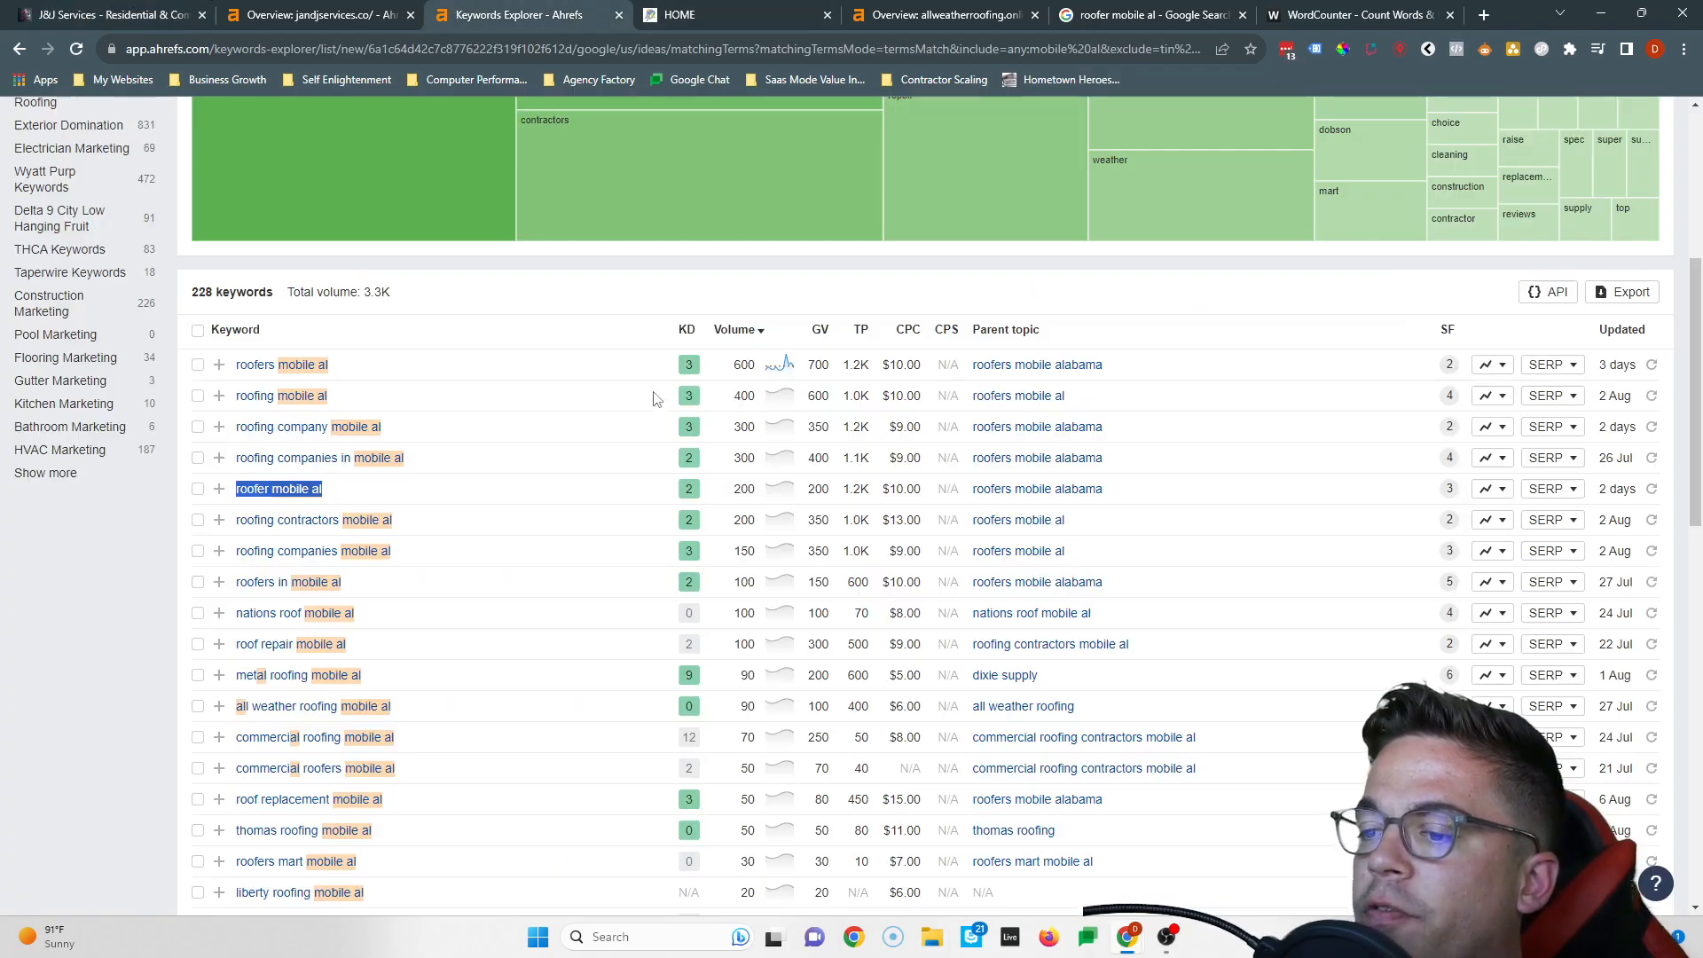
scroll(down, 3)
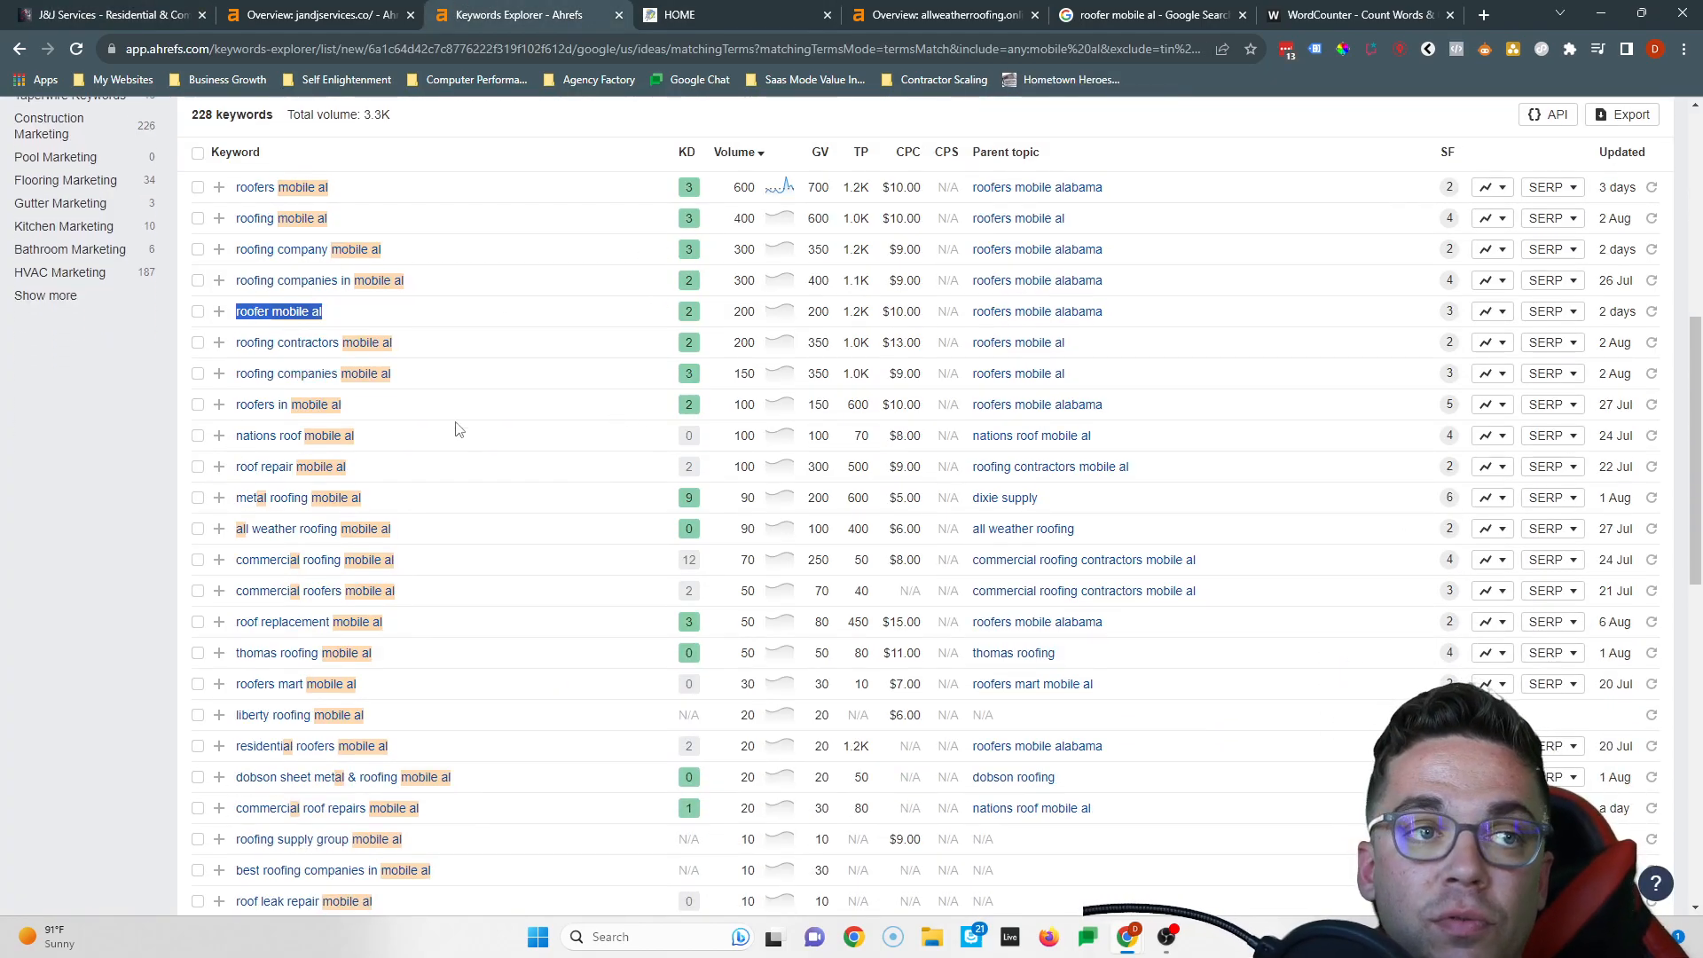
mouse_move(293, 480)
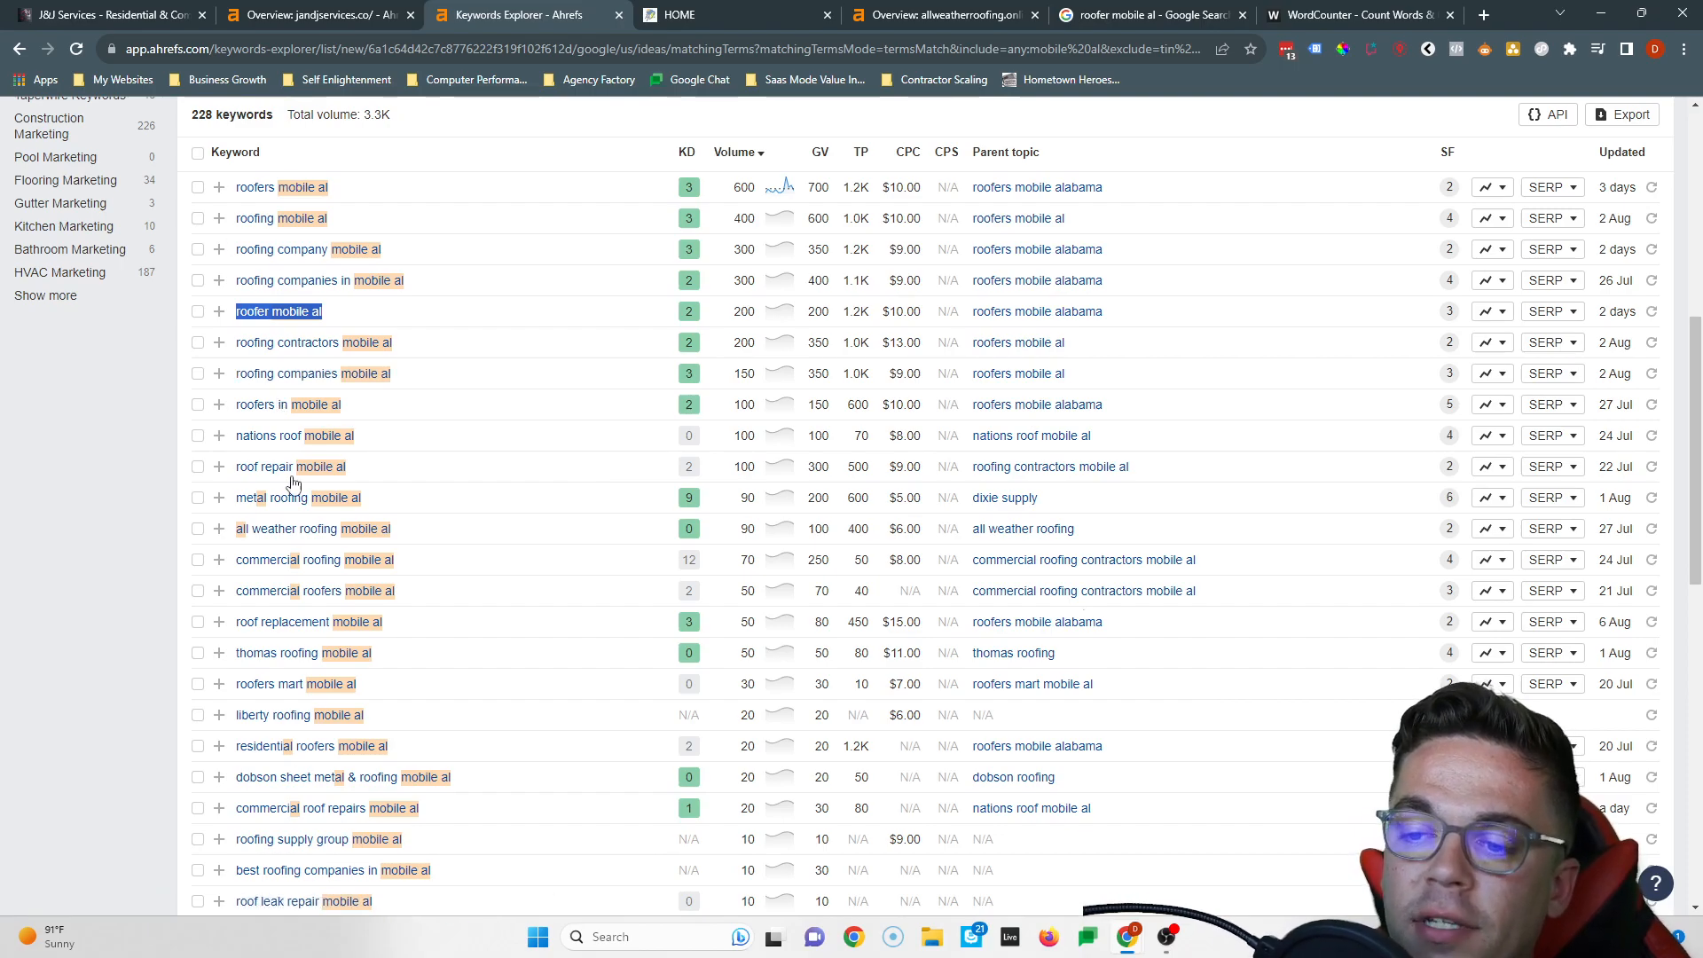
click(108, 14)
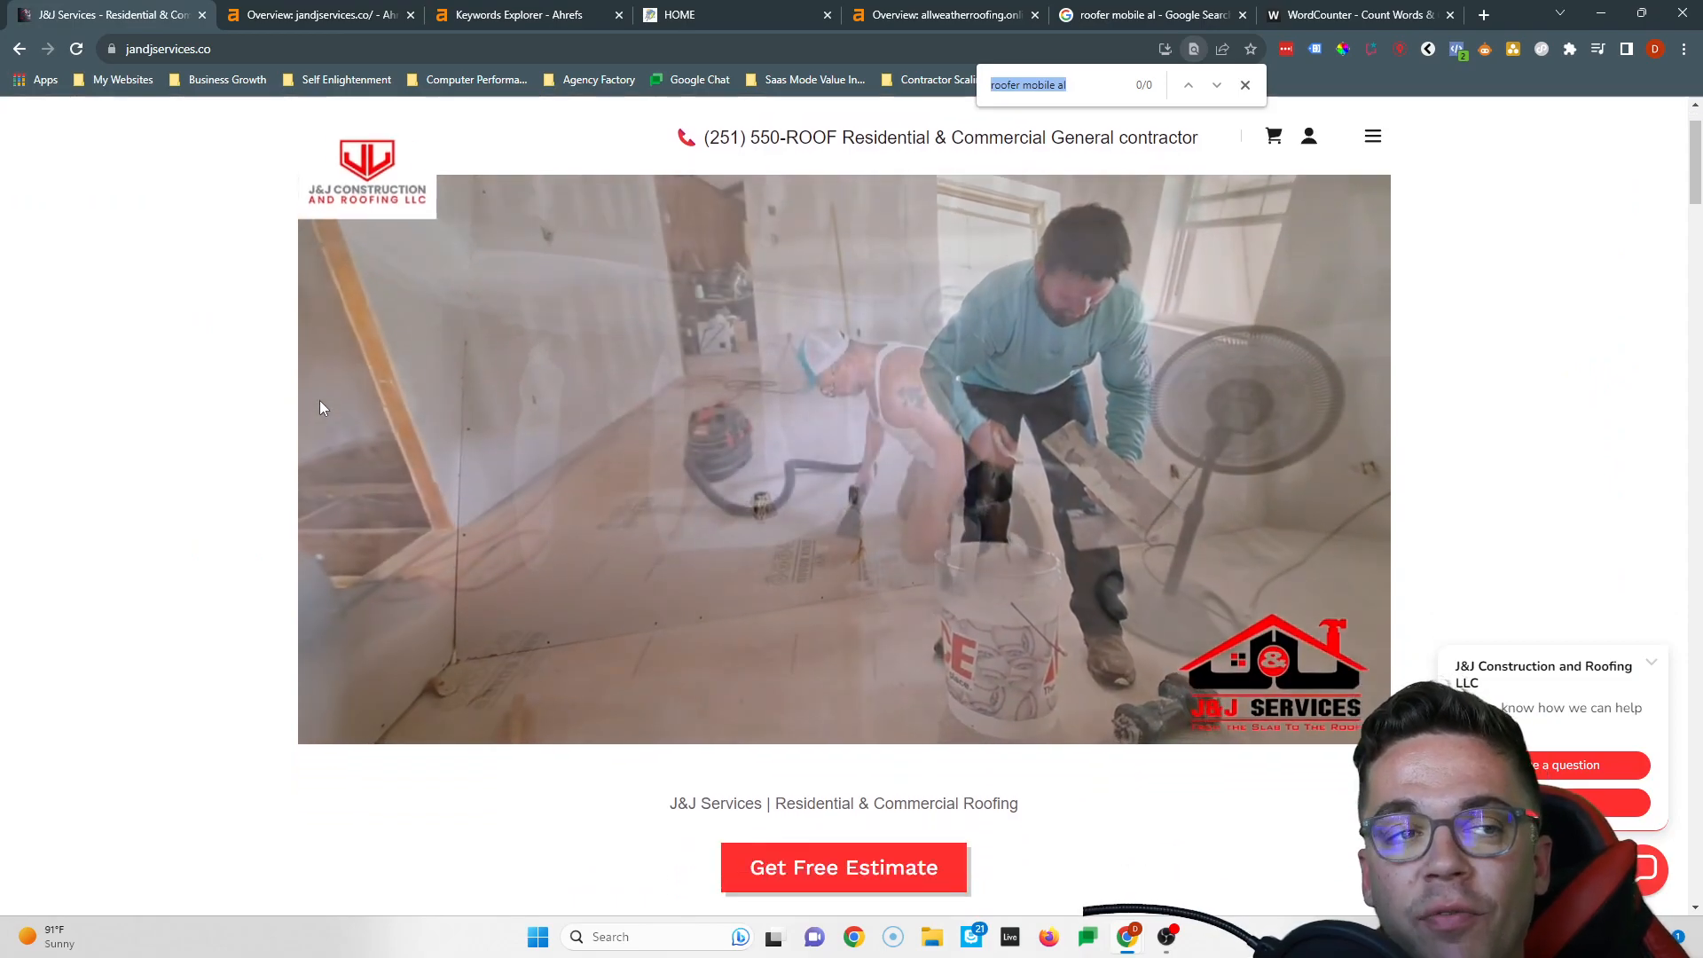
scroll(down, 3)
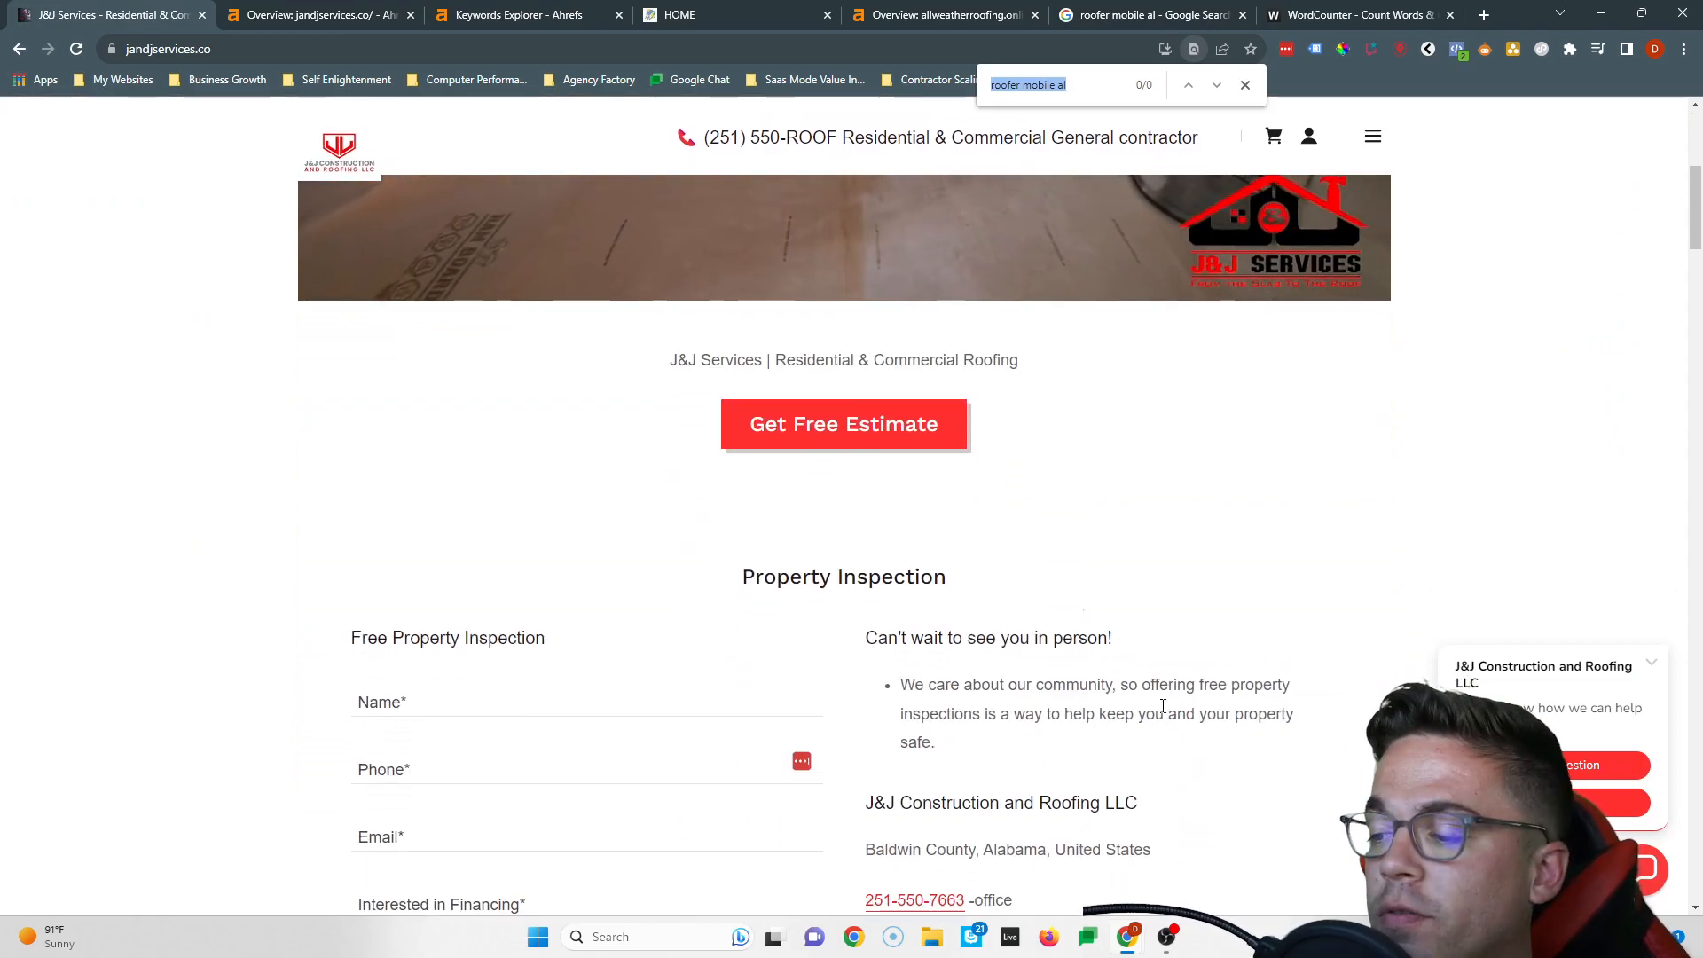
Read the 1,057-word count of the All Weather homepage text in WordCounter, then return to Ahrefs keyword ideas
click(1356, 14)
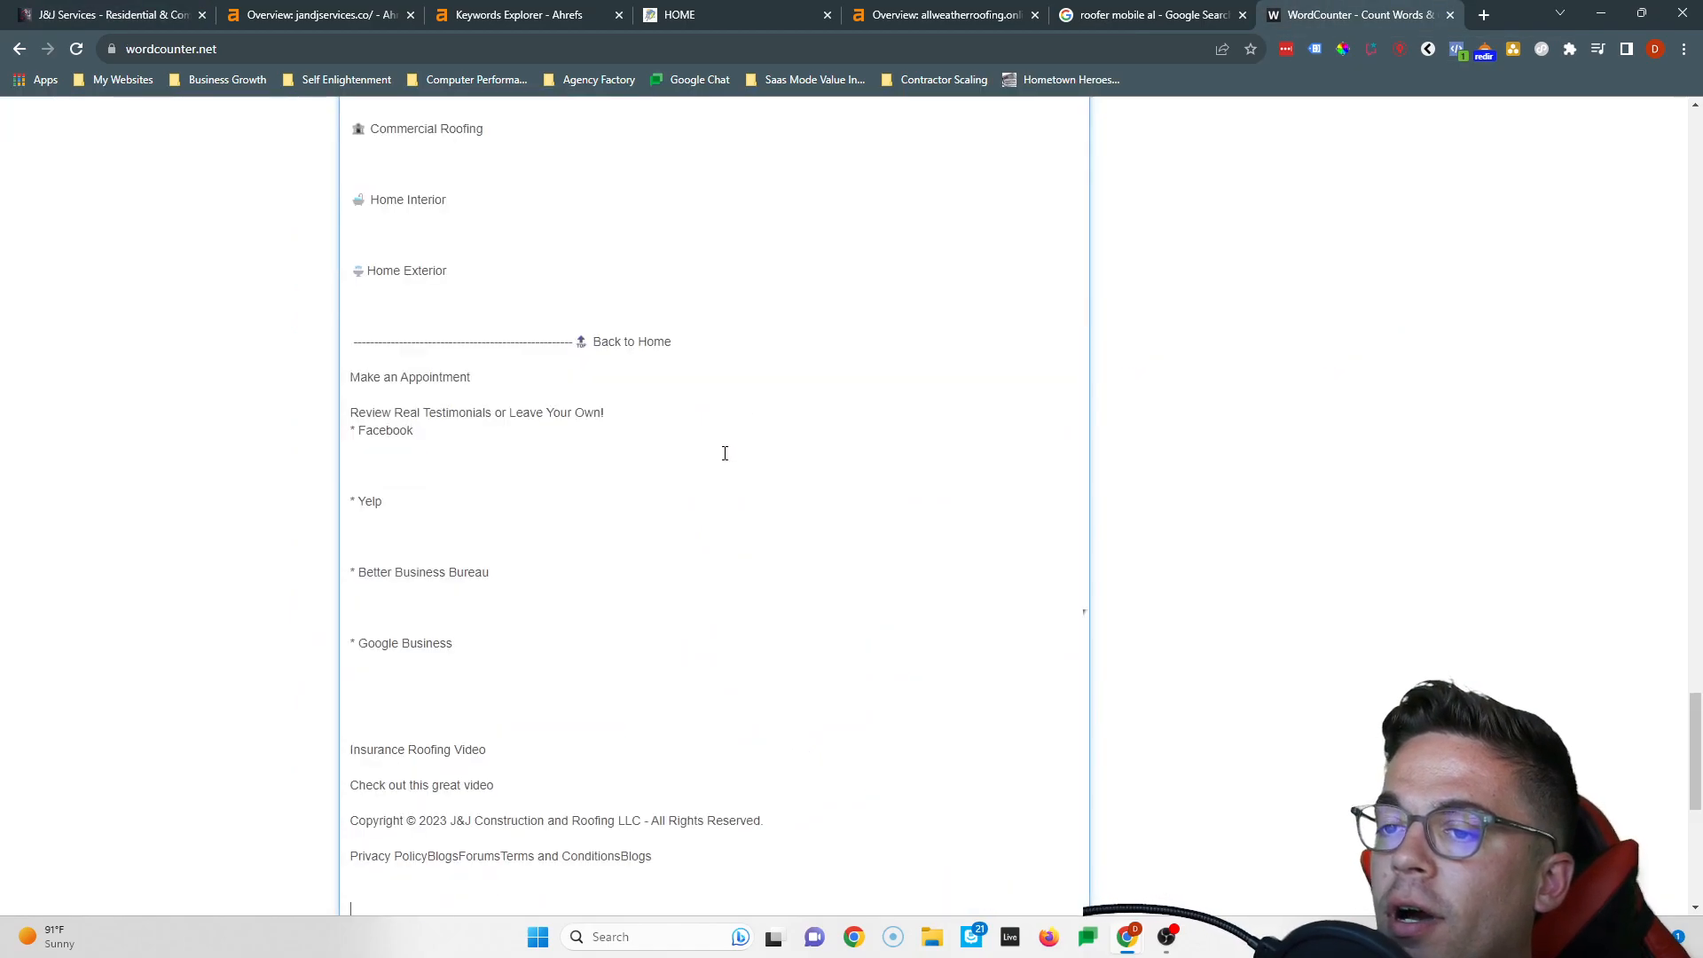
scroll(up, 3)
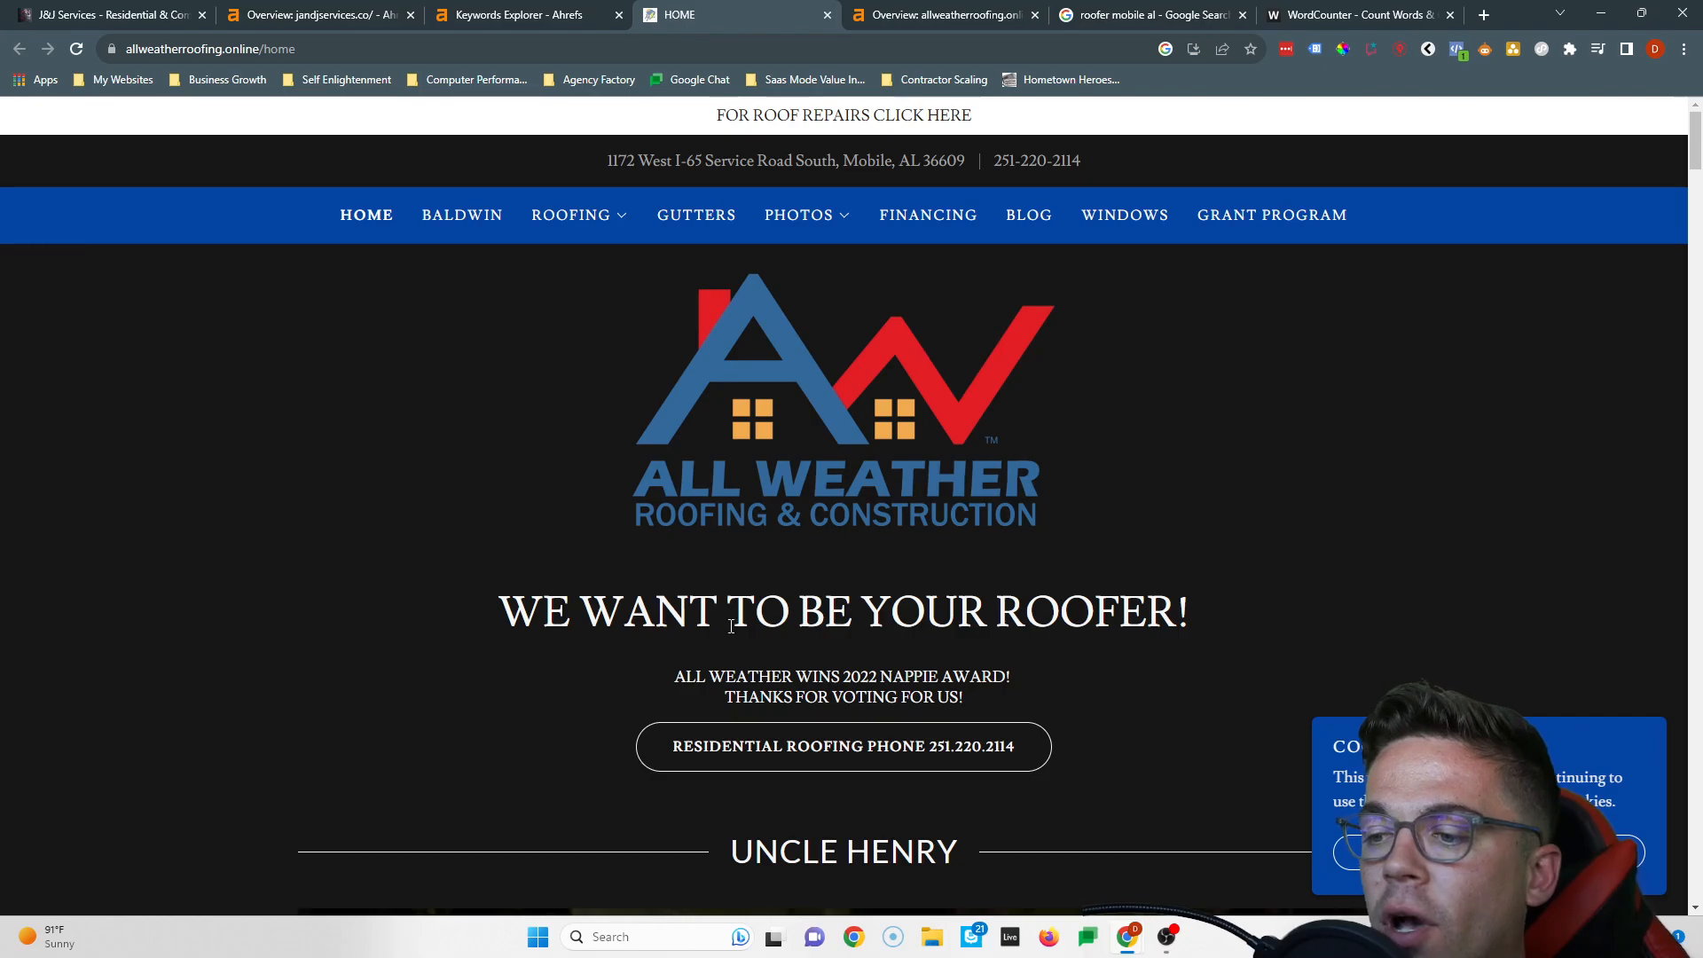
click(1357, 15)
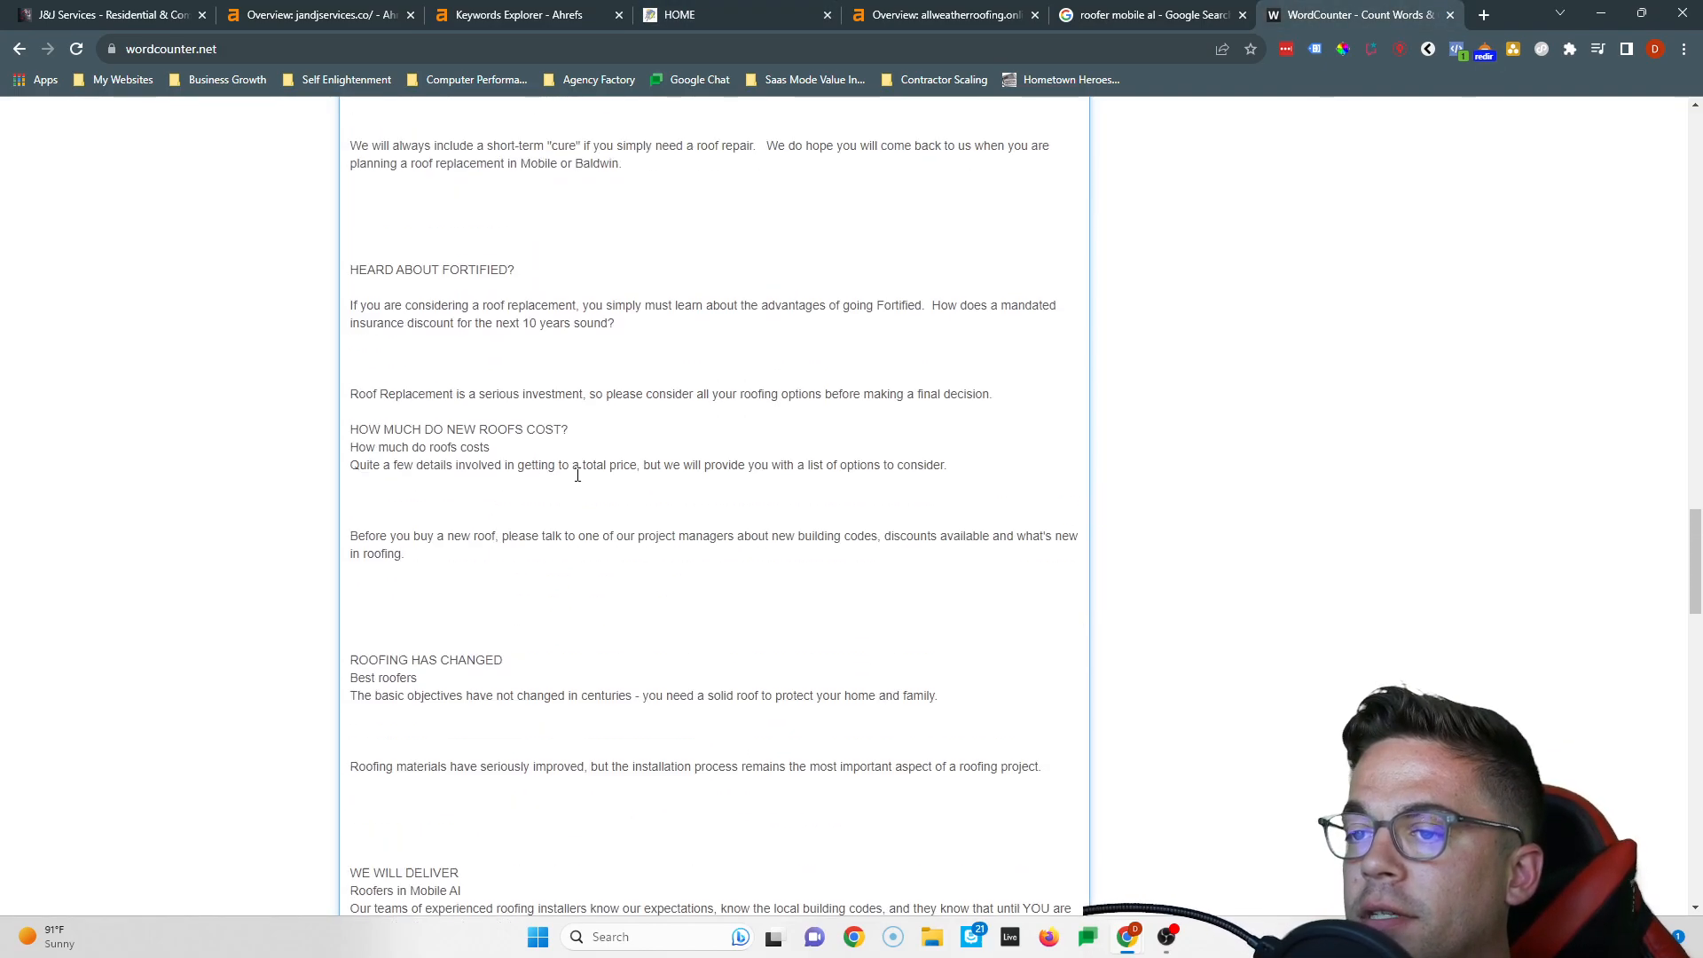
scroll(up, 3)
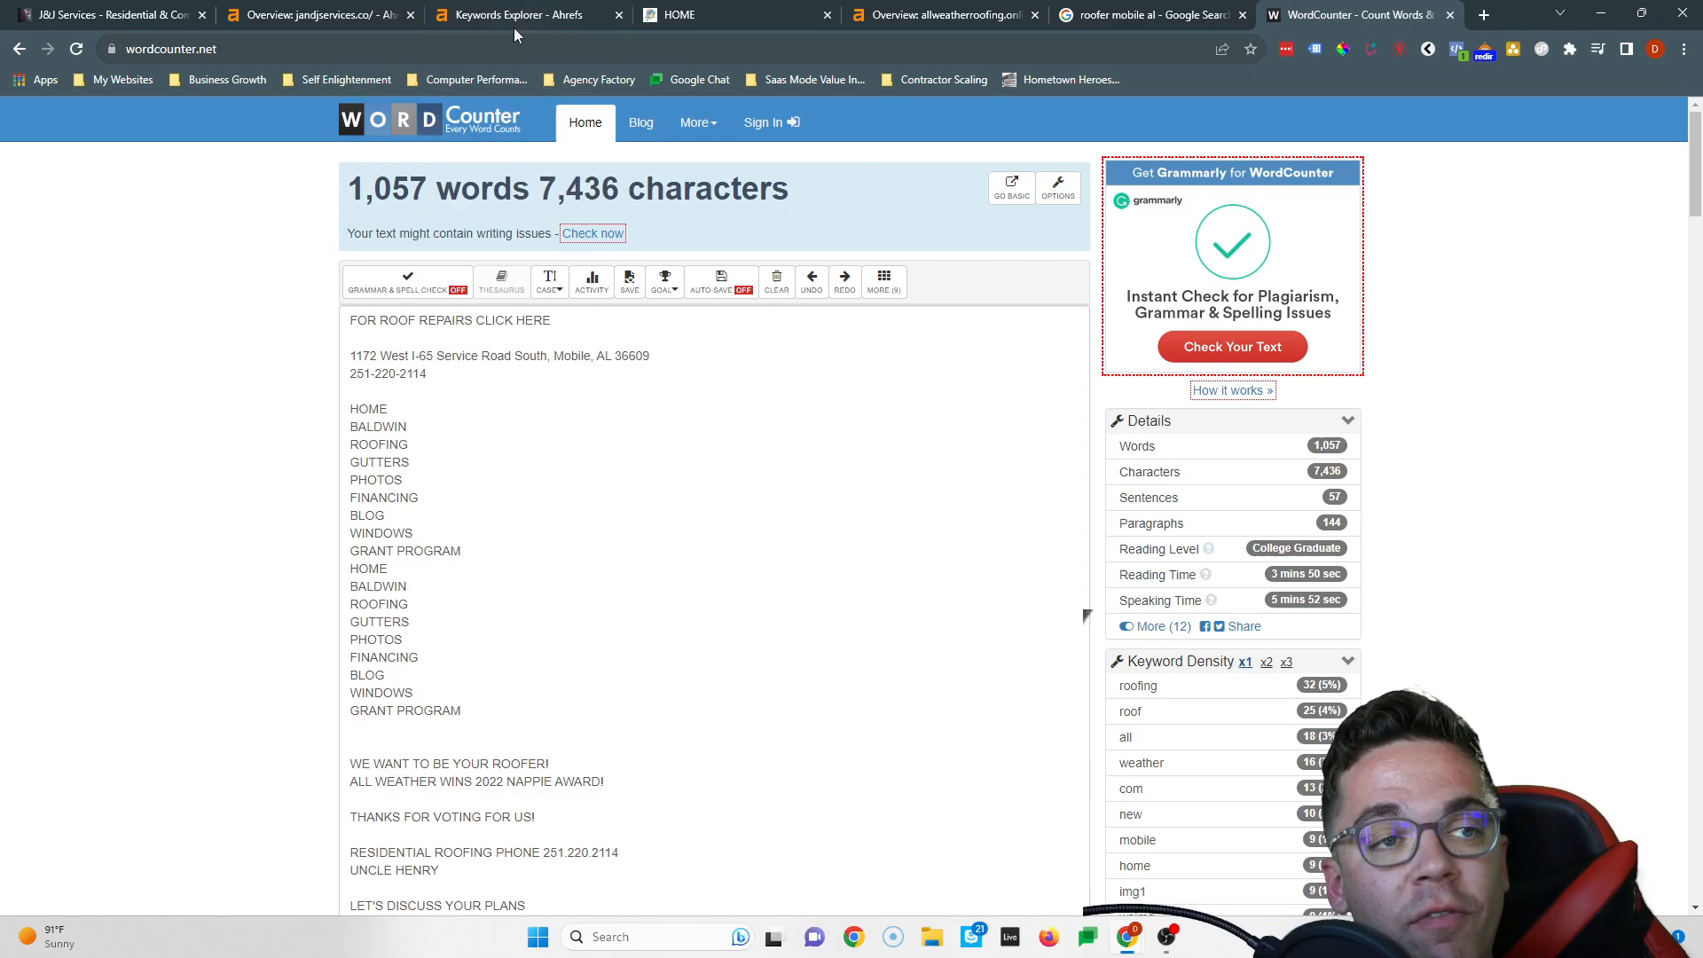
click(527, 14)
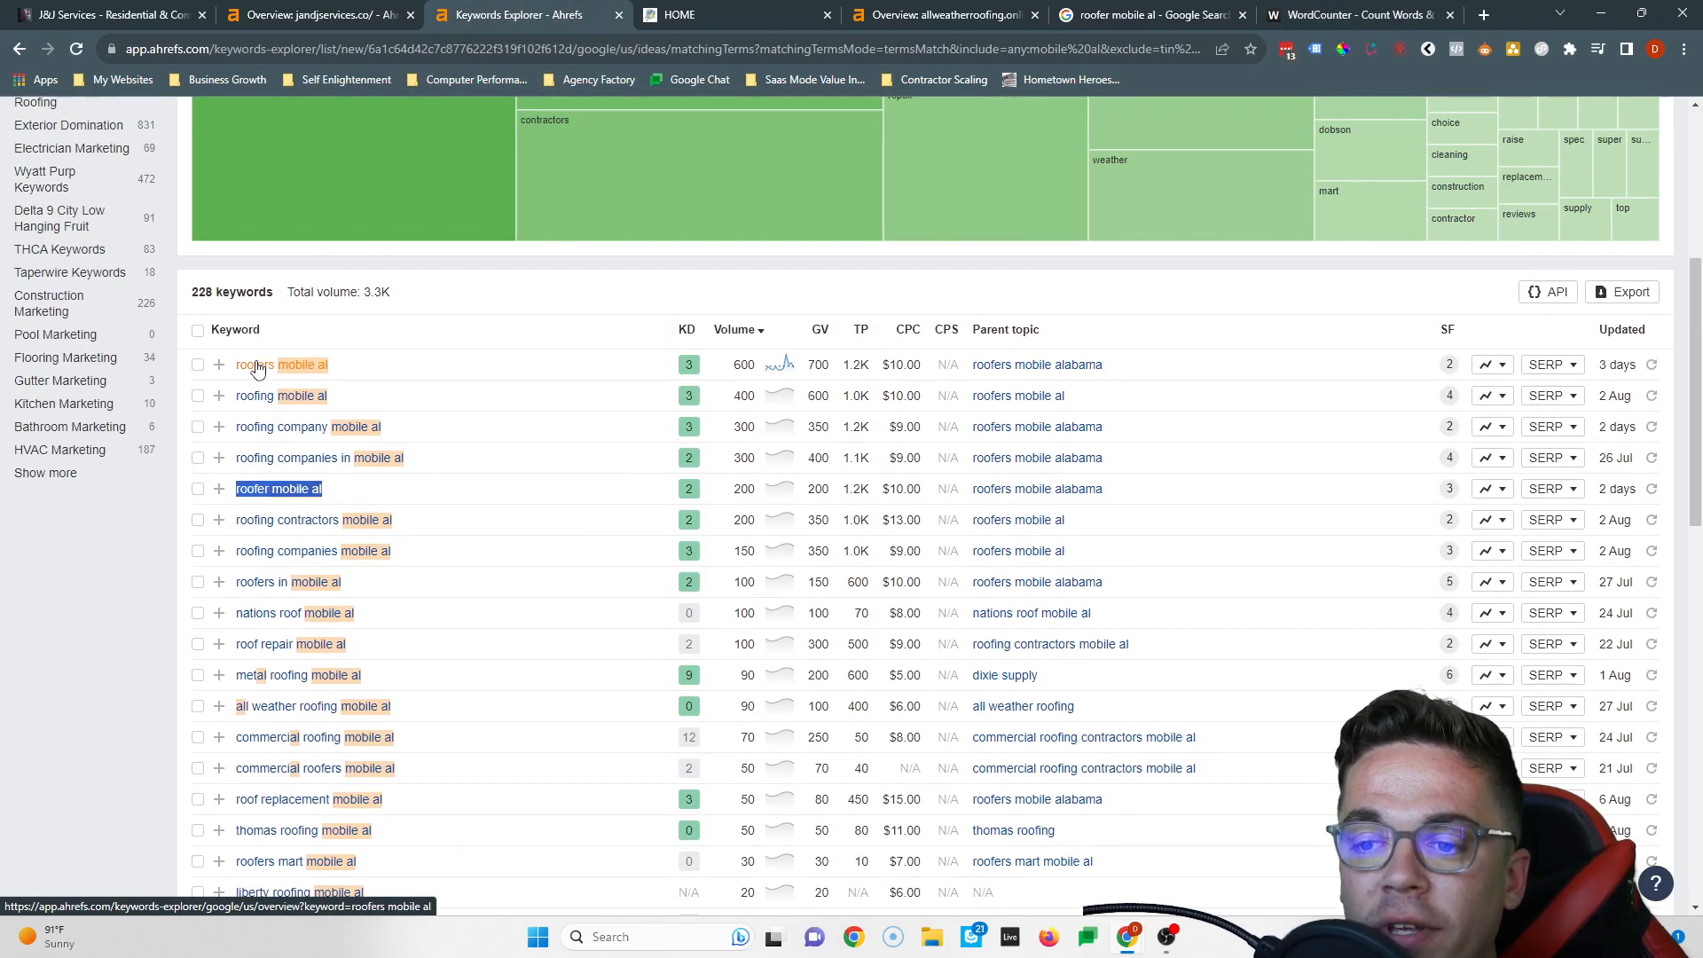
Go from the J&J Services homepage to Ahrefs' jandjservices.co overview showing 15 referring domains
click(108, 15)
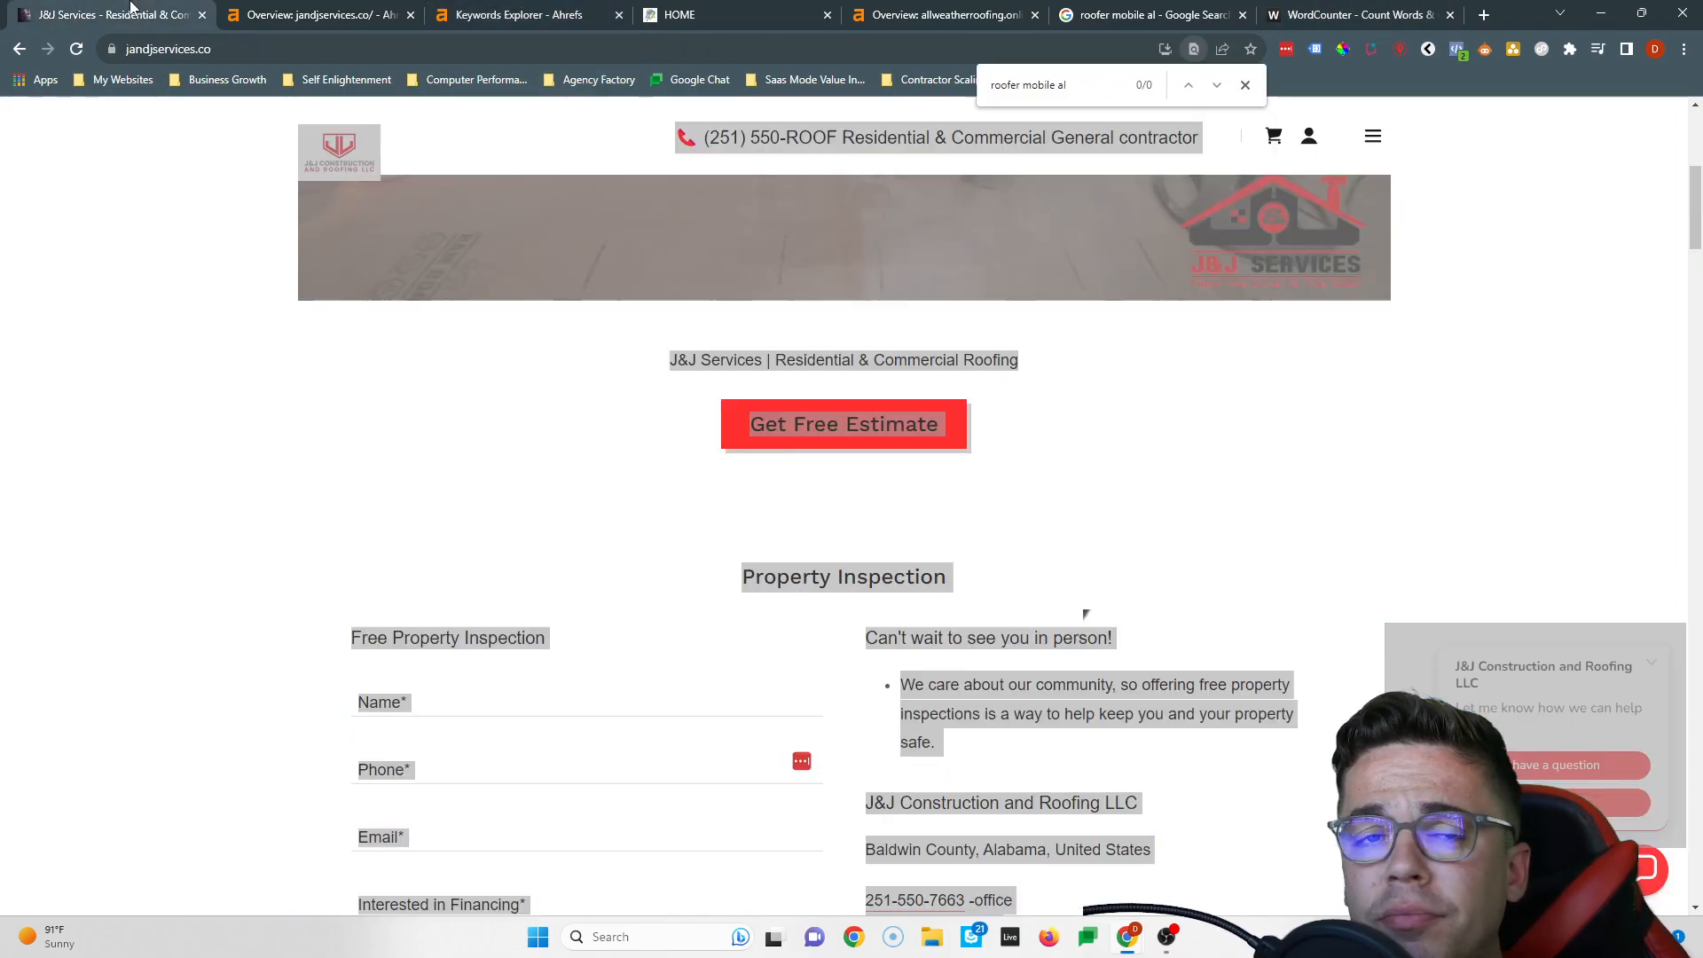
scroll(up, 3)
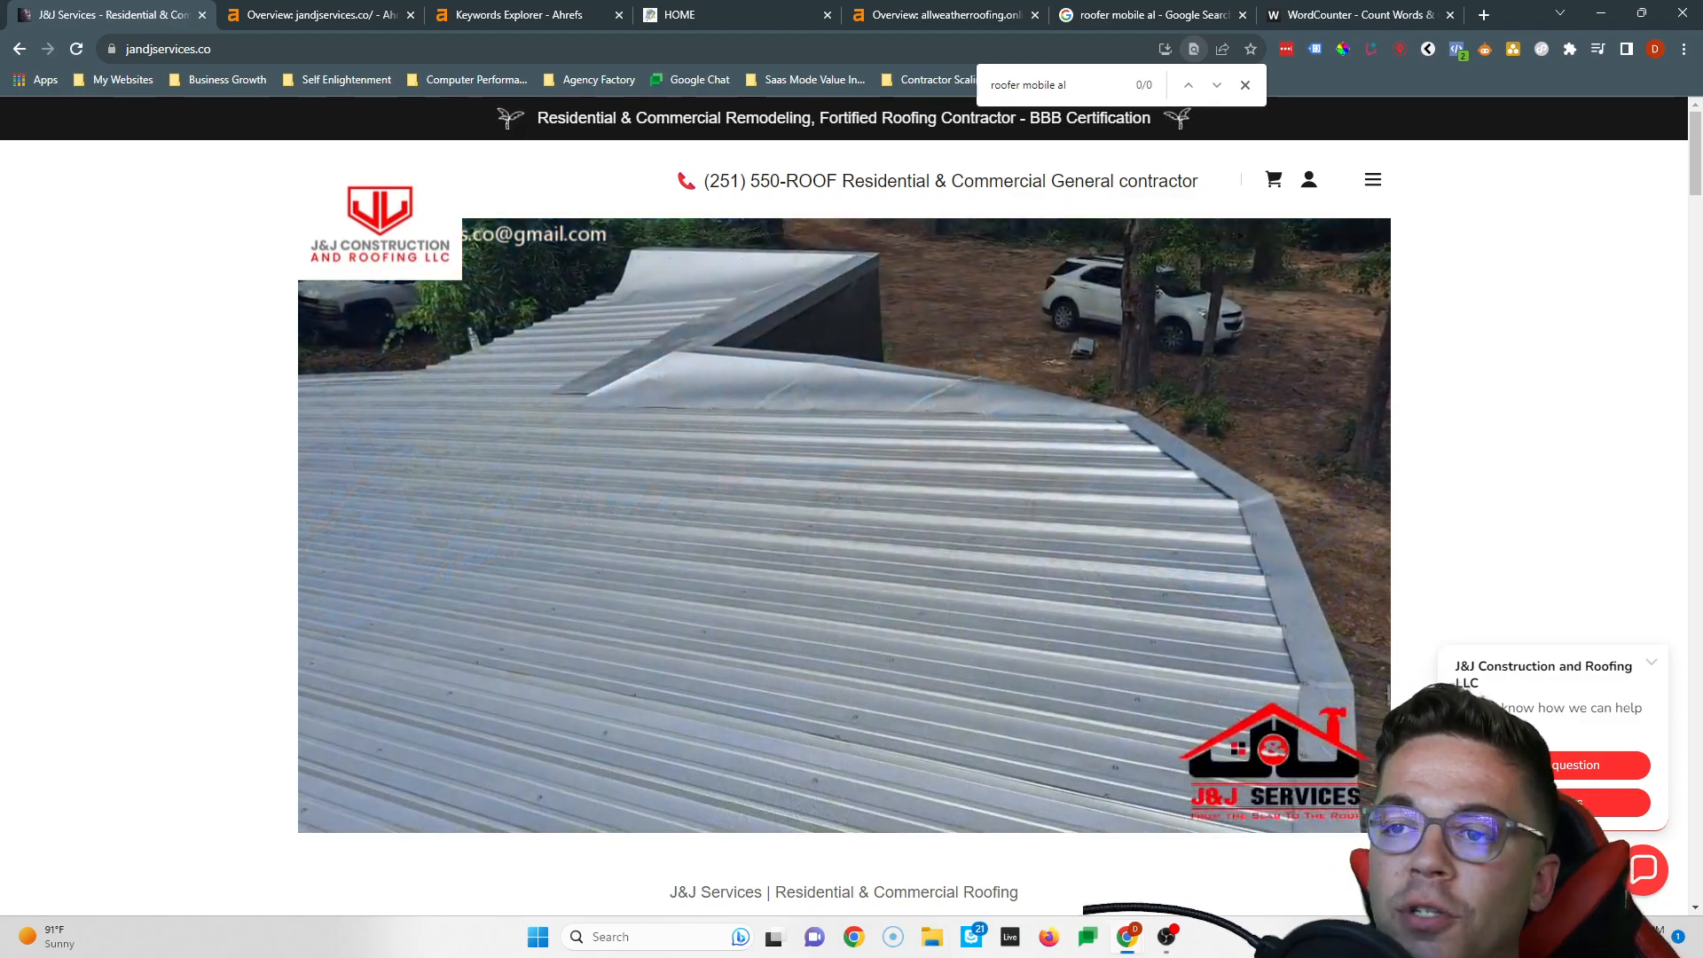
click(317, 14)
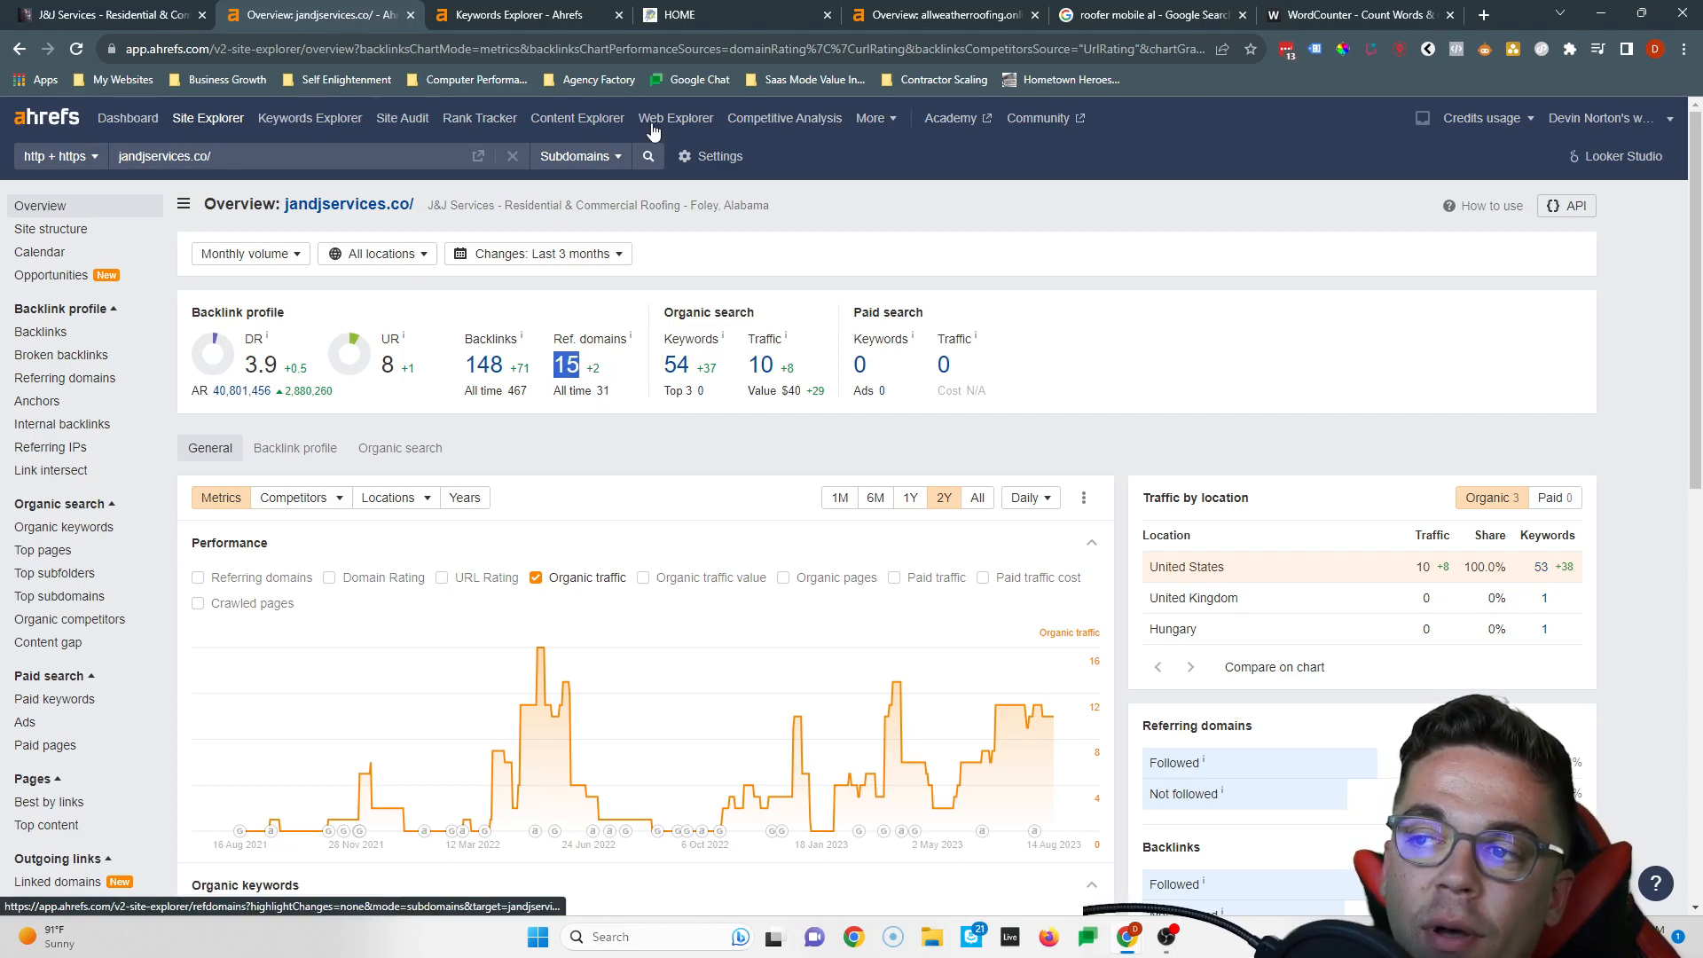
View allweatherroofing.online's Ahrefs overview and bring up link options on its 55 referring domains
click(944, 14)
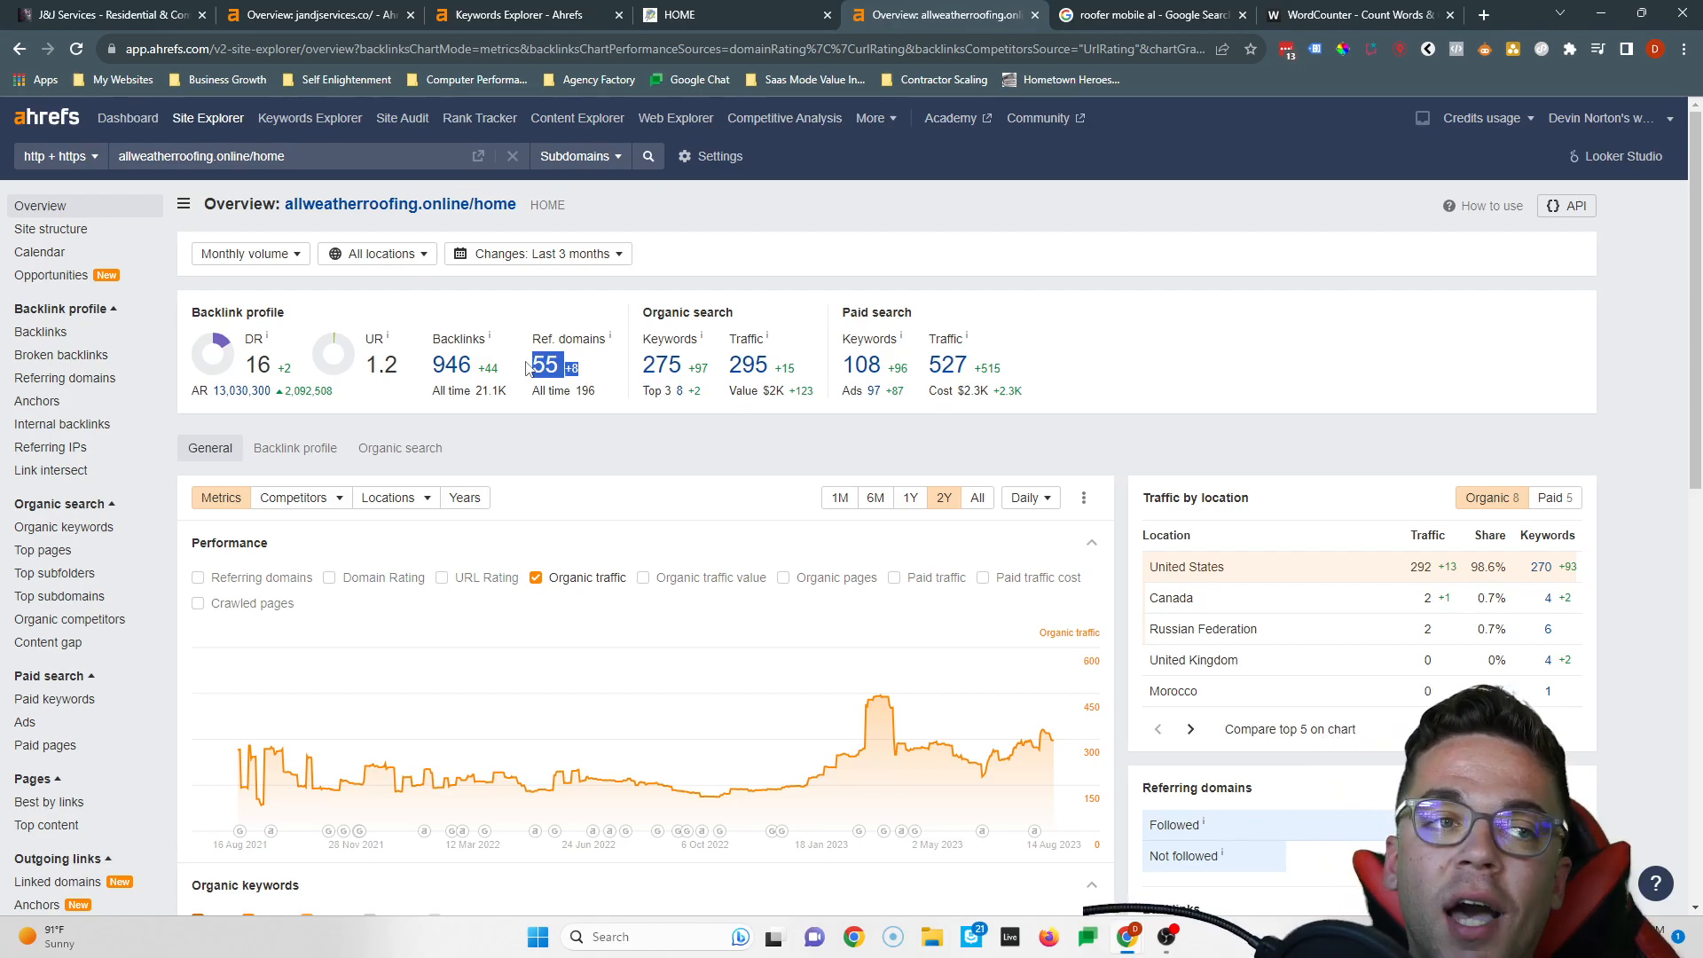
mouse_move(548, 365)
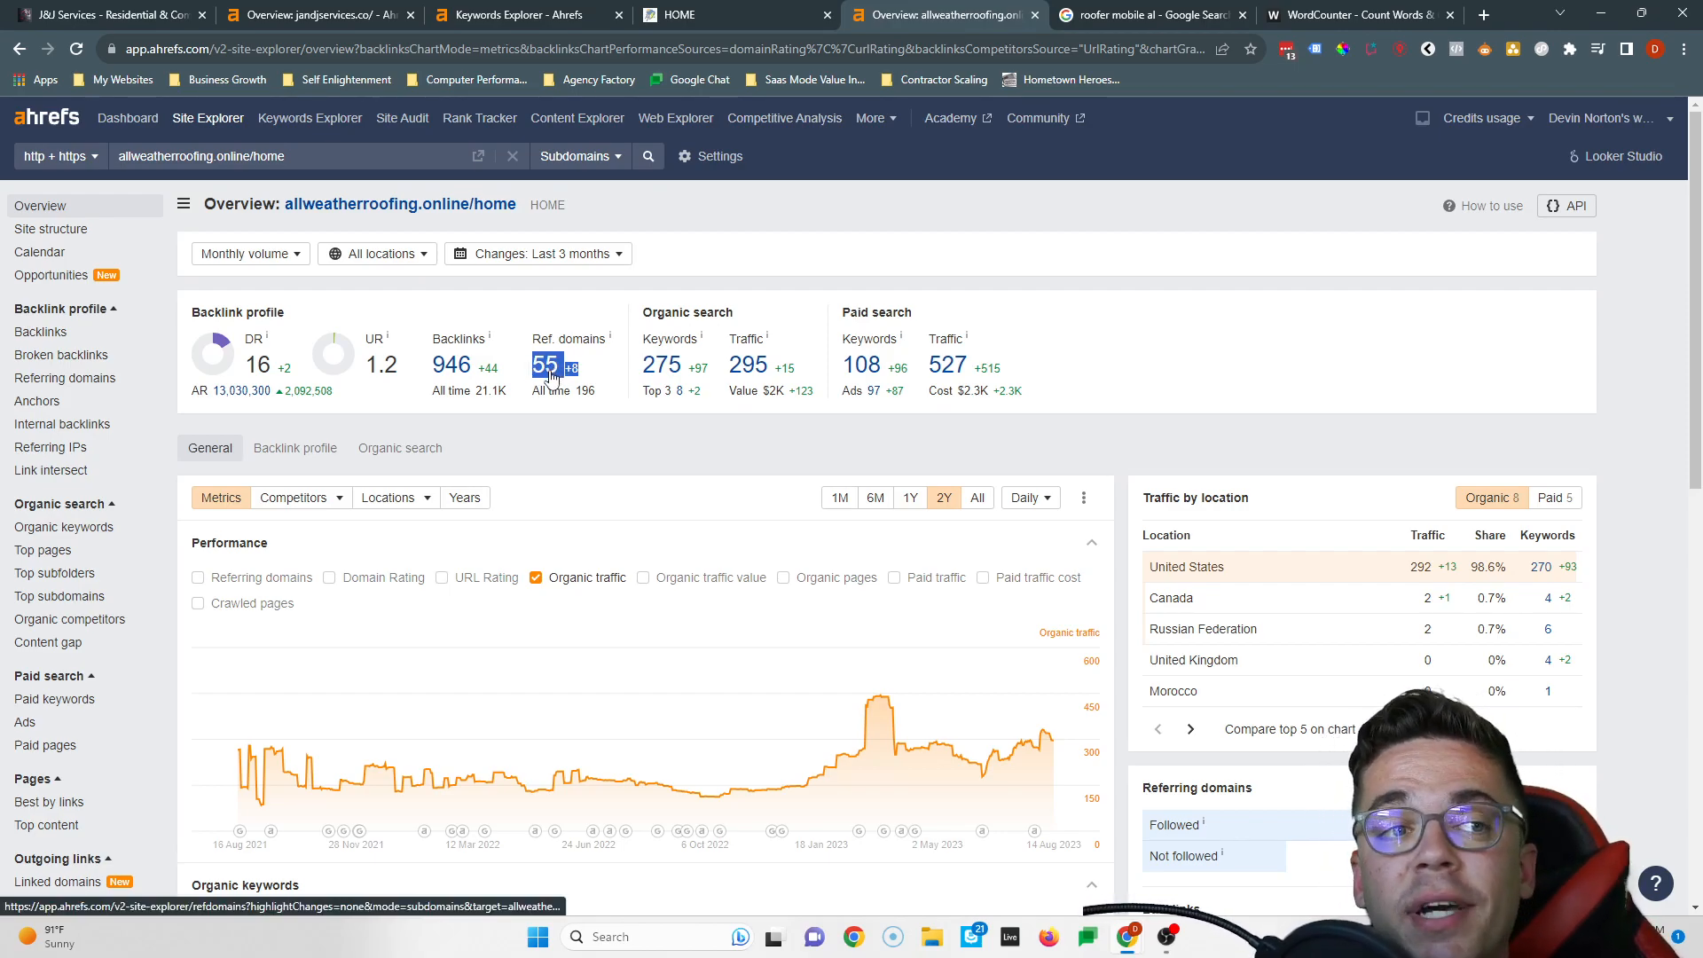
mouse_move(523, 405)
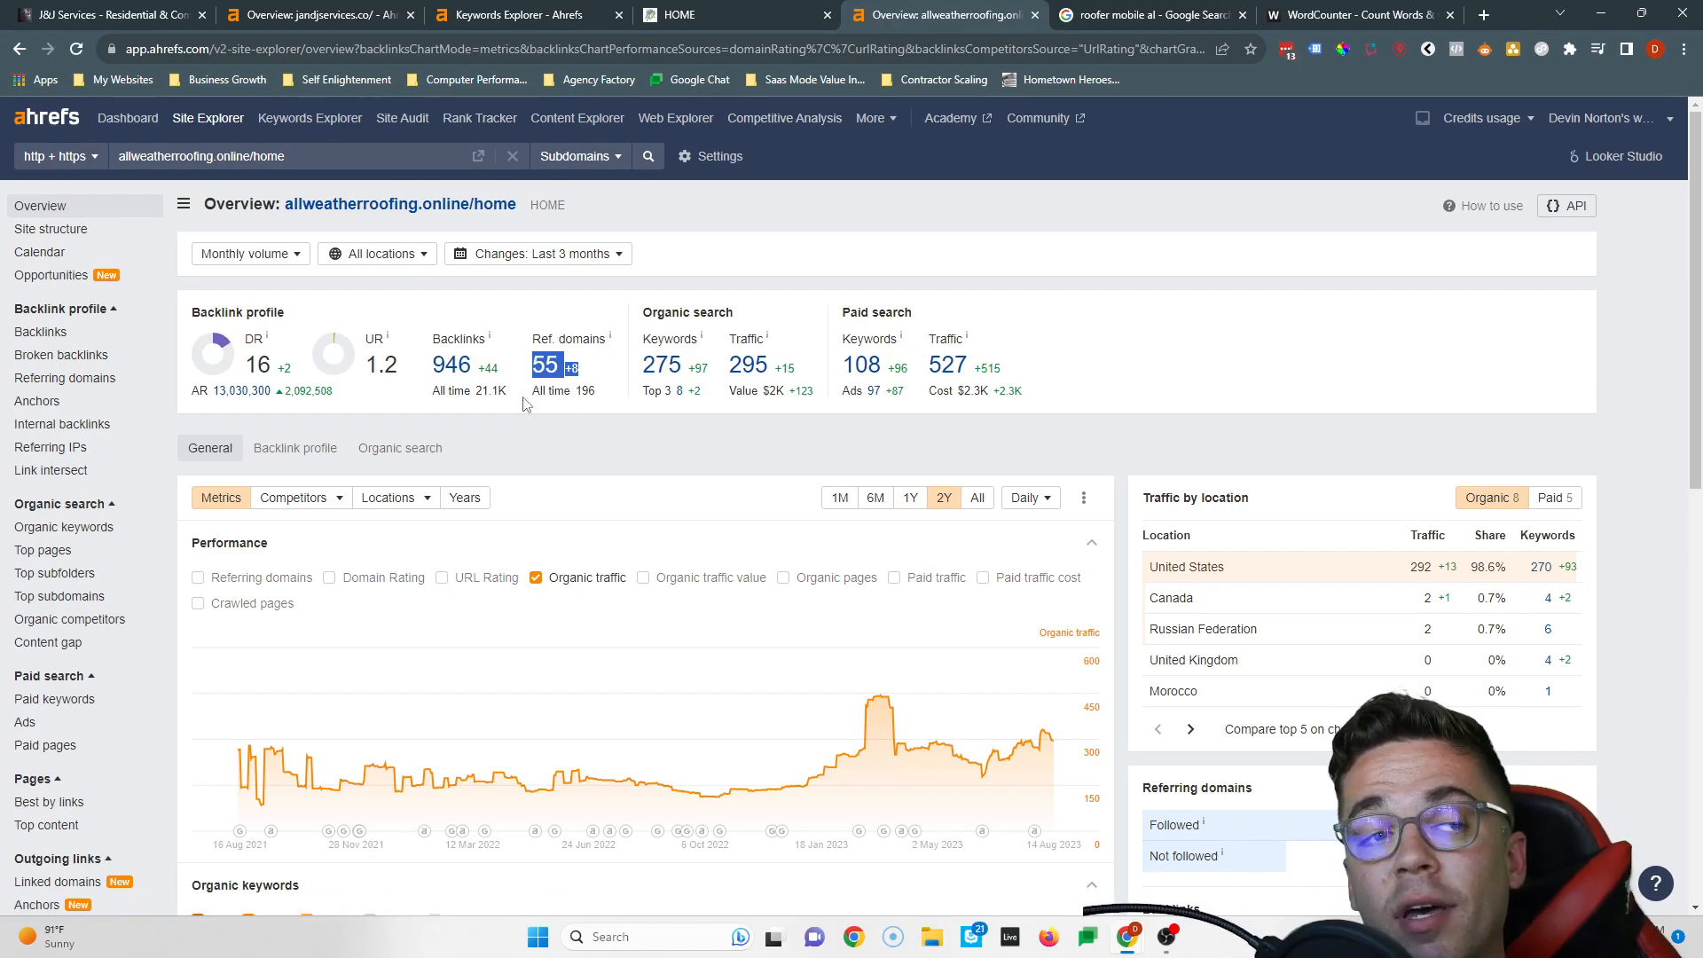
mouse_move(492, 410)
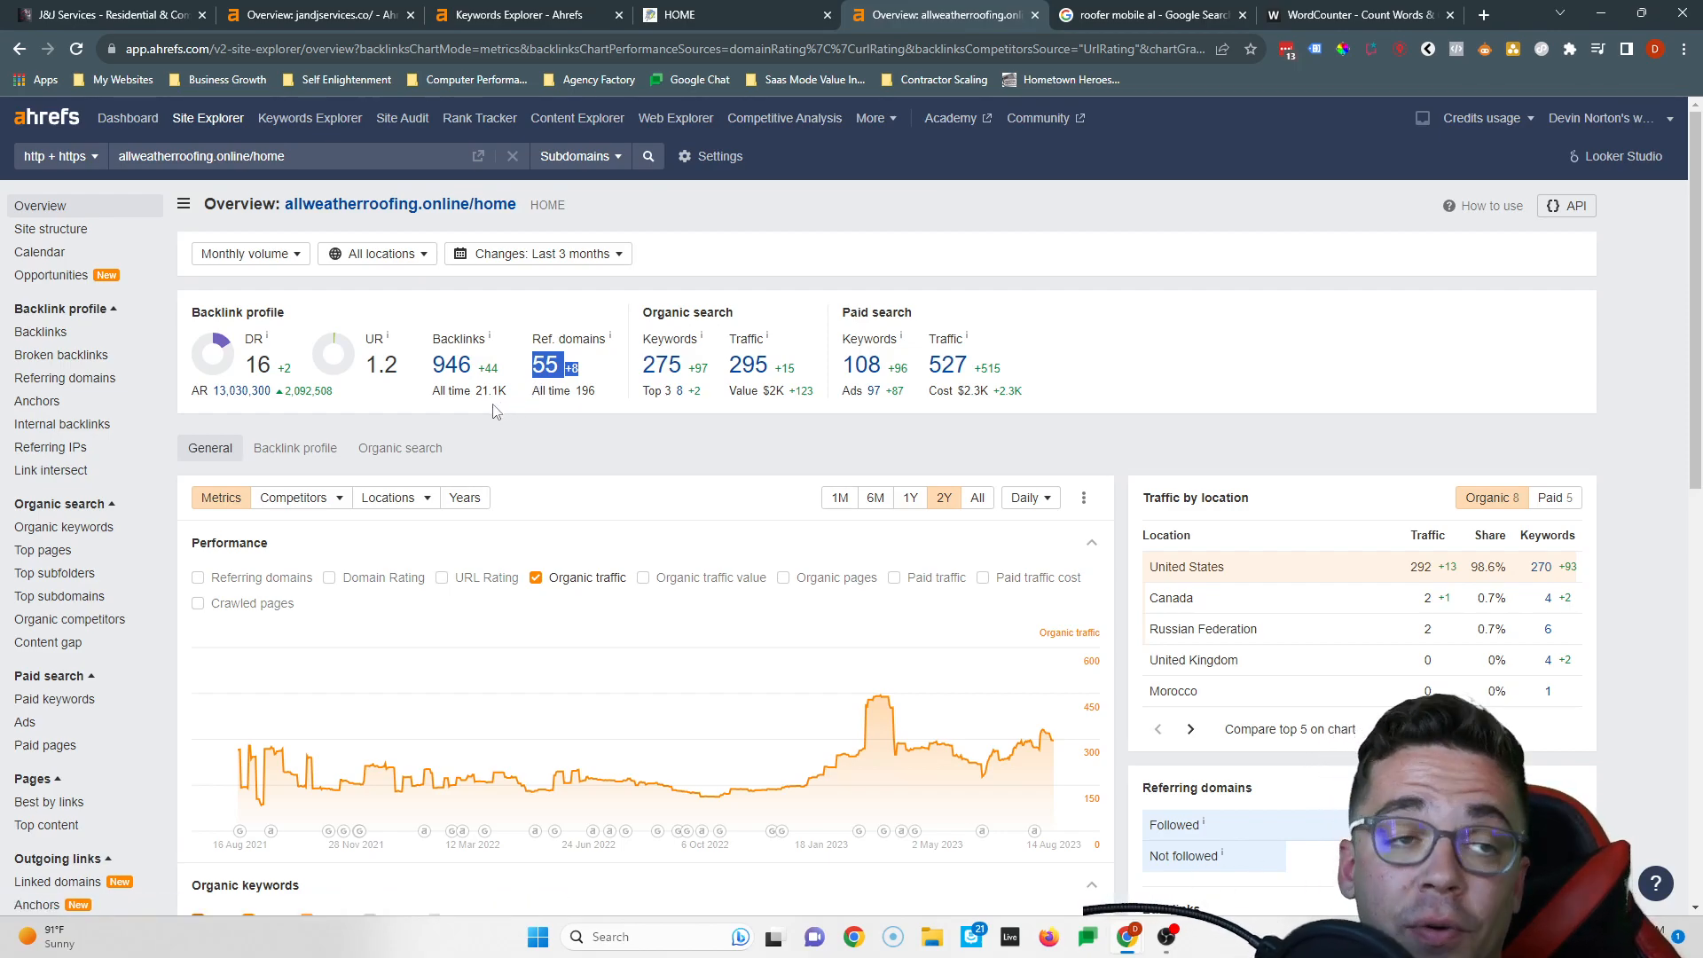
right_click(546, 365)
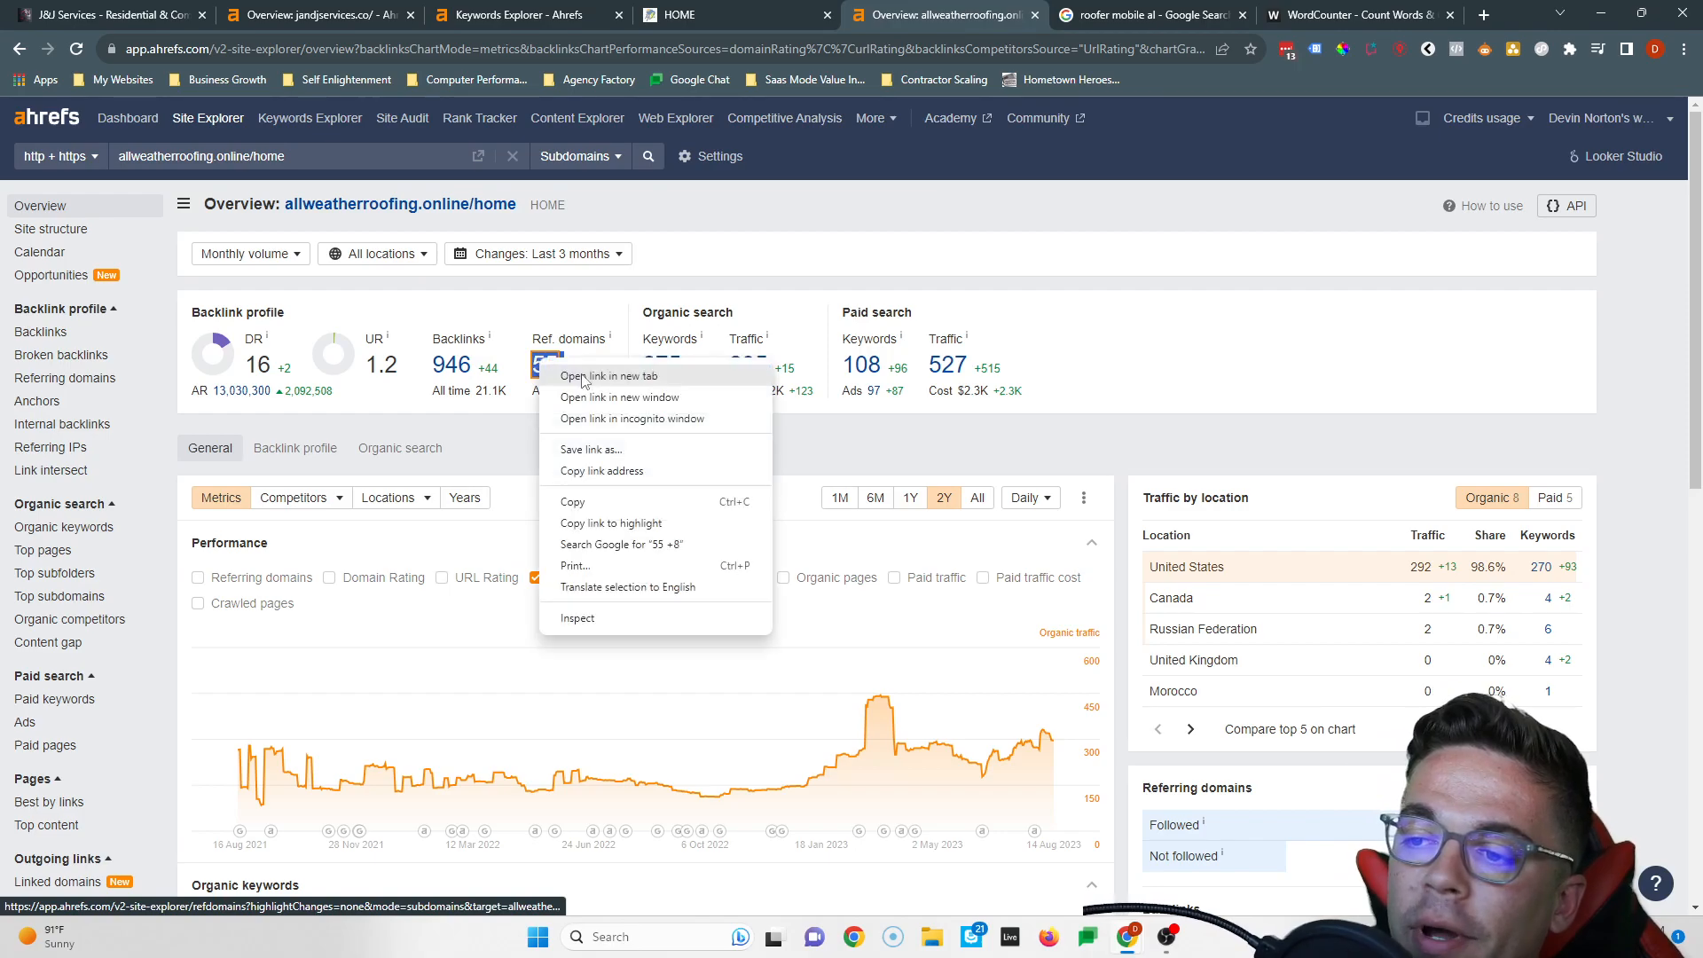
Open the 55 referring domains list in a new tab, then switch to the 'roofer mobile al' results
click(609, 376)
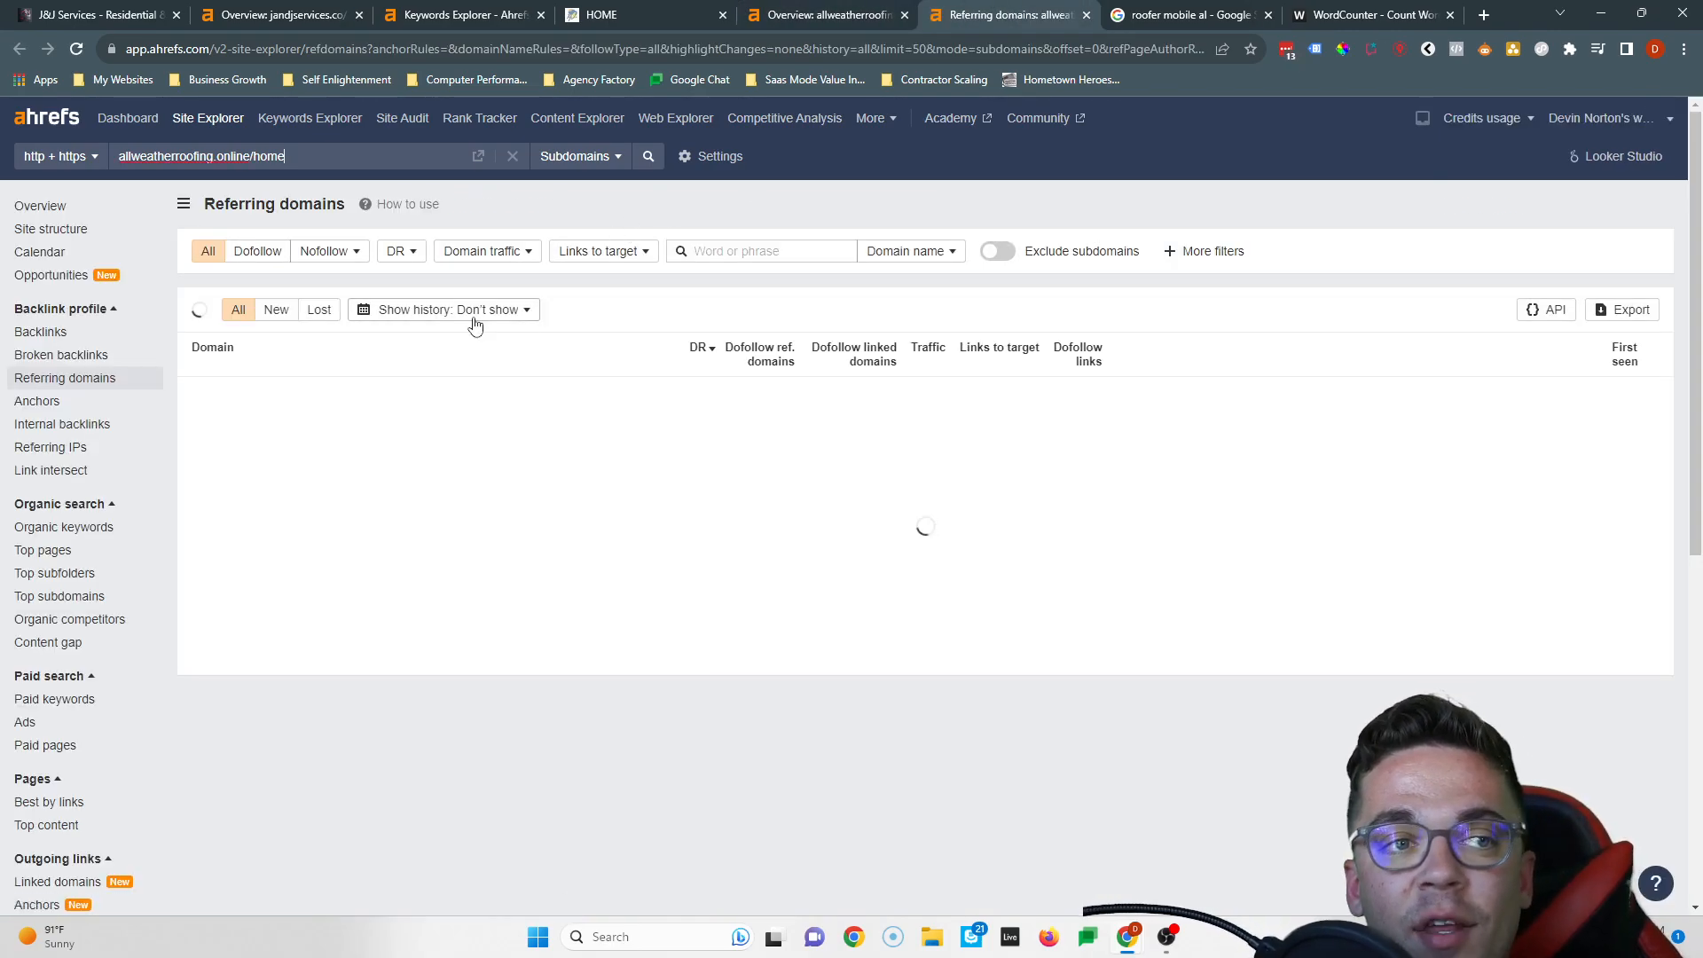
mouse_move(369, 403)
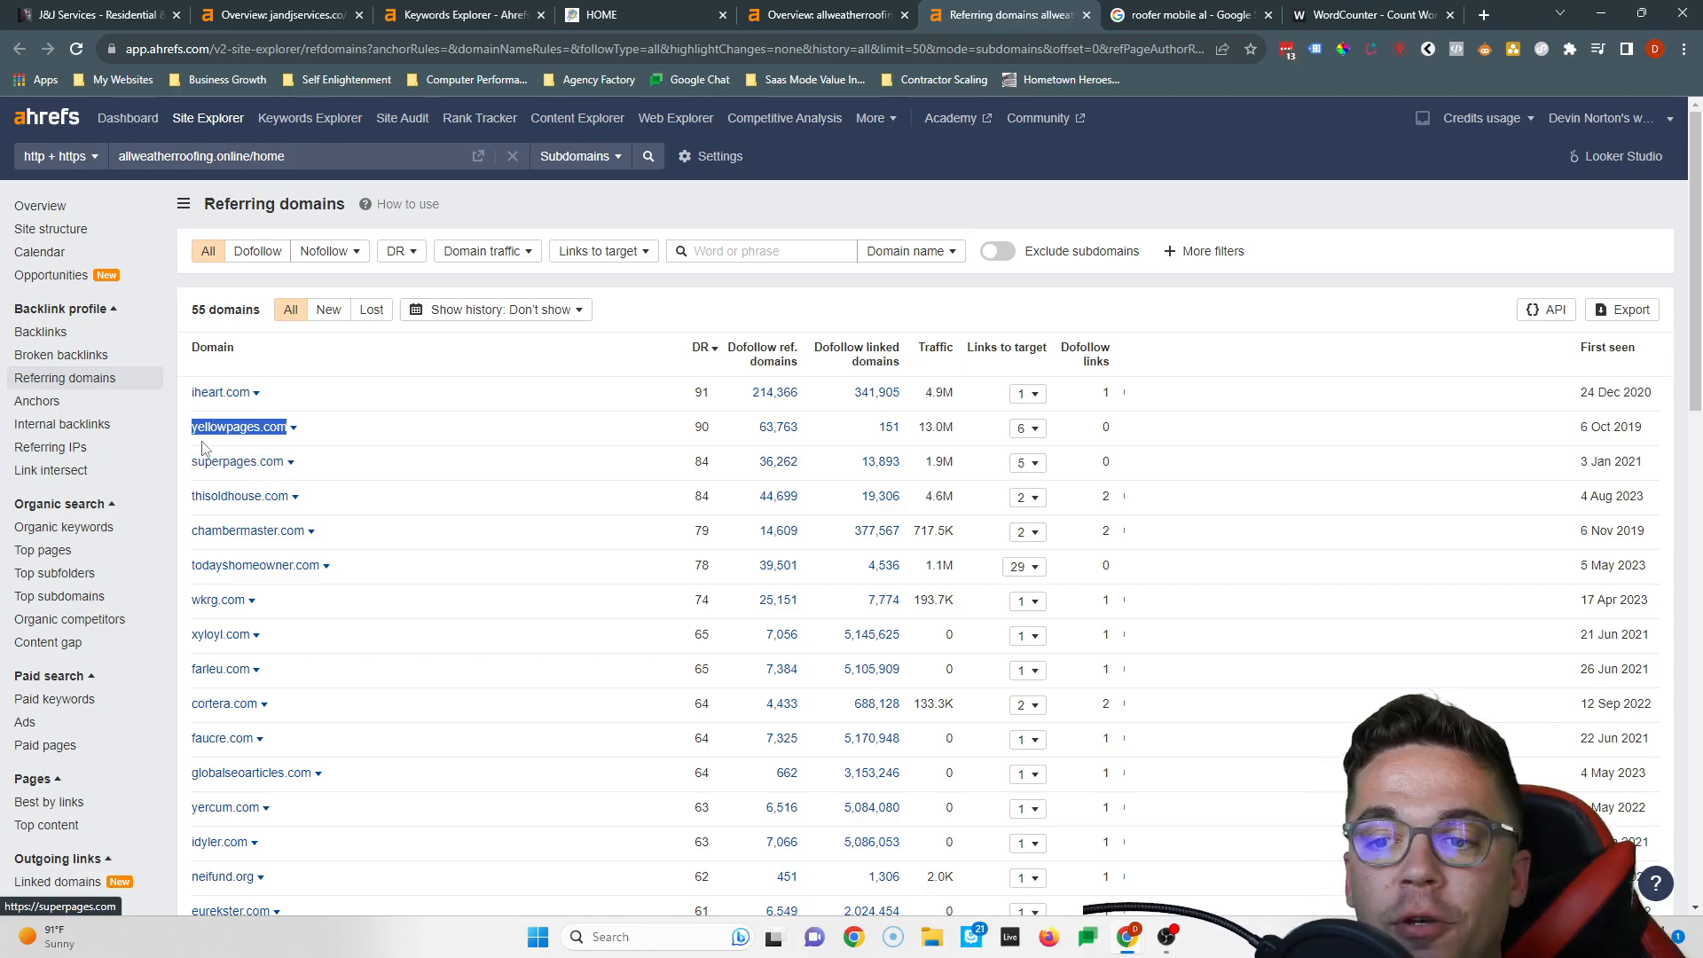
mouse_move(212, 436)
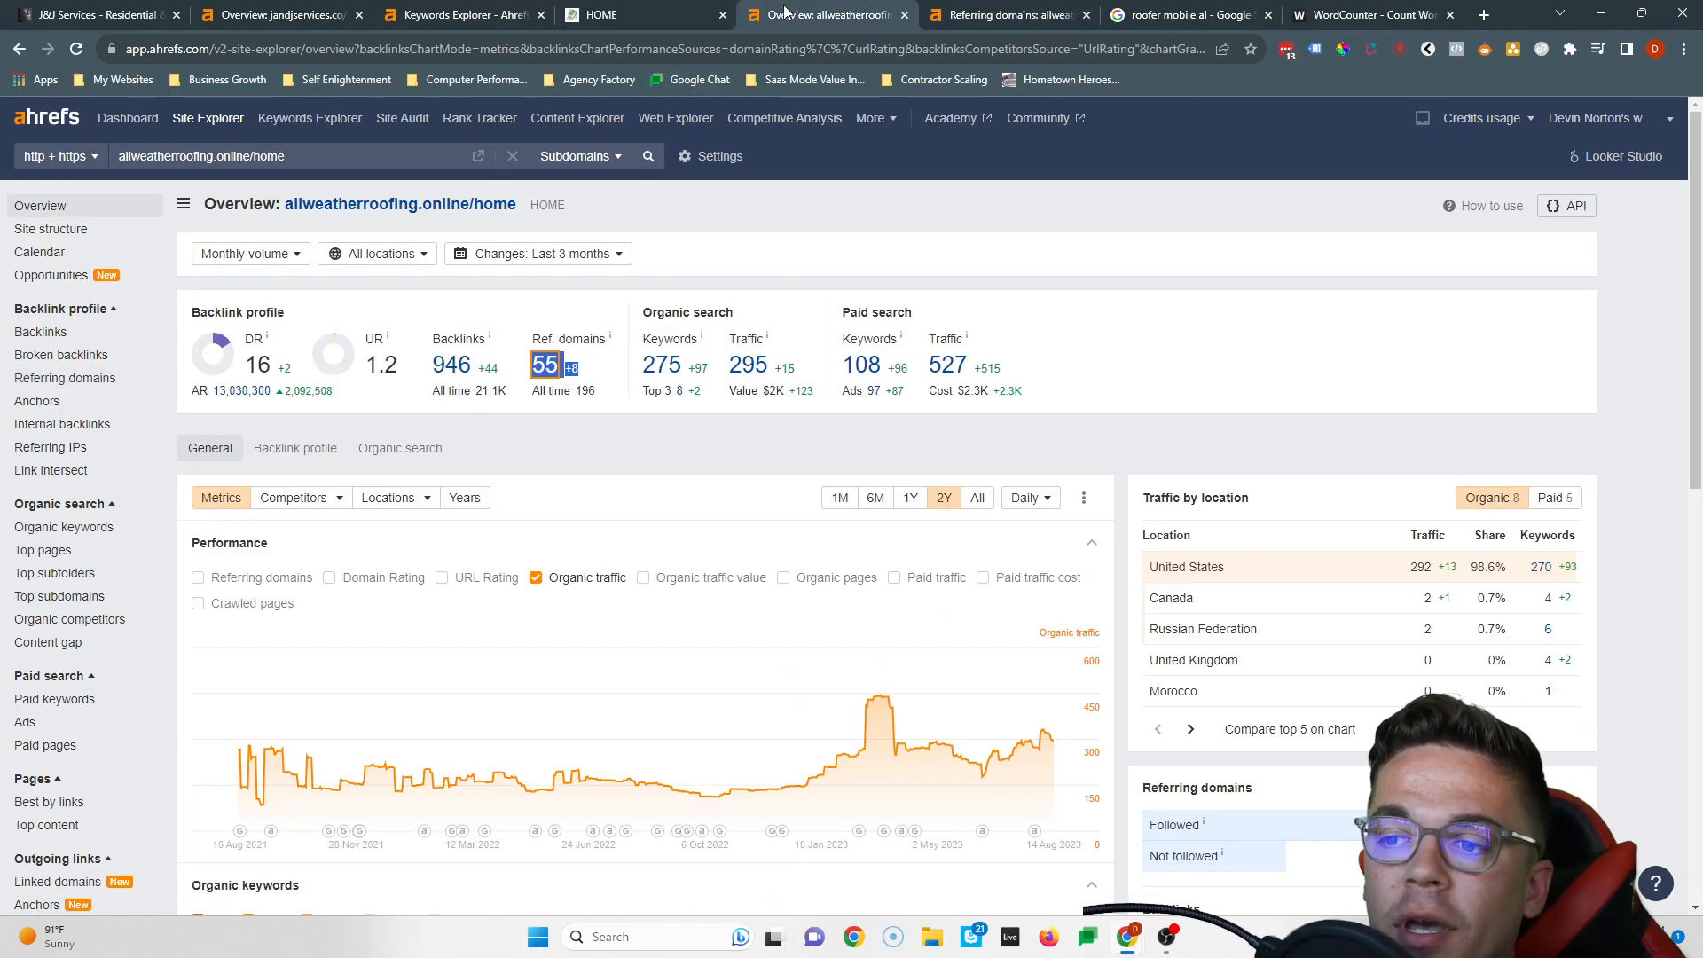
mouse_move(633, 372)
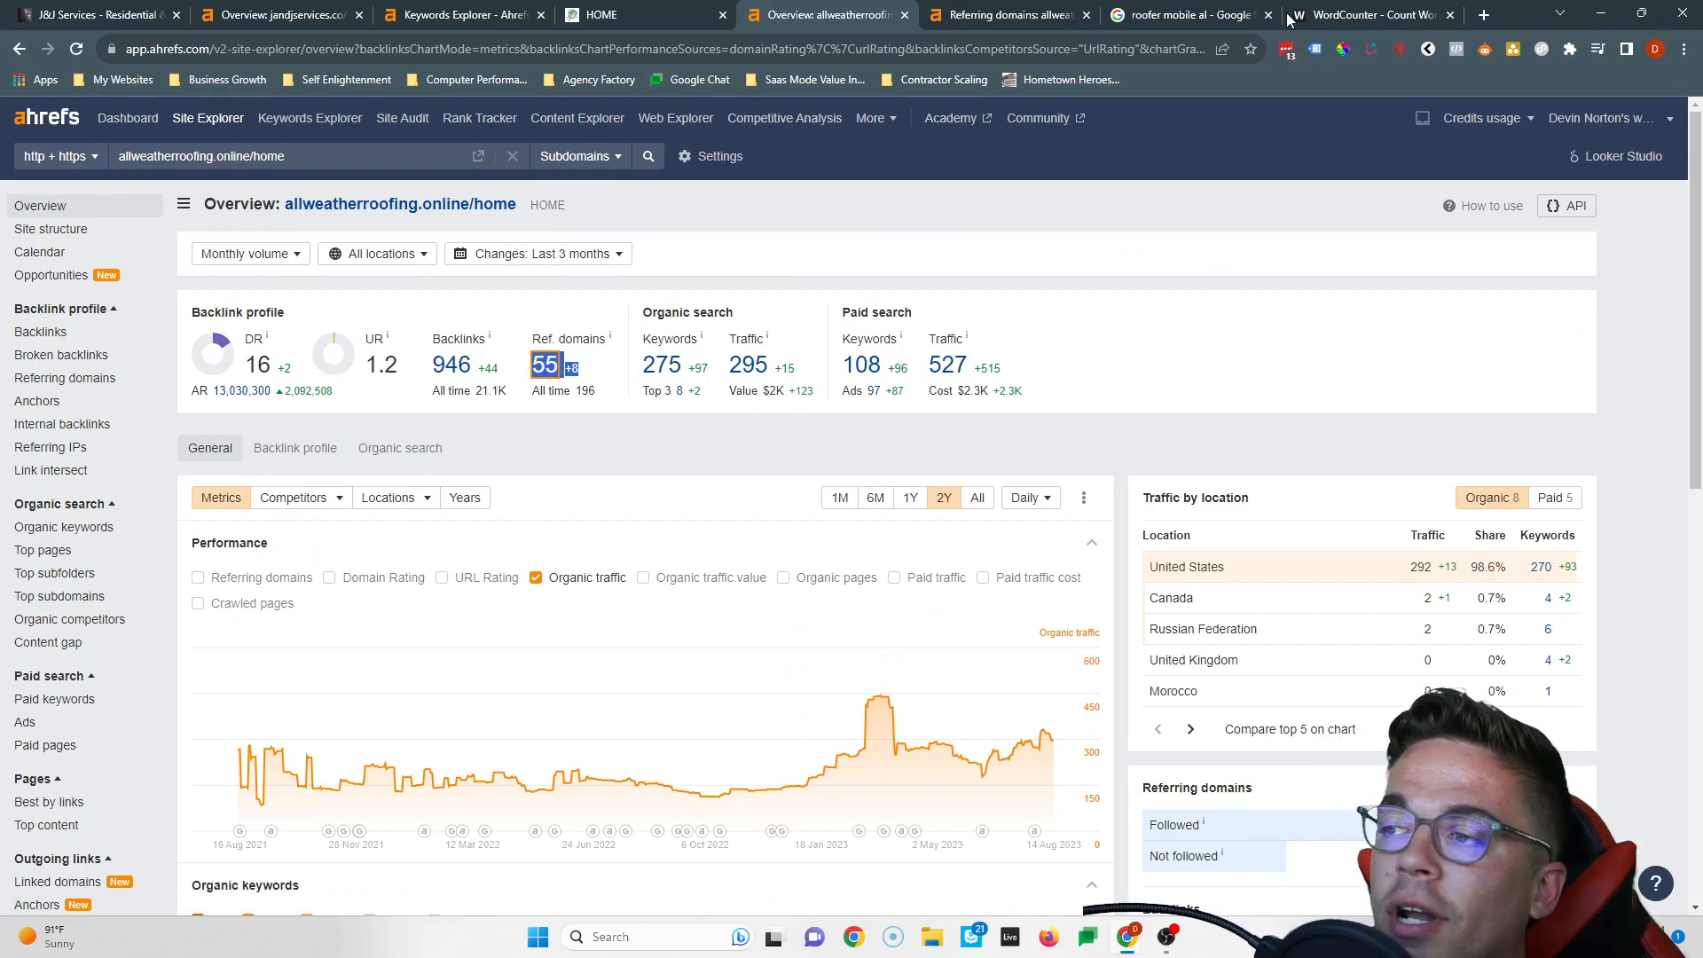
click(1183, 15)
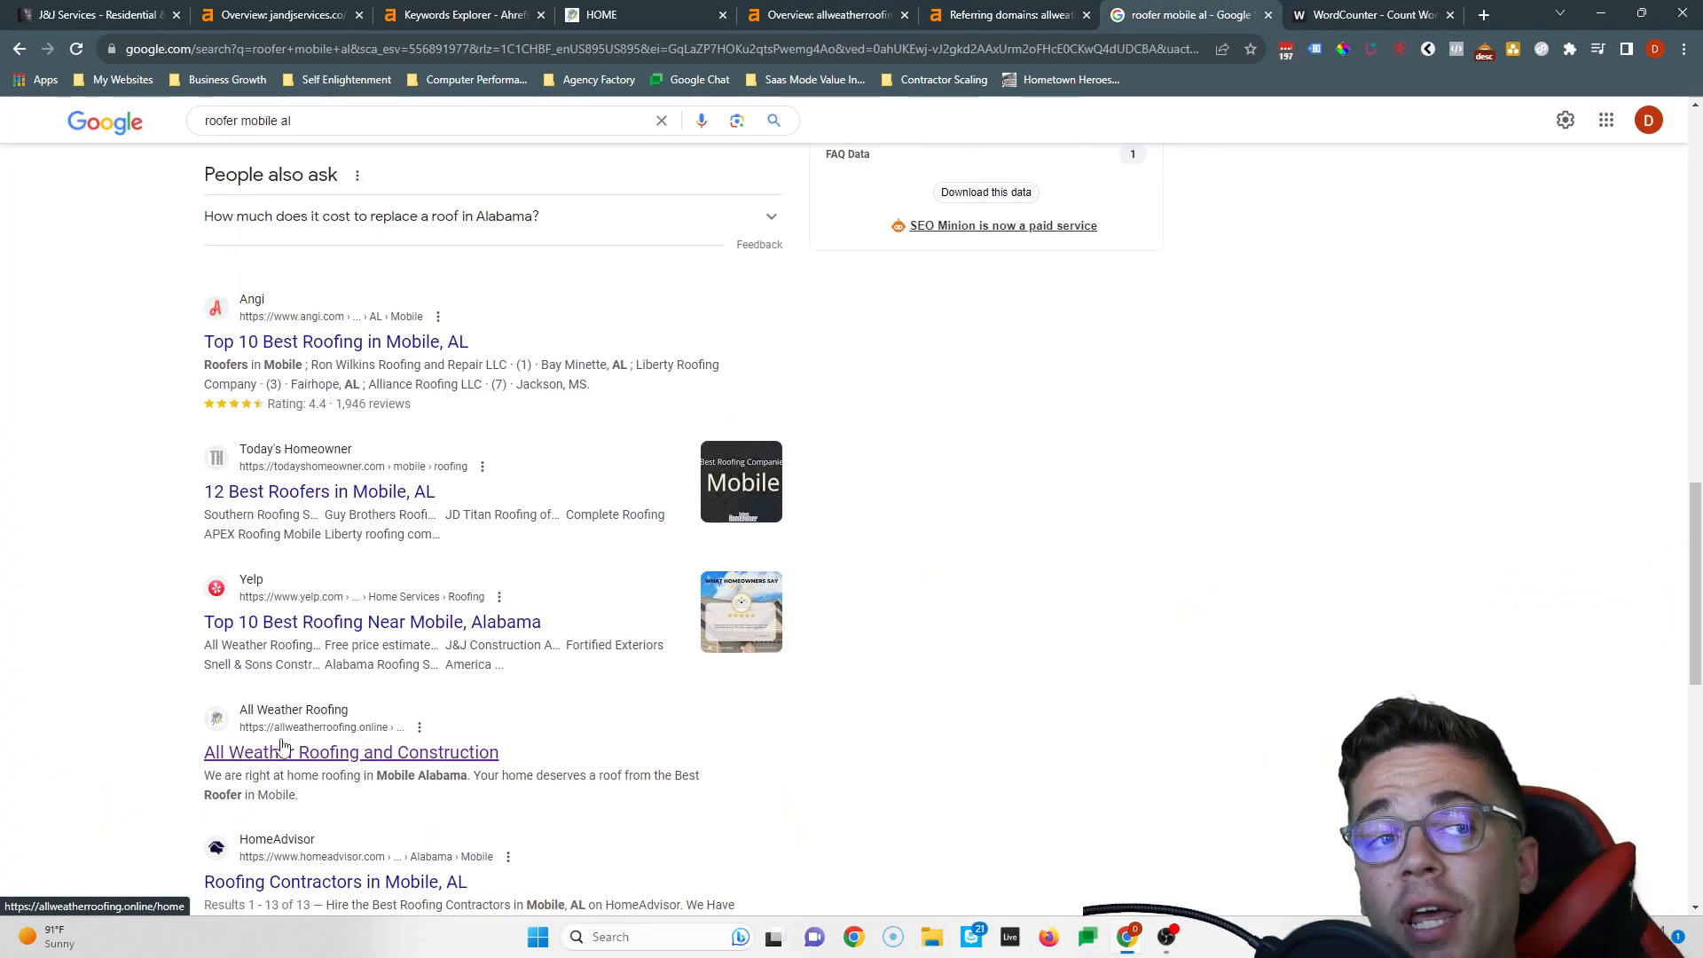
Review the Businesses map-pack listings for 'roofer mobile al', then return to the J&J Services site
scroll(up, 3)
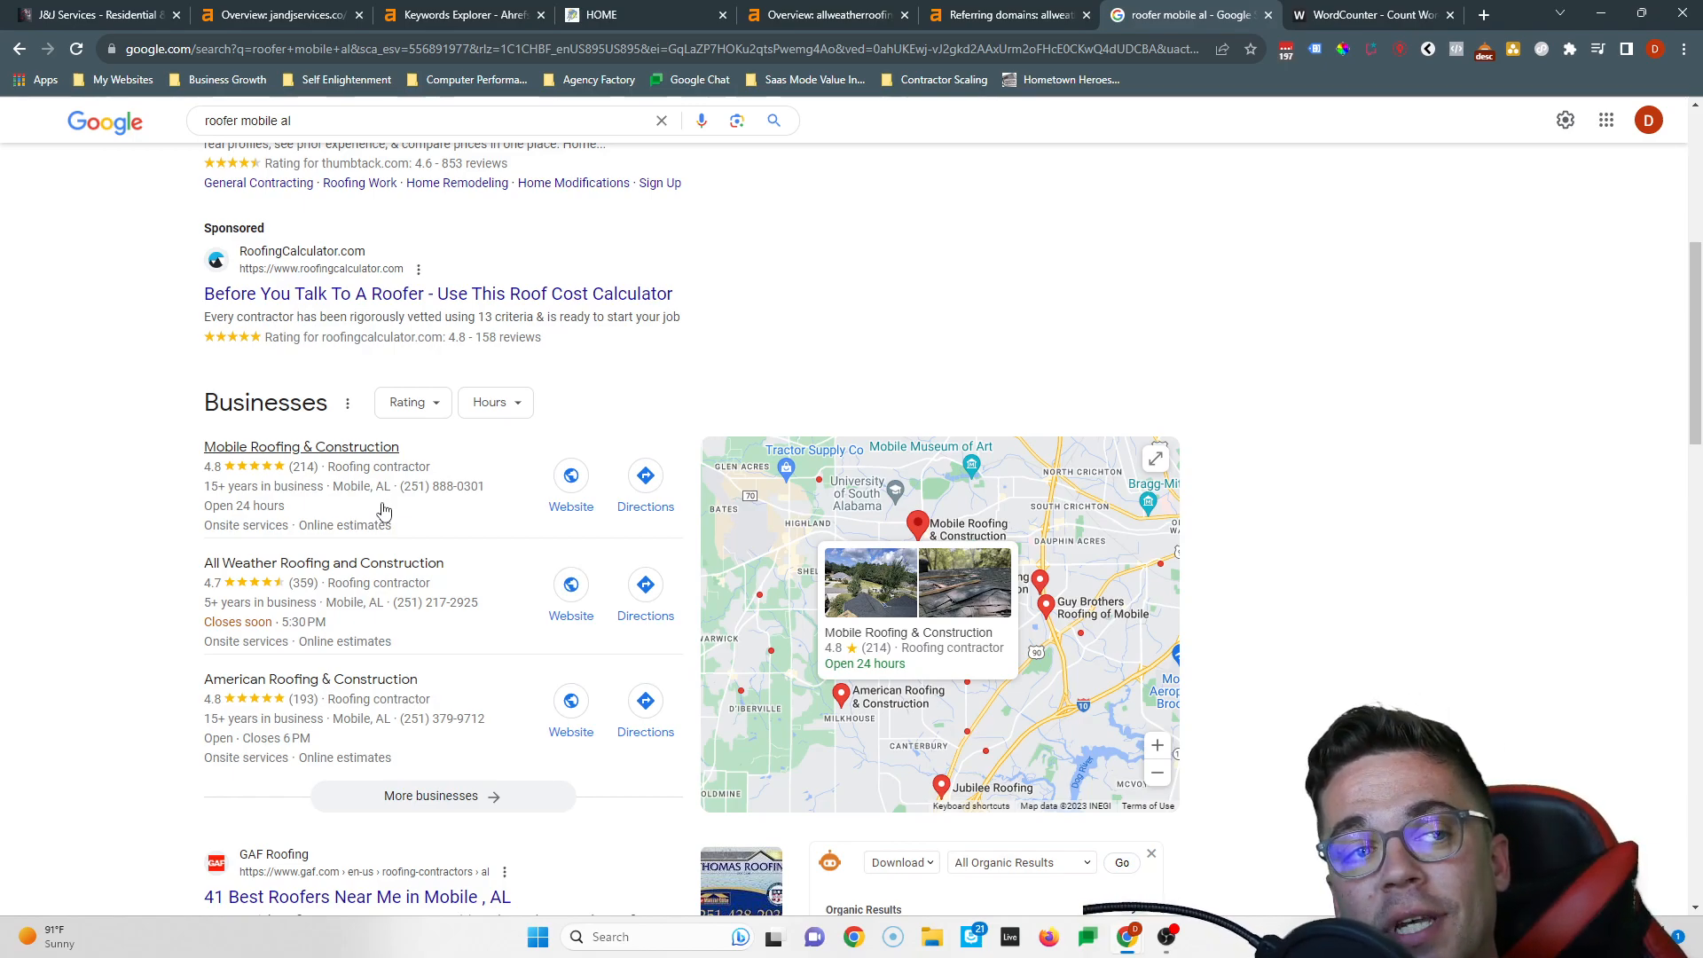
mouse_move(379, 491)
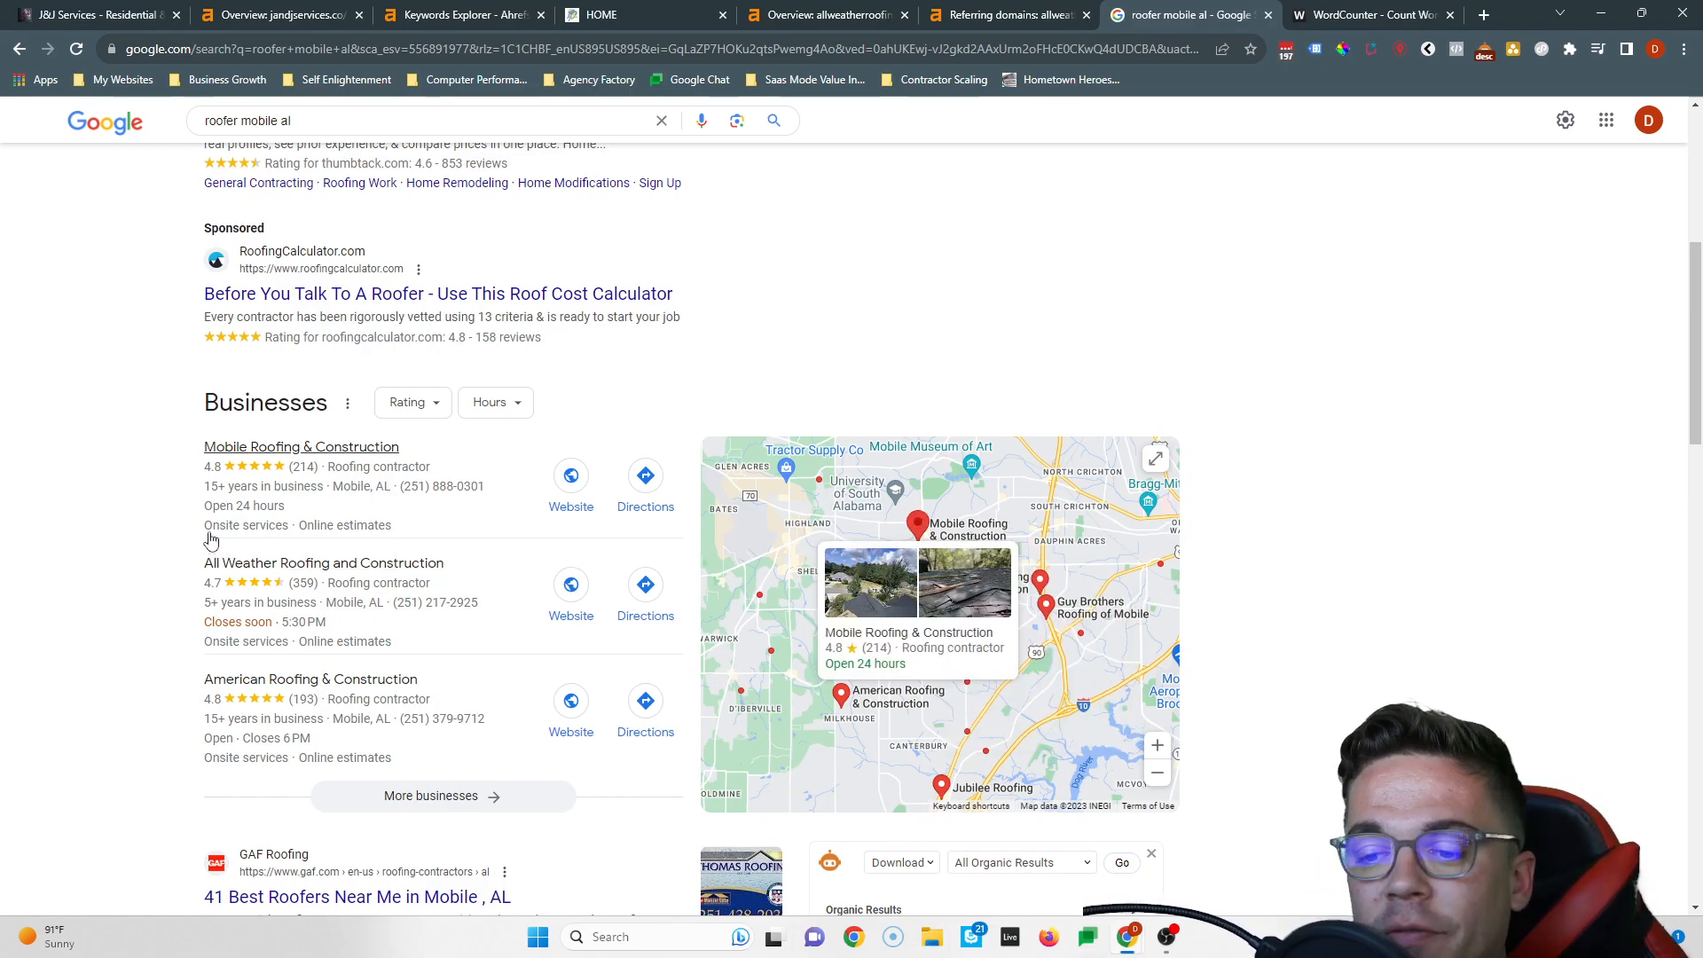
scroll(down, 3)
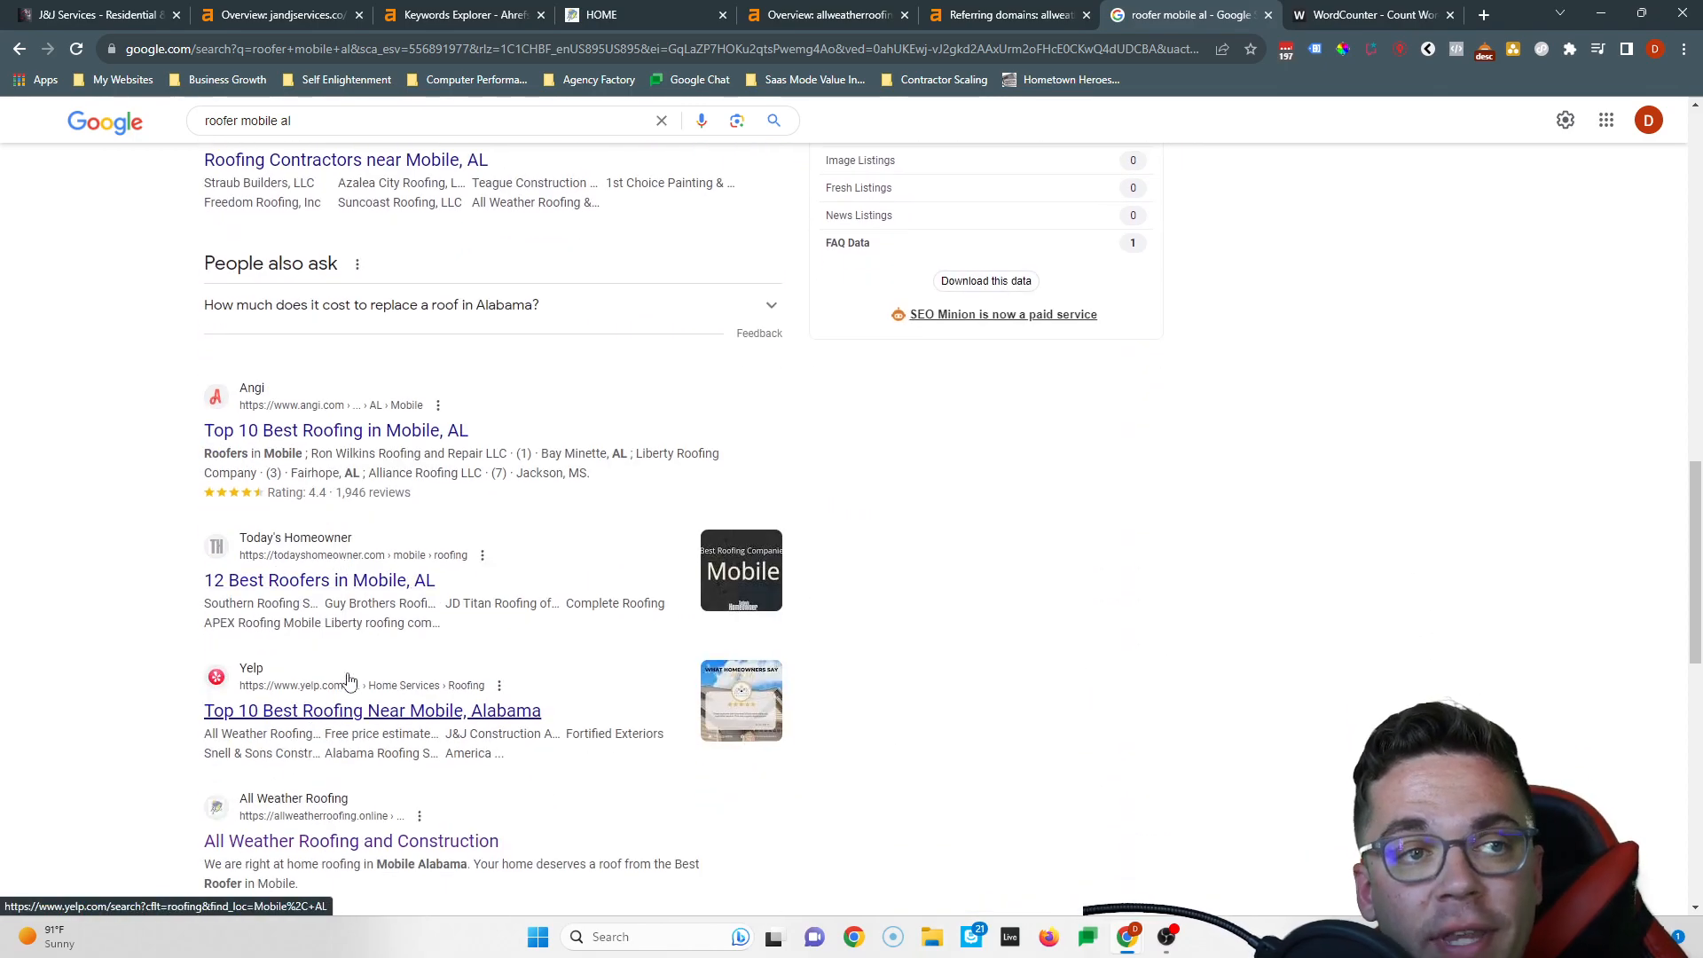
scroll(up, 3)
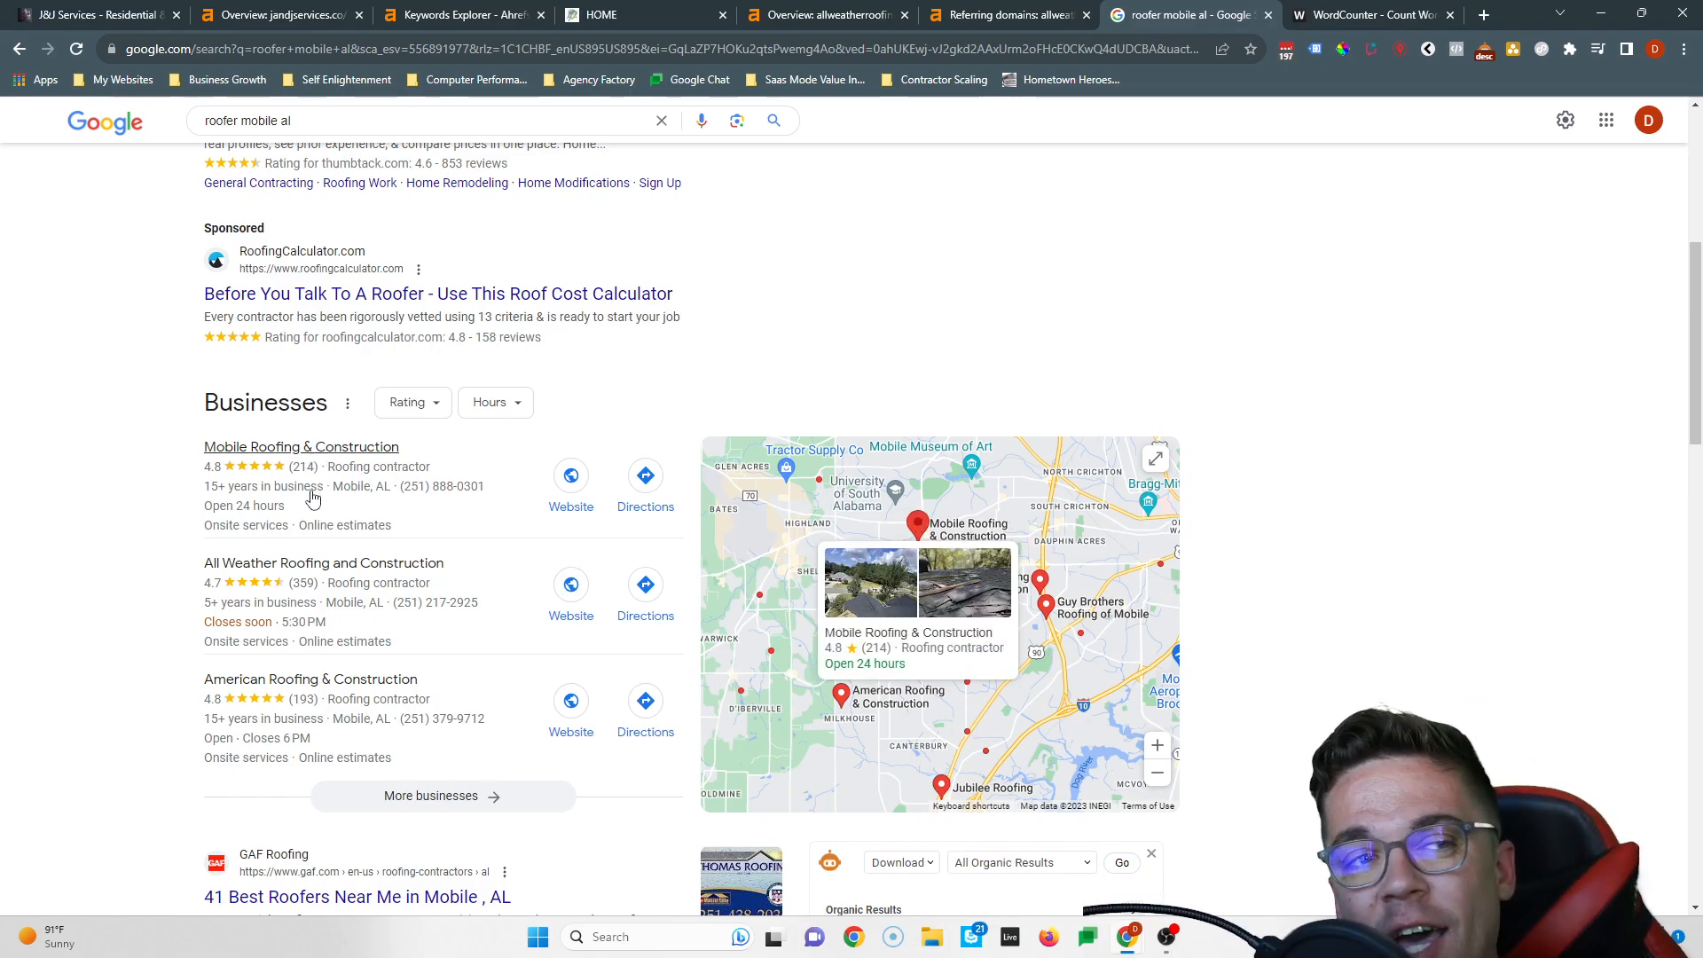
mouse_move(326, 466)
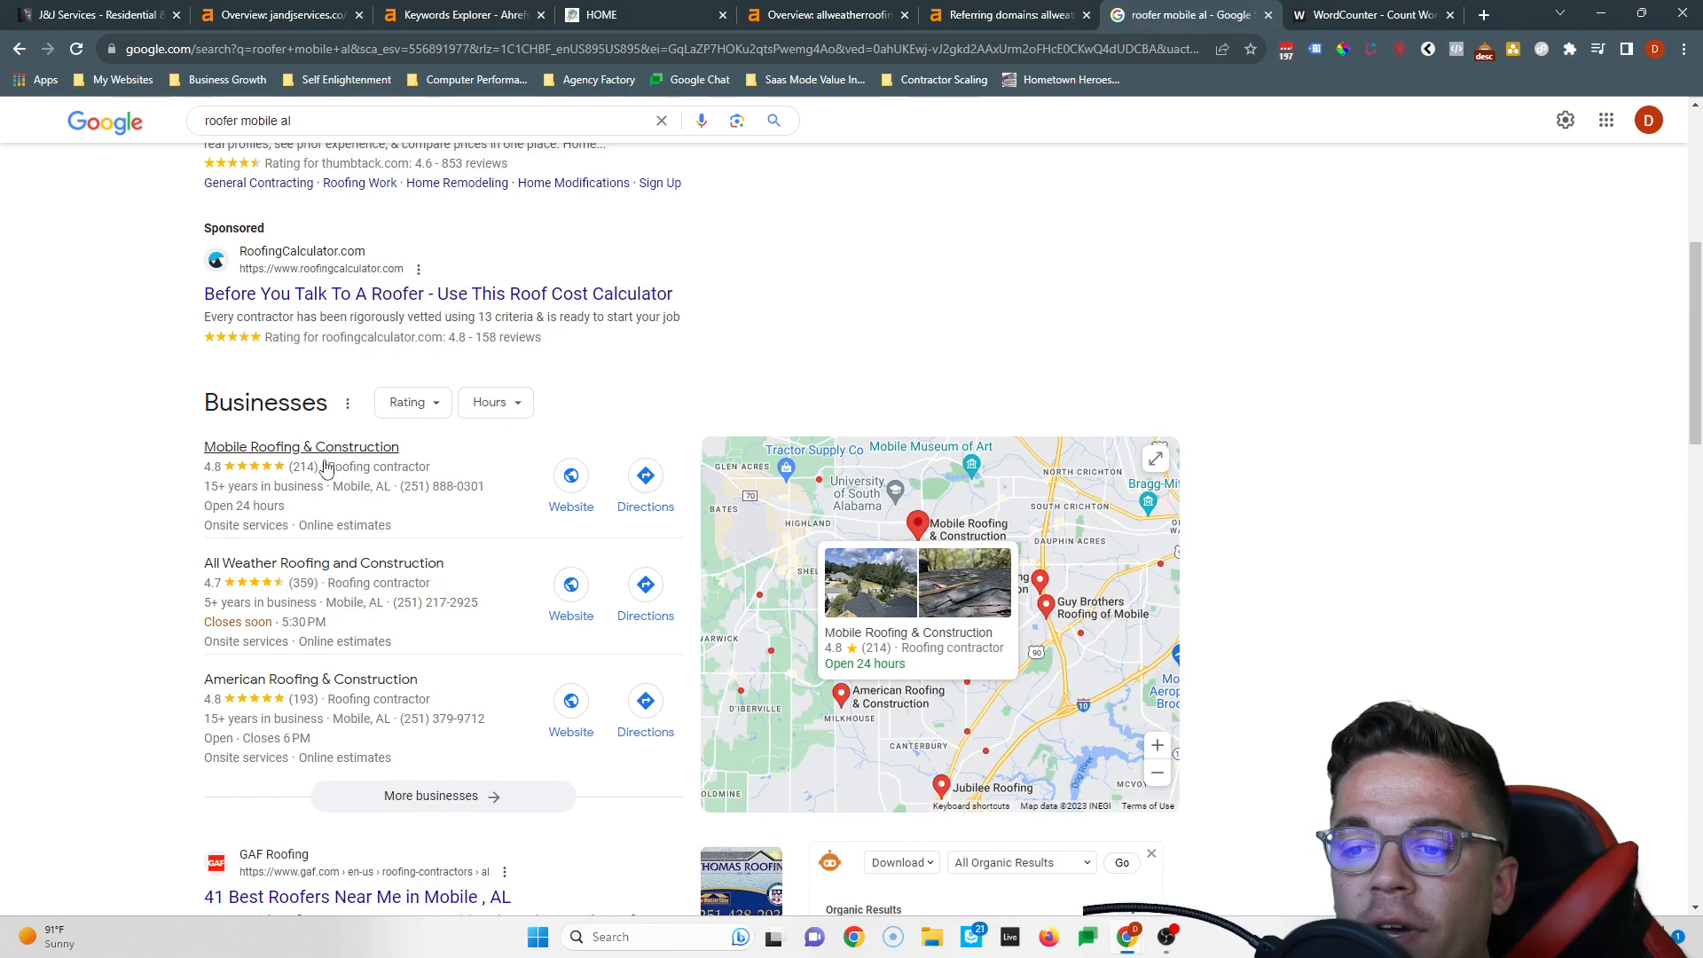
mouse_move(358, 471)
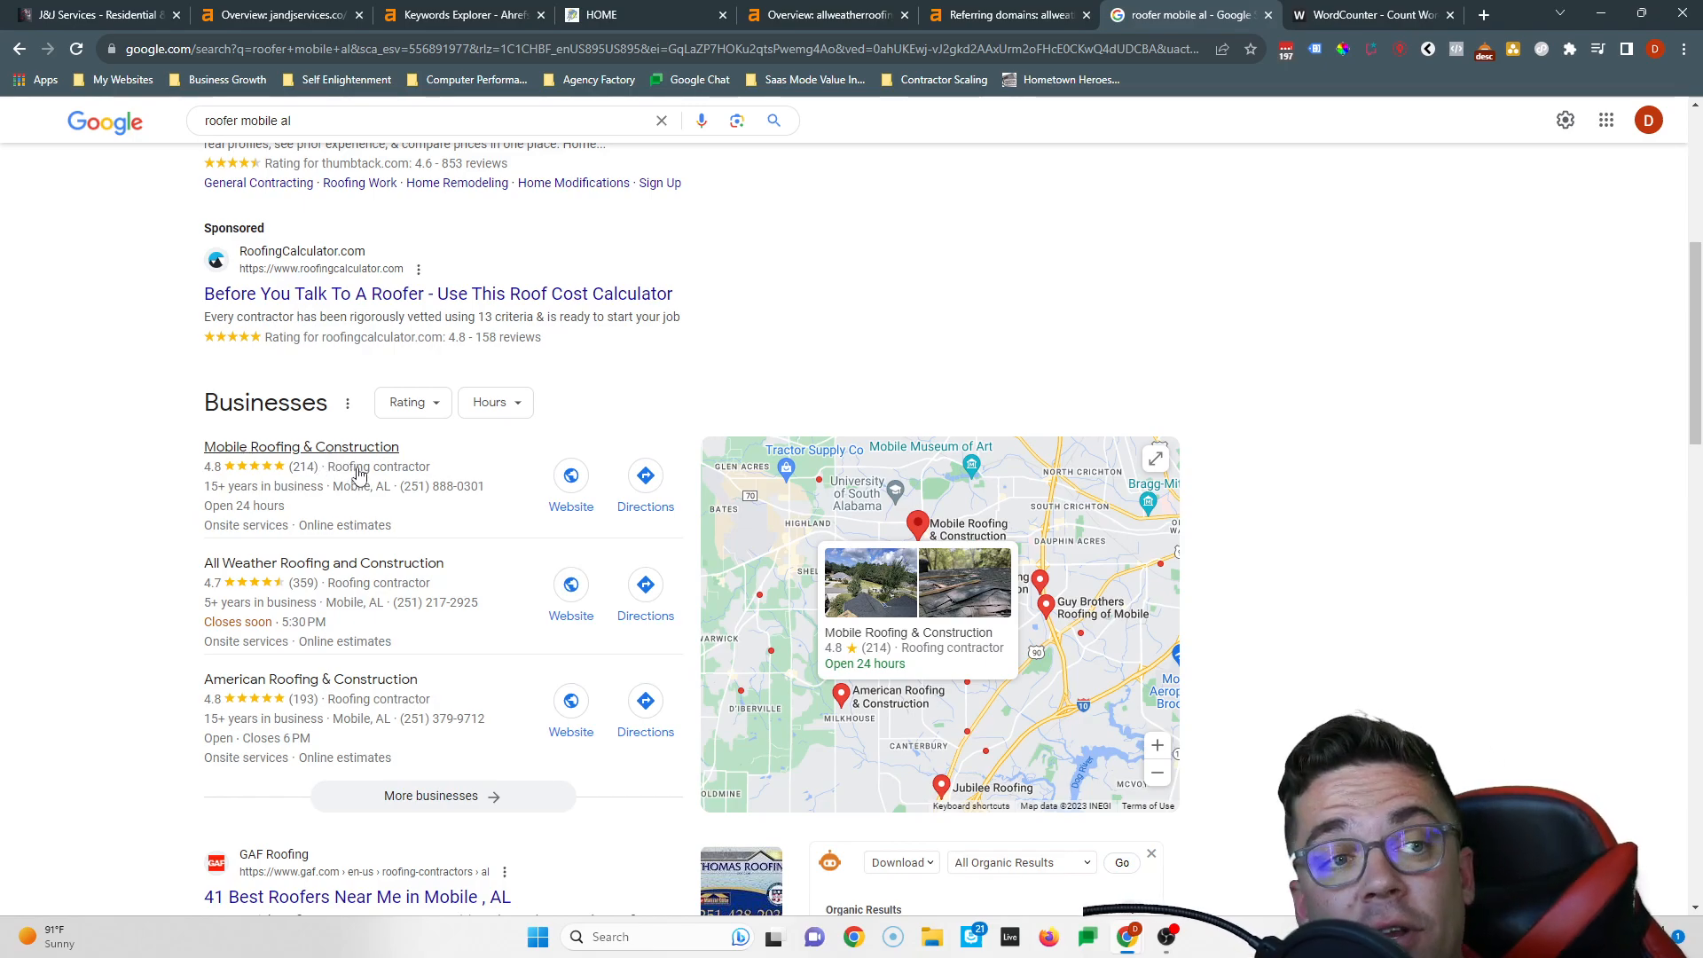
mouse_move(376, 449)
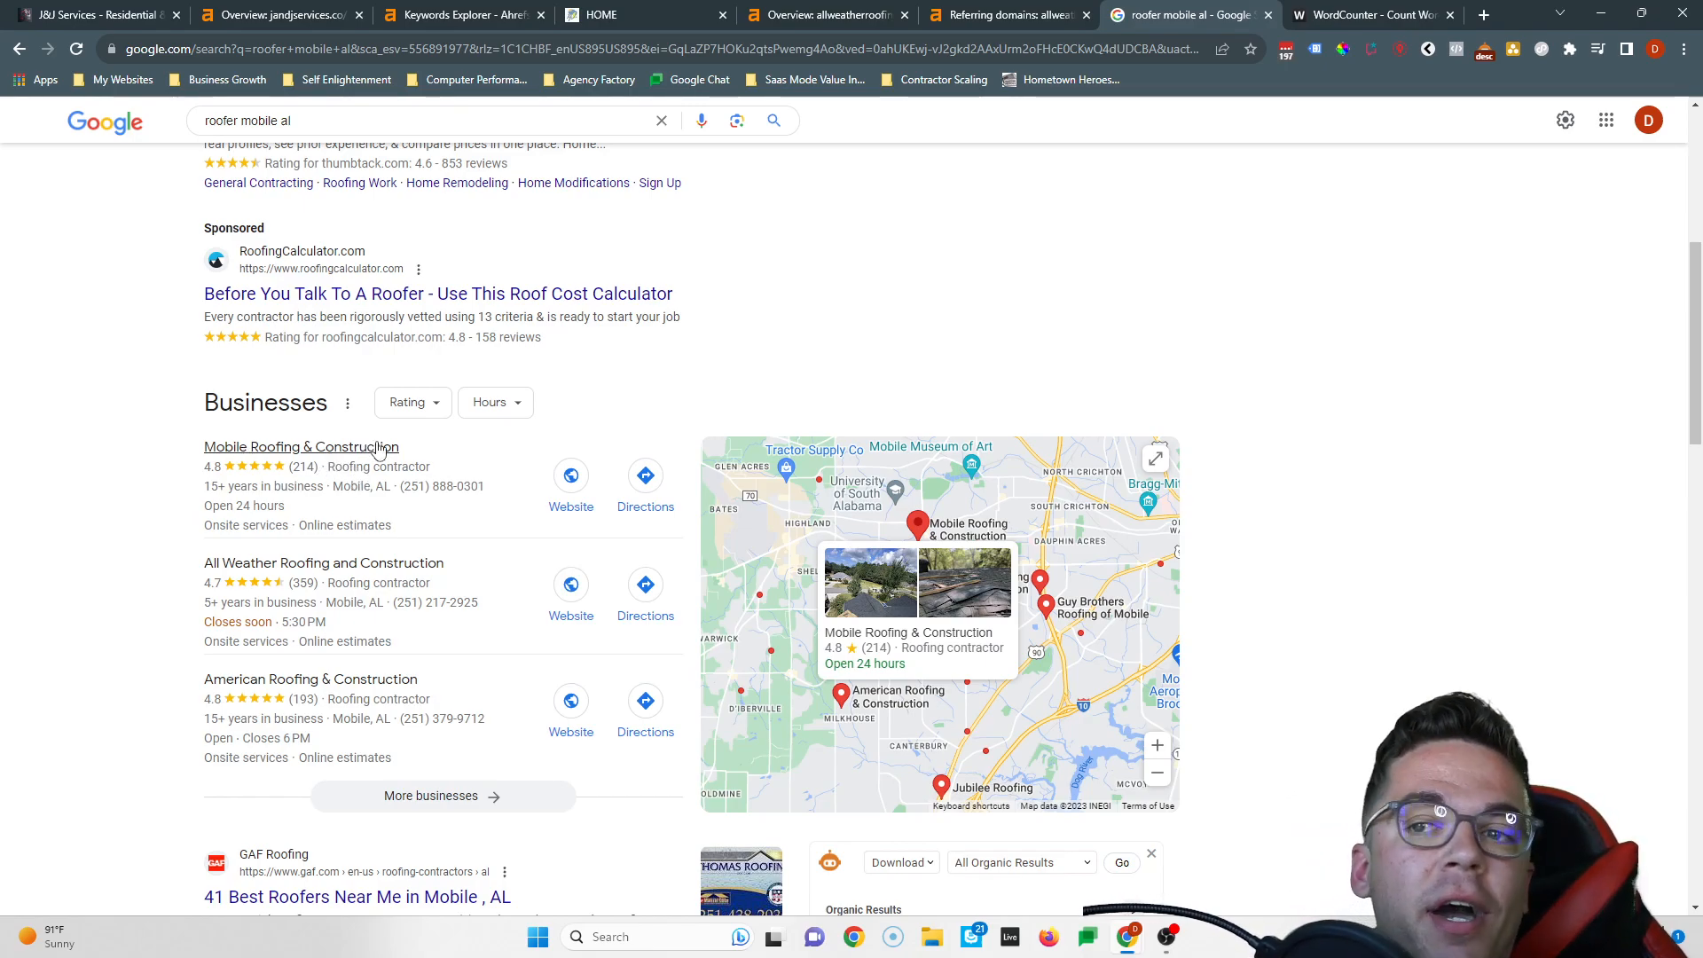
click(87, 14)
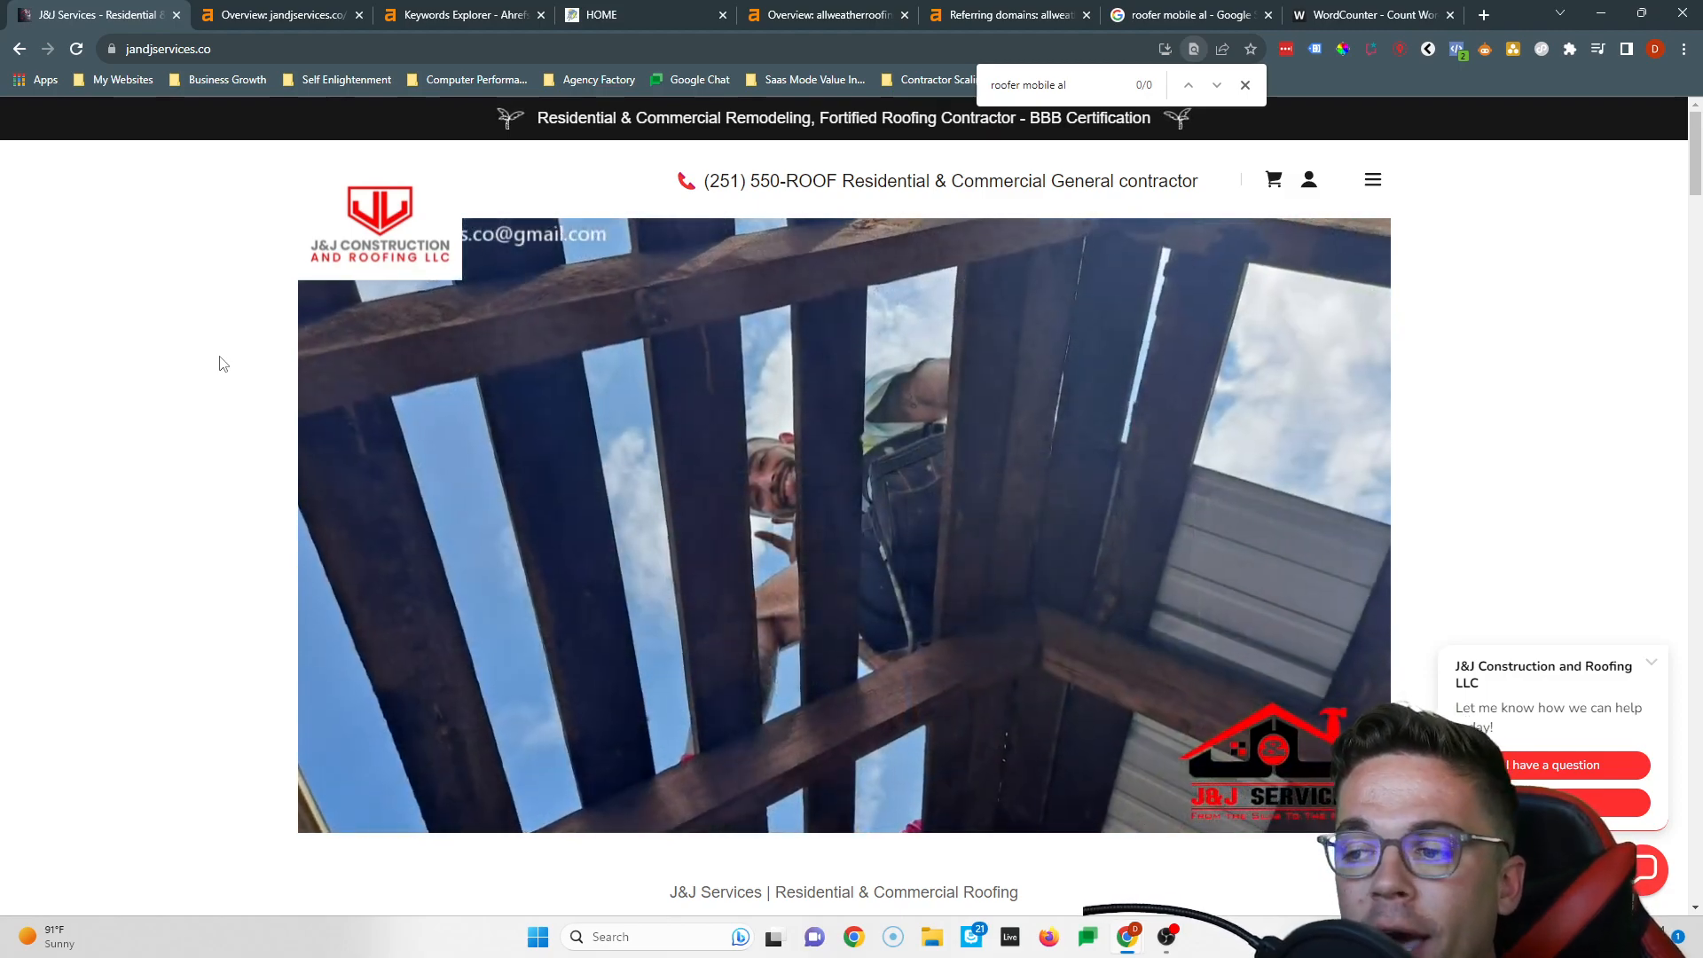
Review the Mobile AL keyword ideas, All Weather Roofing's Ahrefs overview and the roofer map-pack results
scroll(down, 3)
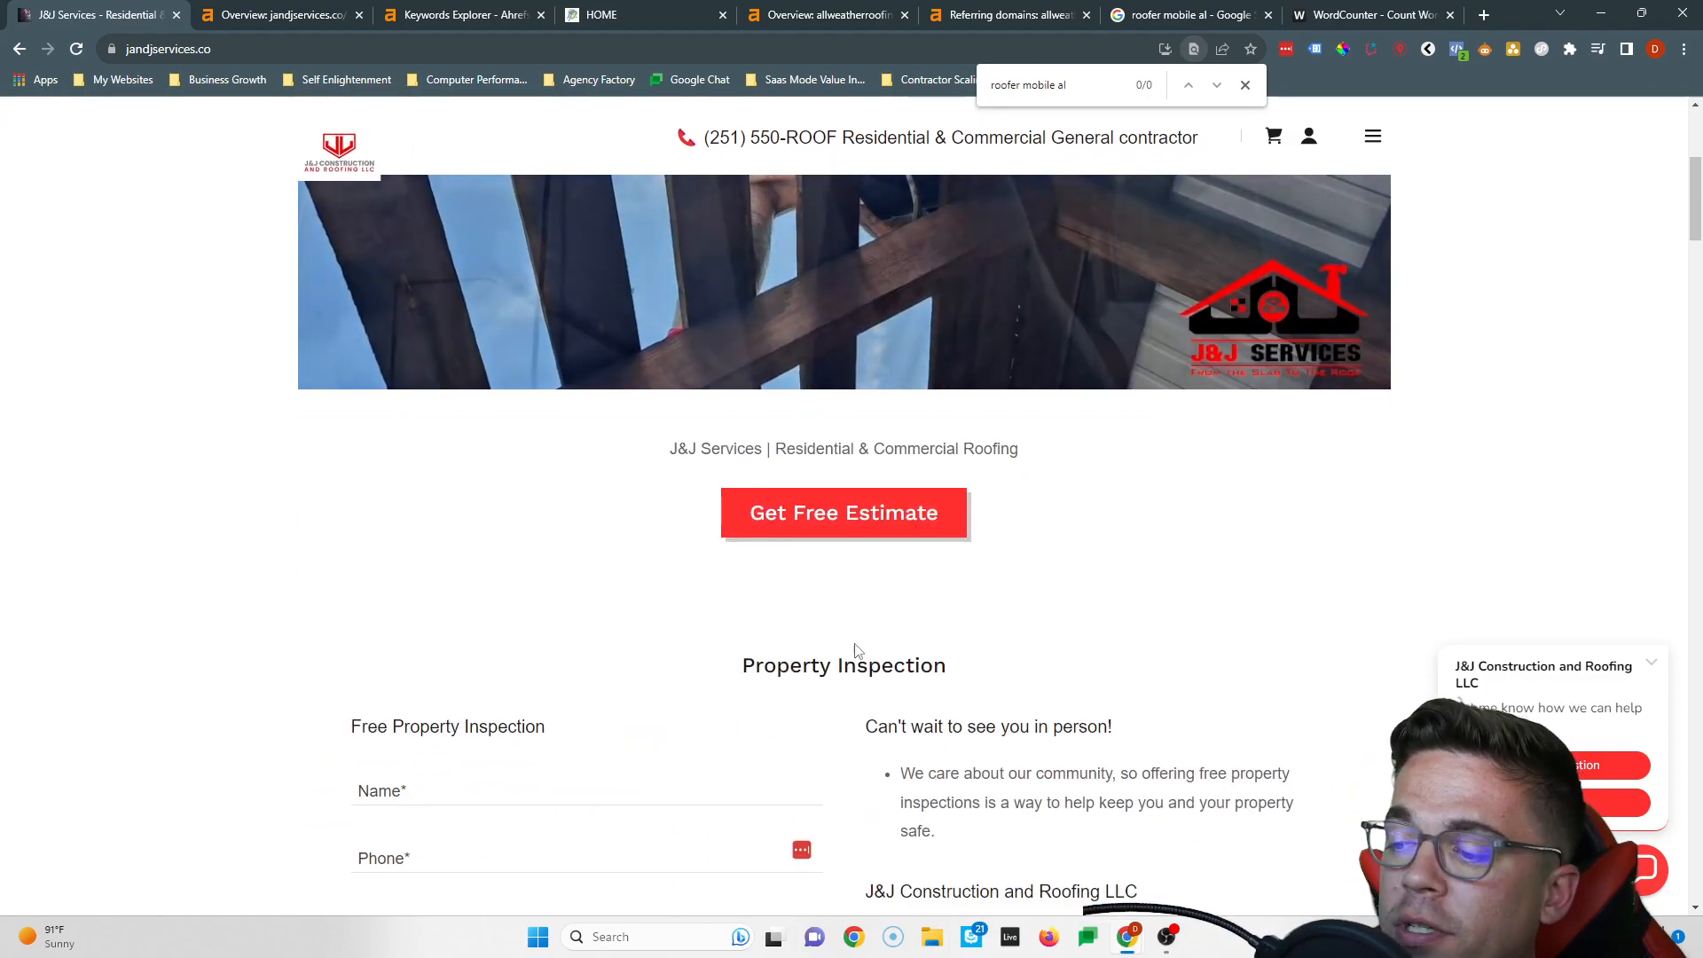
scroll(down, 3)
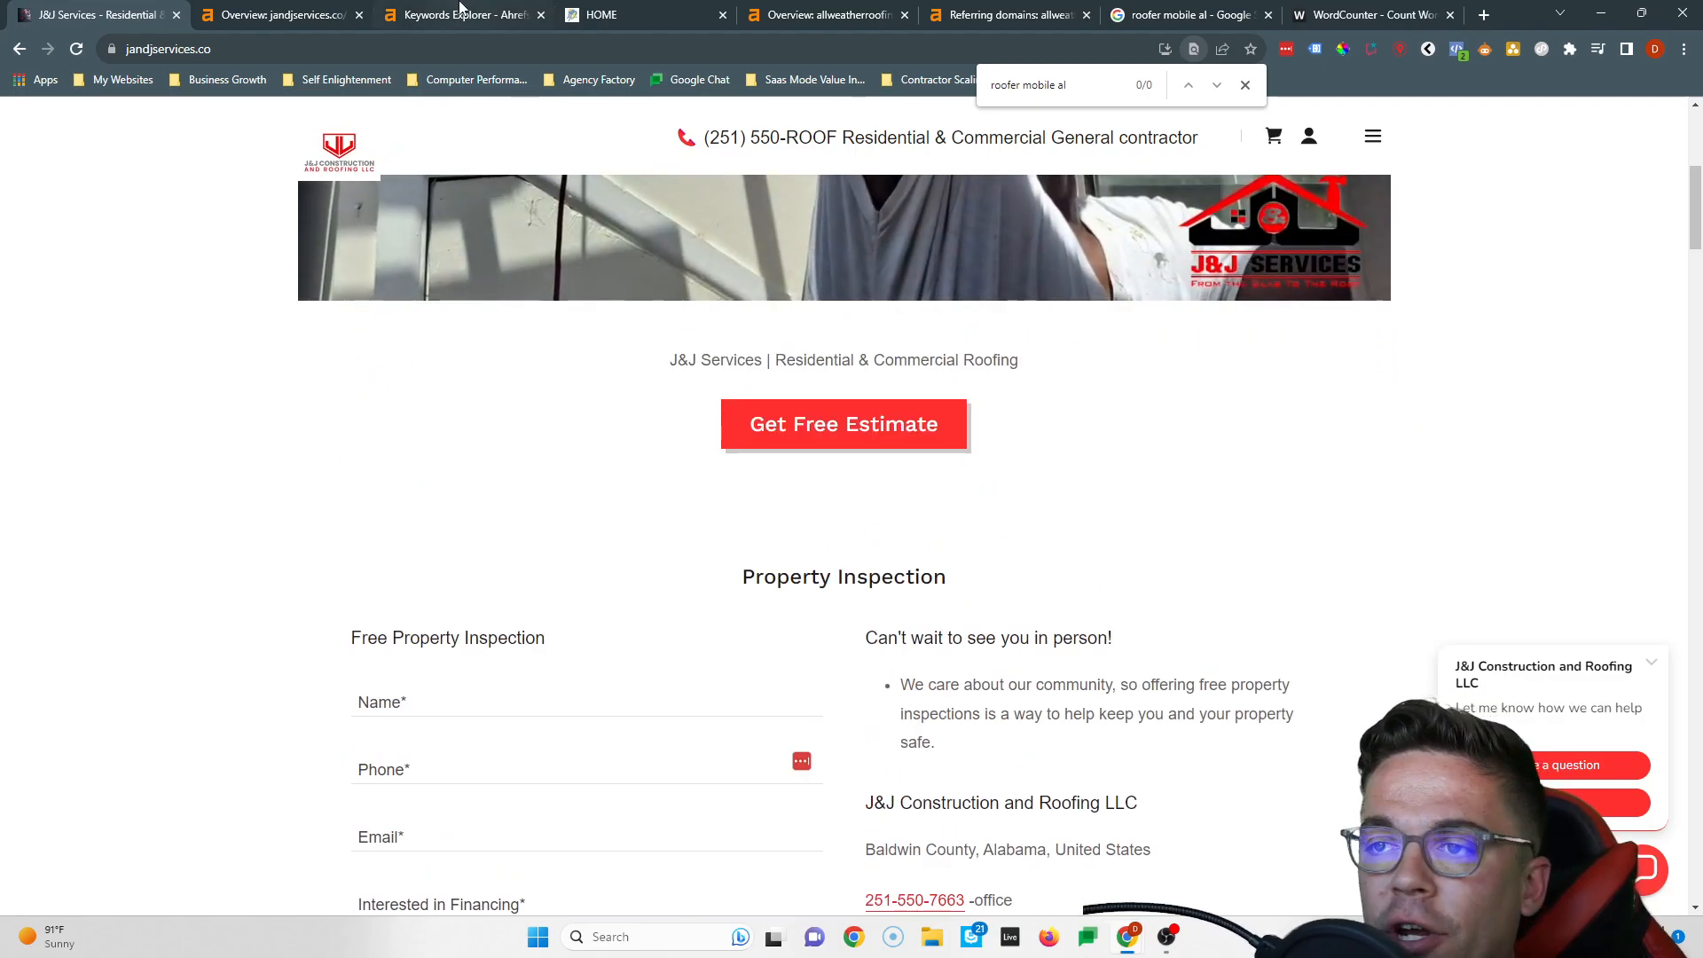
click(462, 14)
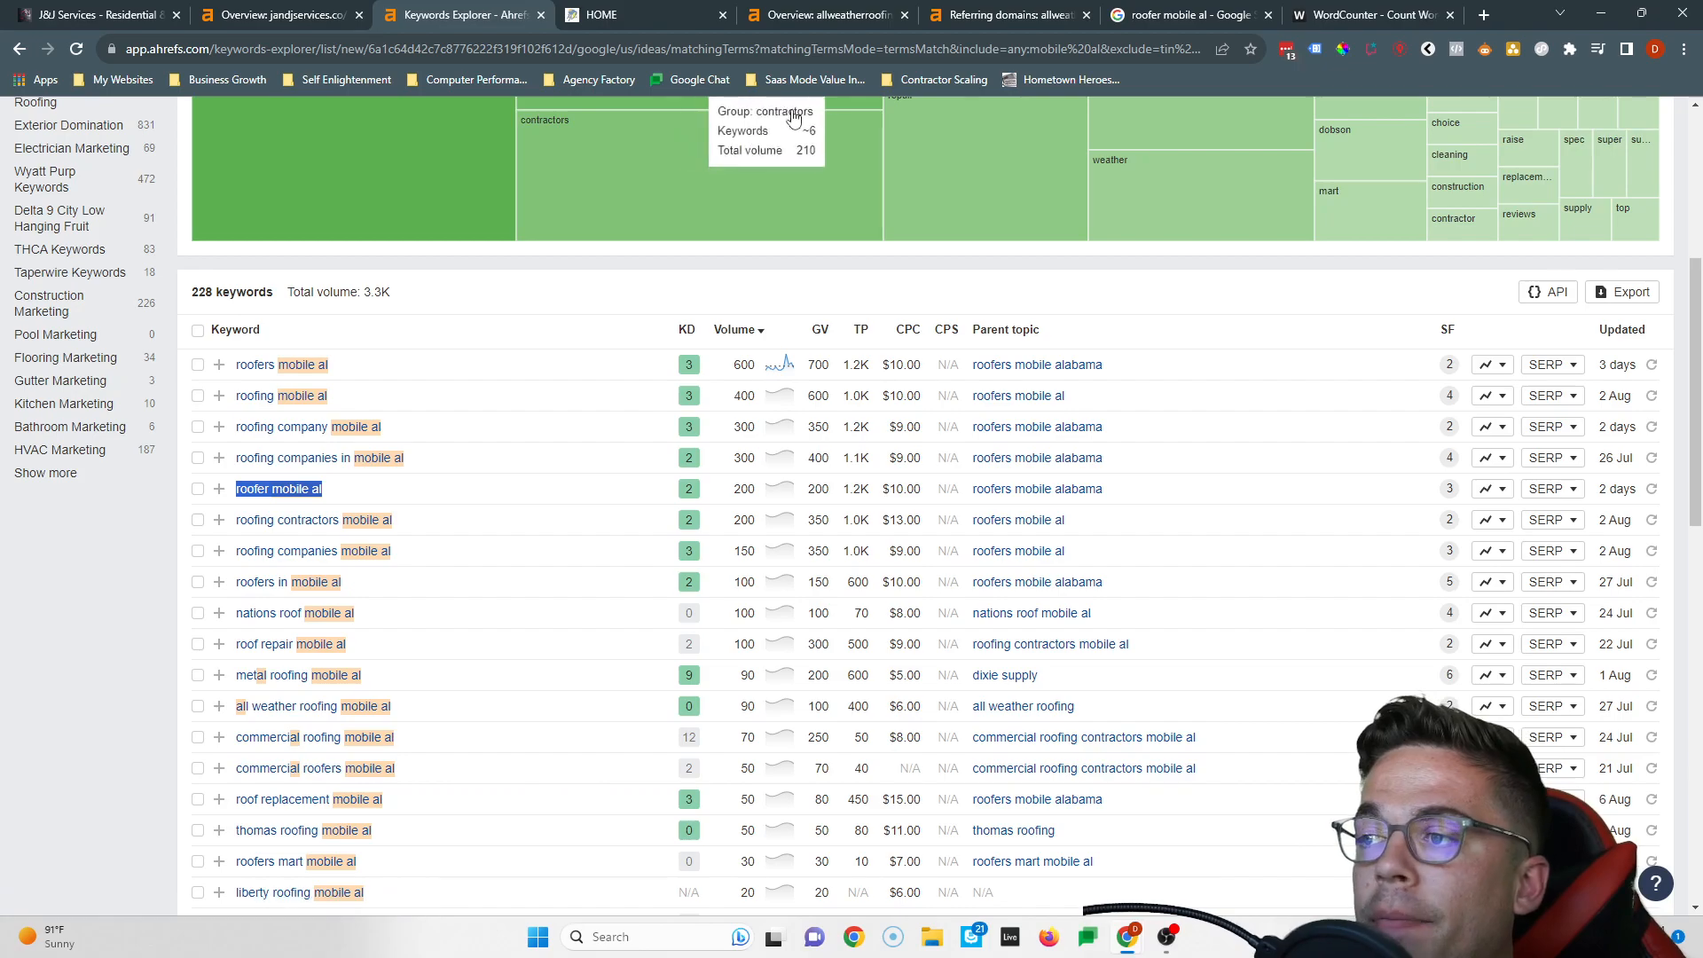
click(825, 14)
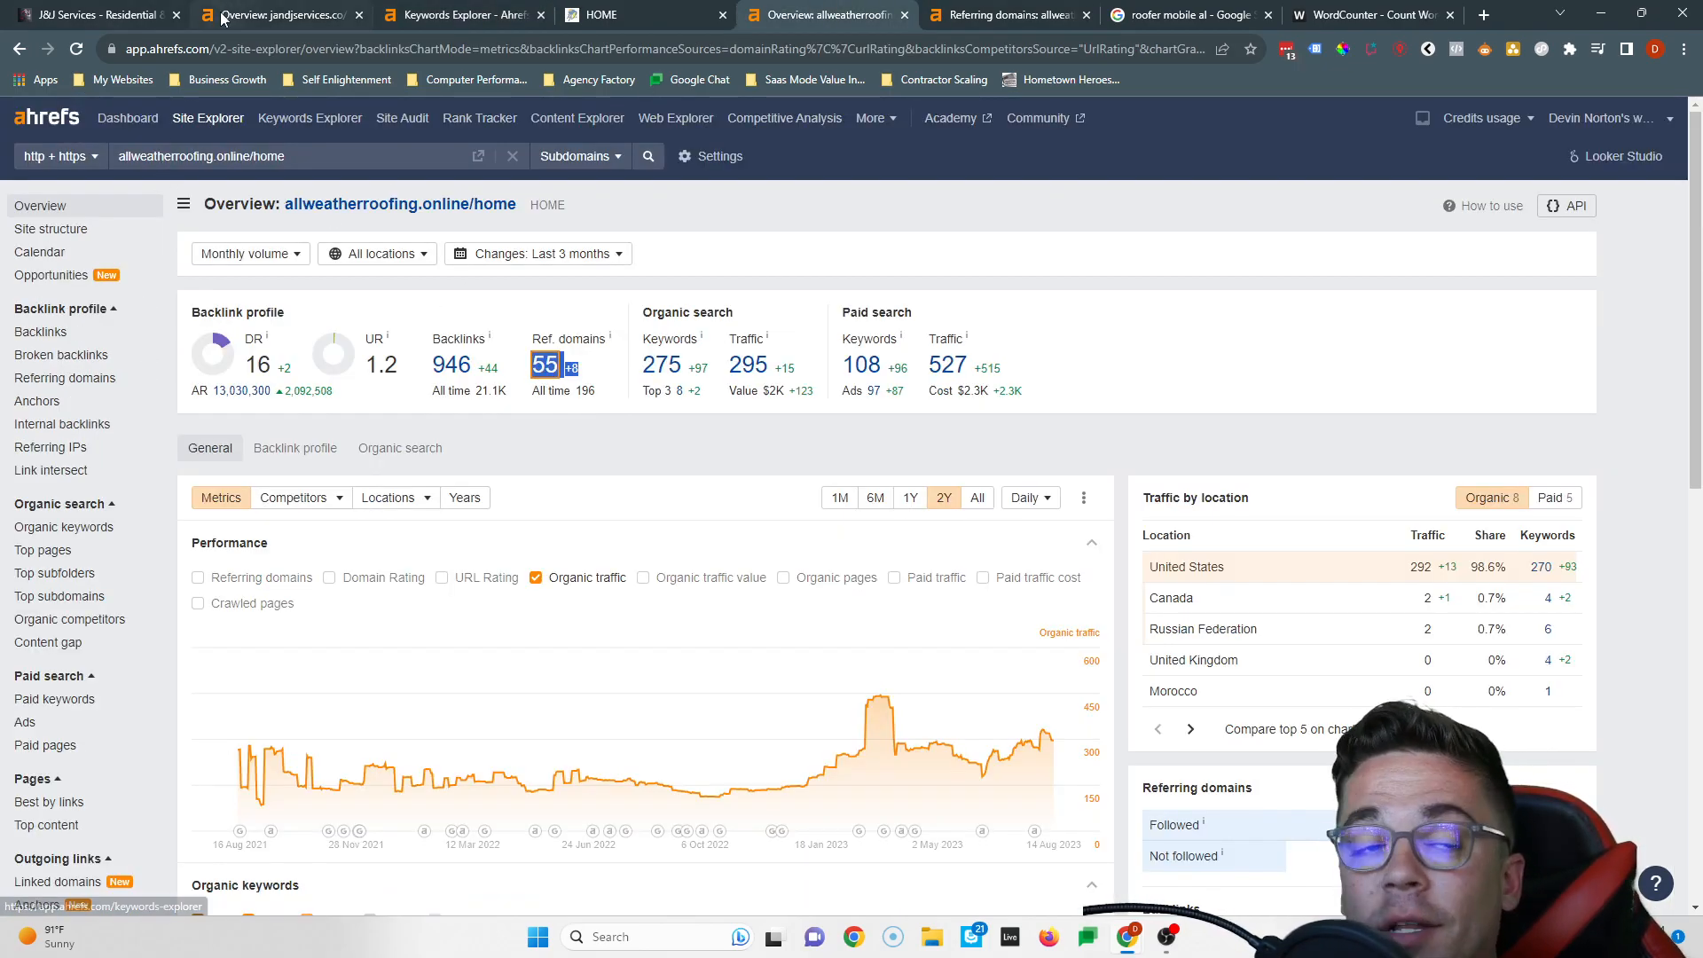
click(1183, 14)
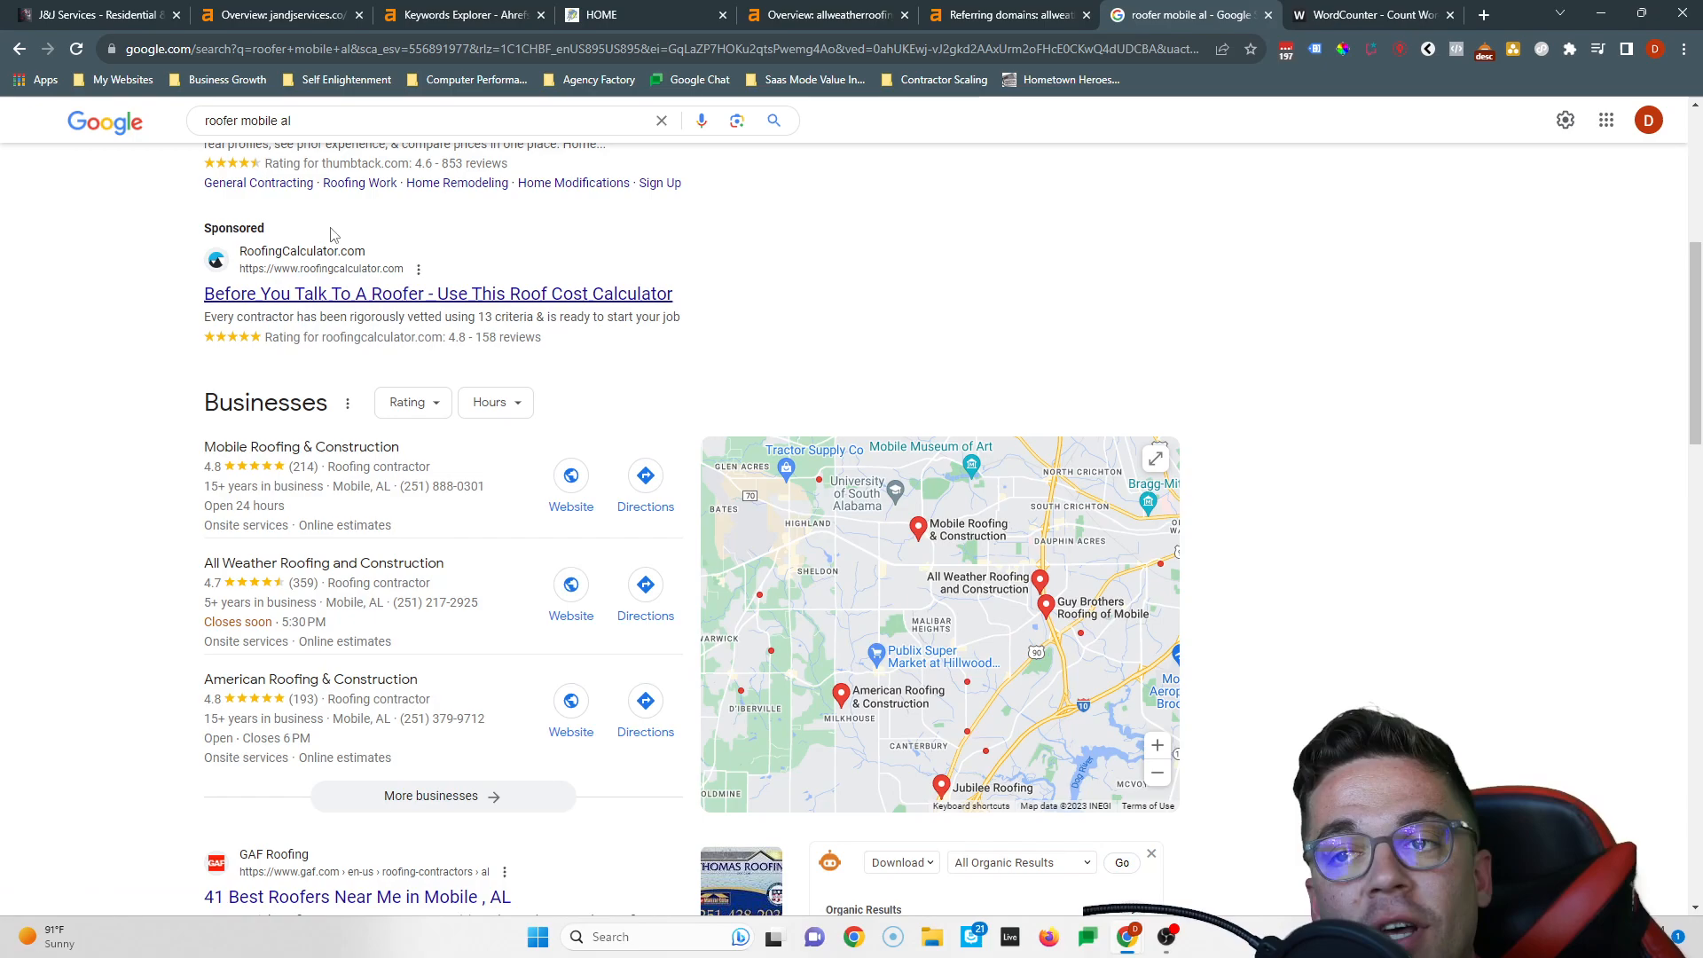
Compare the J&J Services homepage against a map-pack listing, ending on the J&J Services site
click(93, 14)
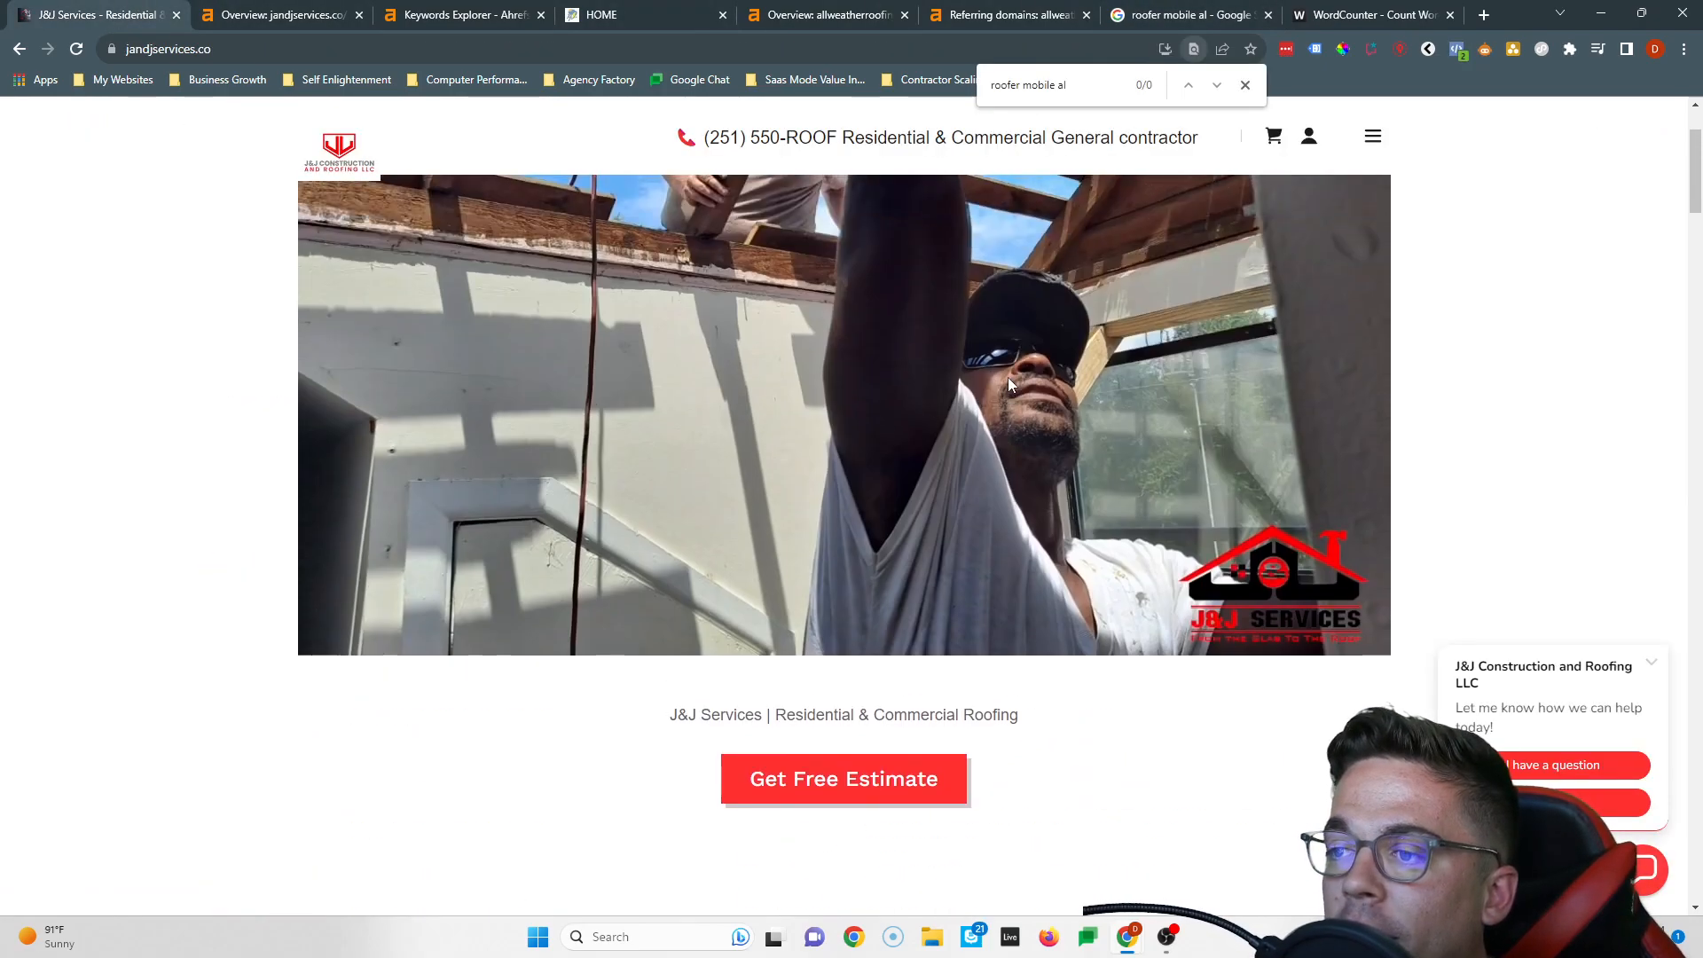
click(1187, 14)
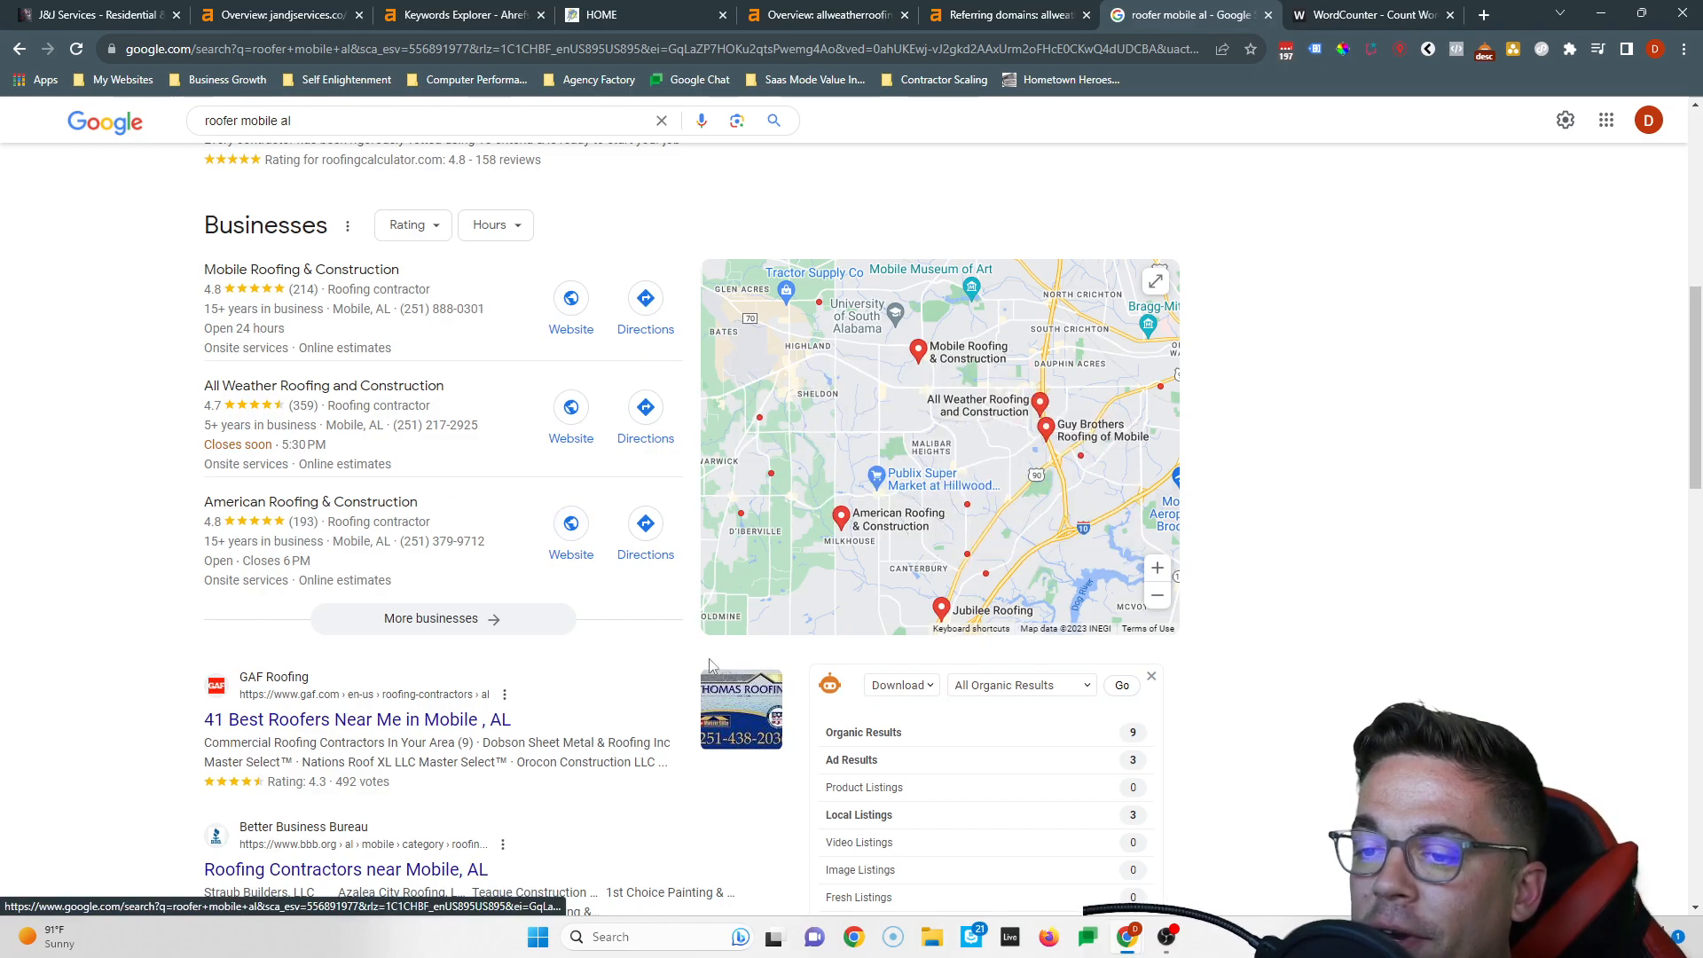
click(841, 518)
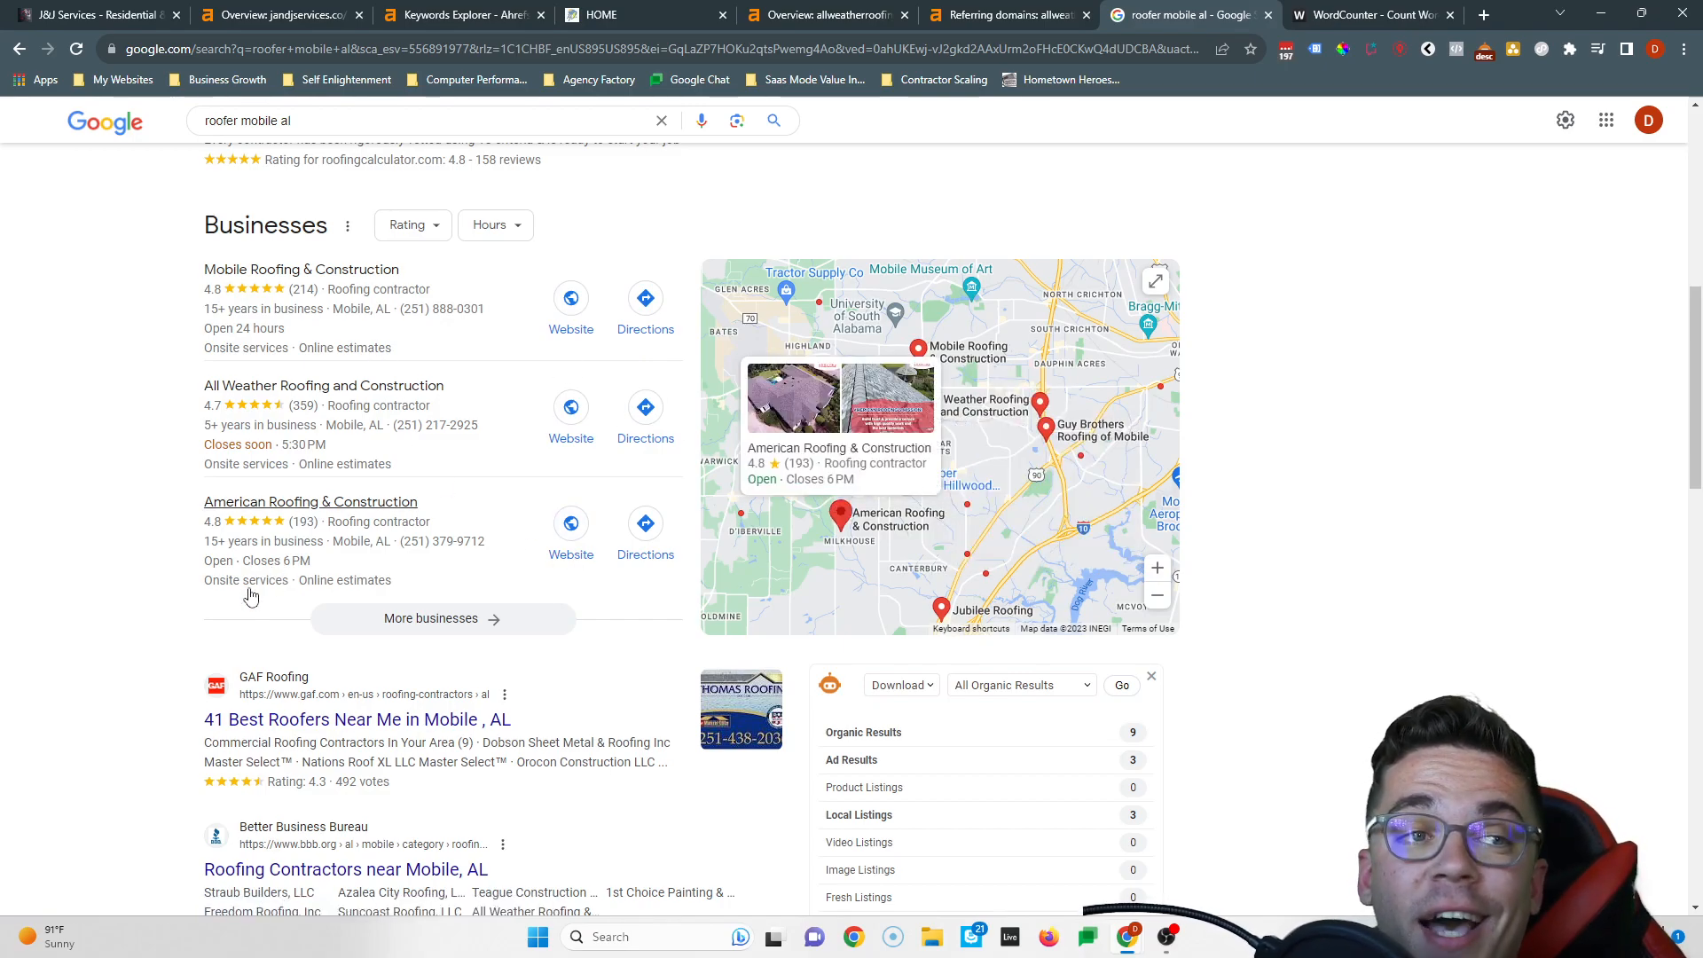
click(93, 14)
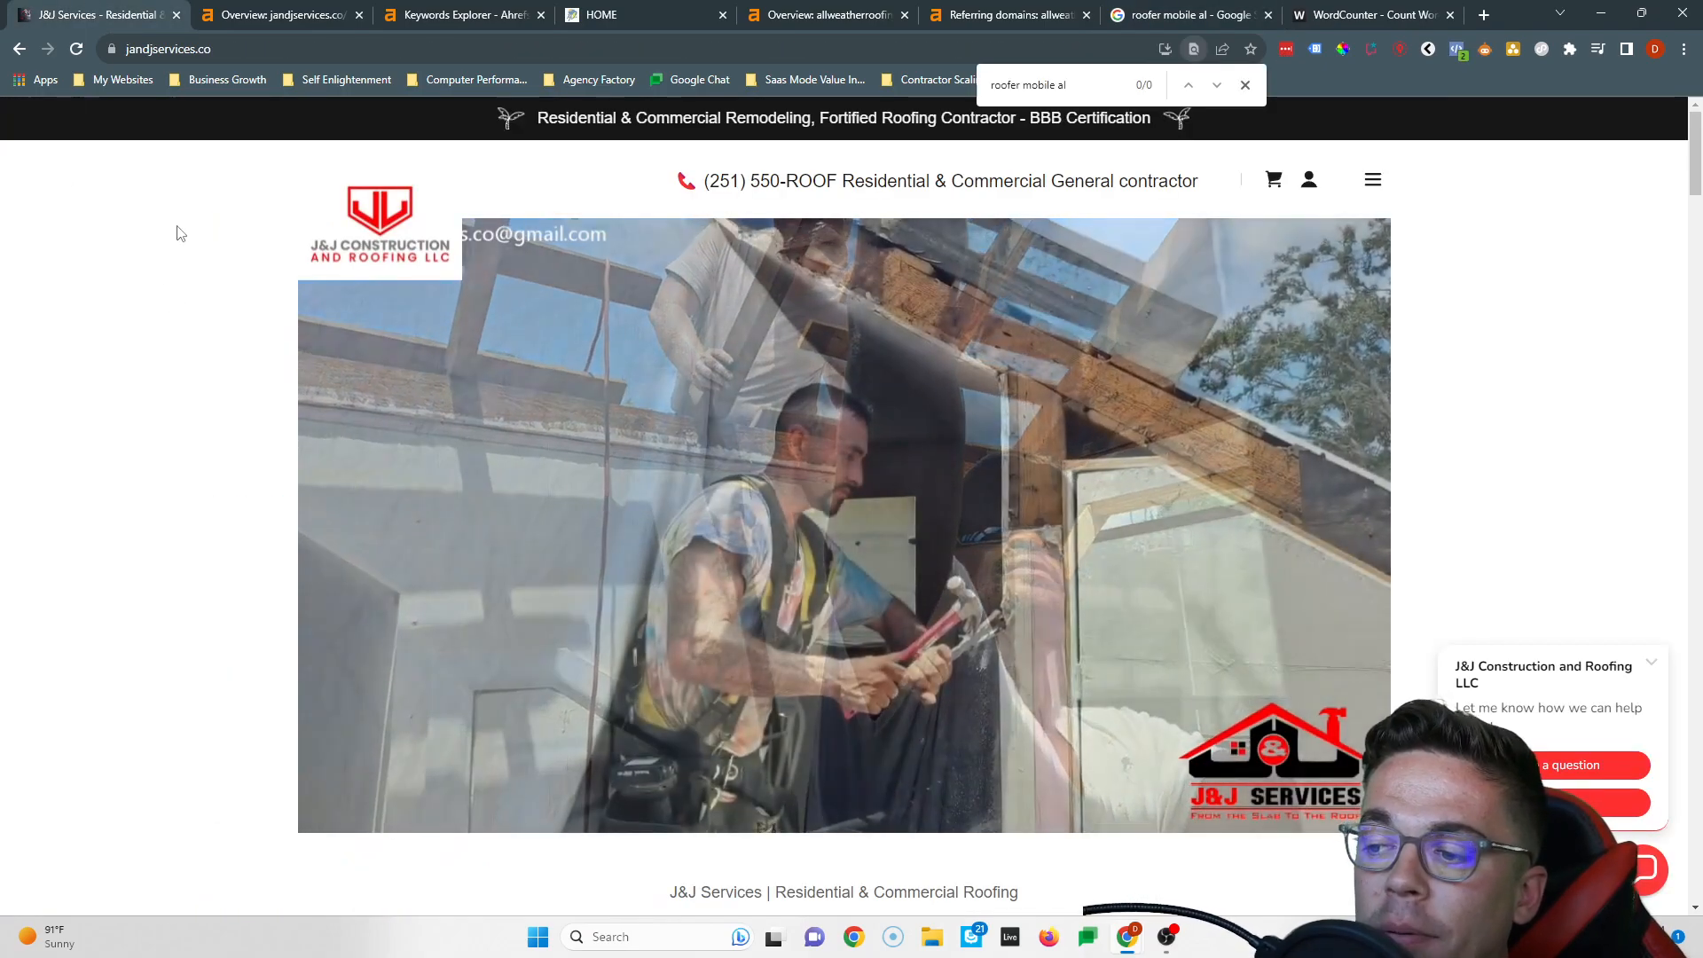